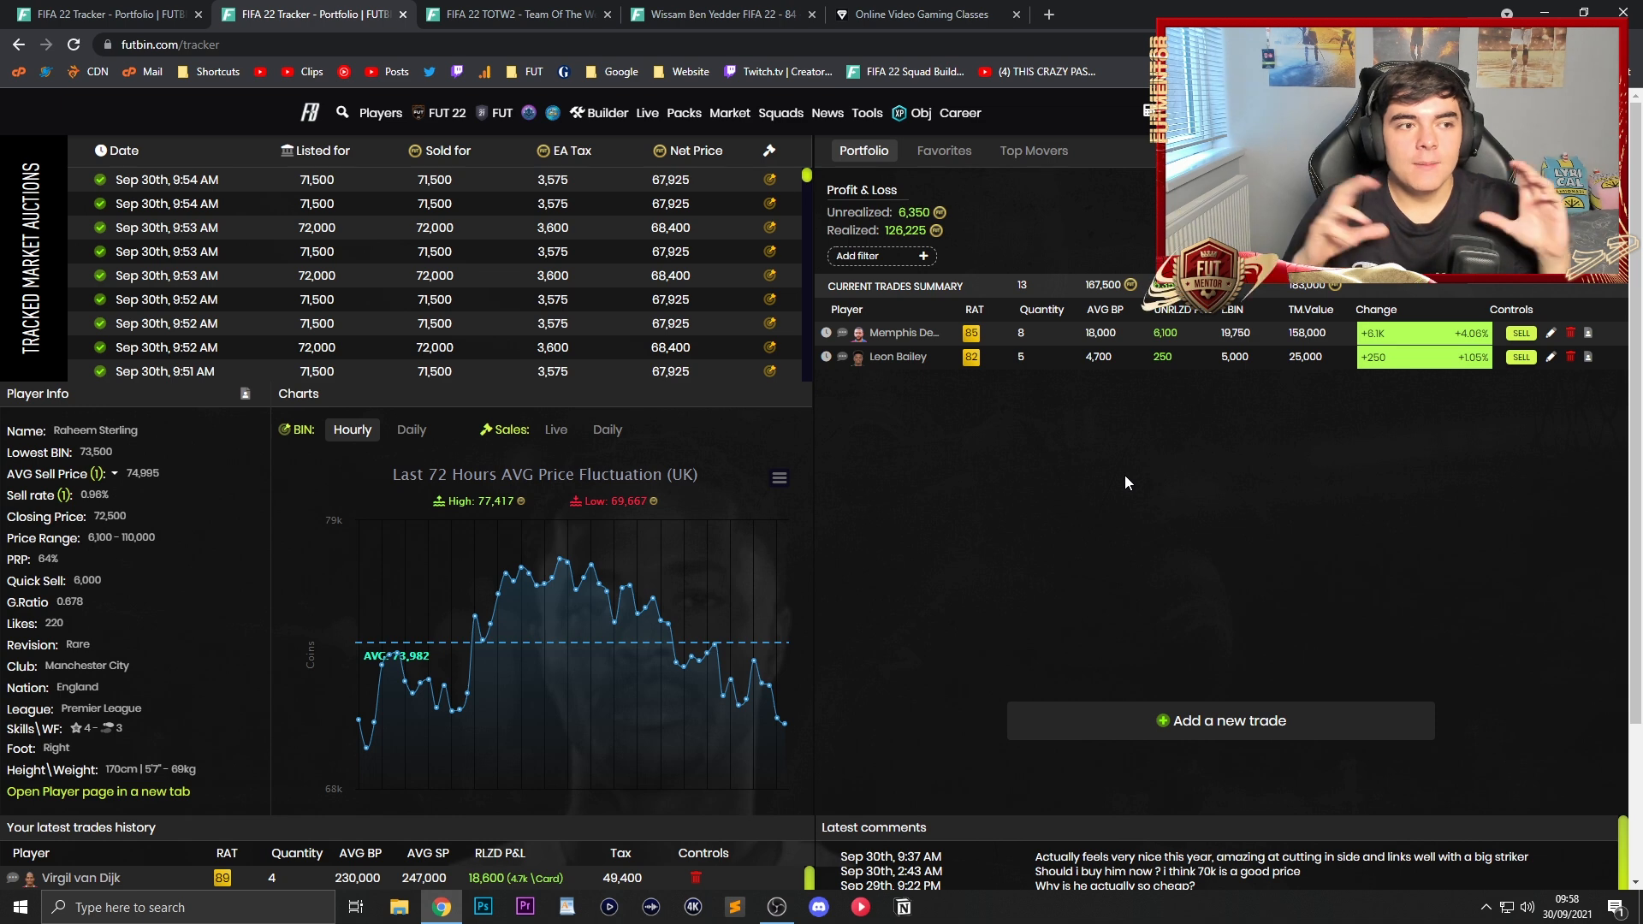
pyautogui.moveTo(1218, 720)
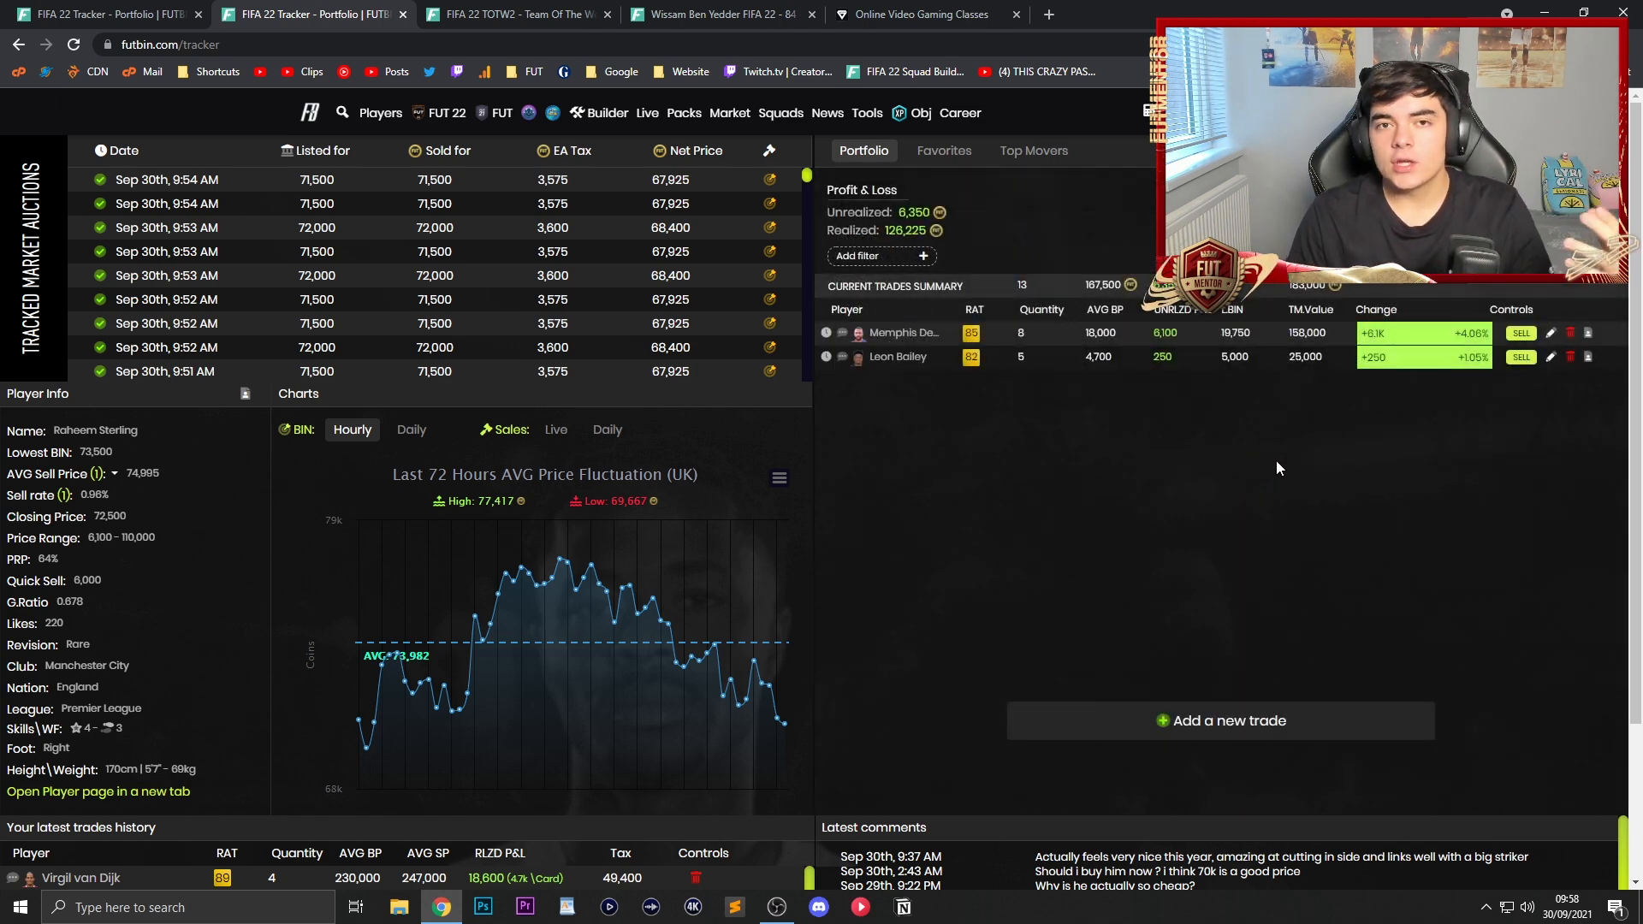
pyautogui.moveTo(1234, 484)
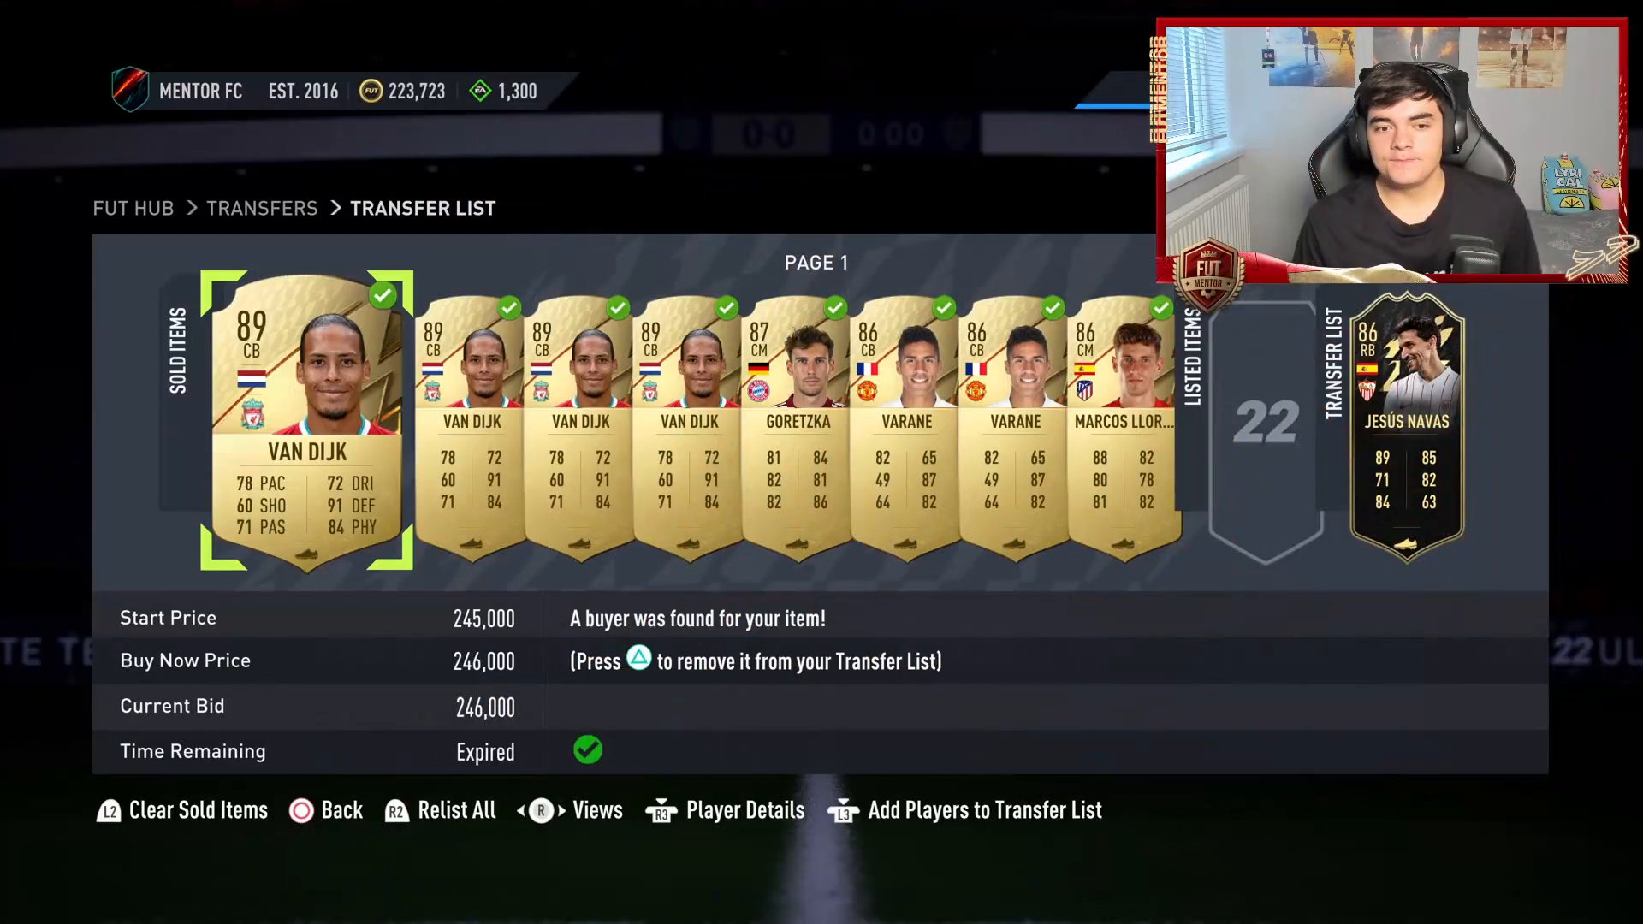
# Step: Move back toward the futbin.com/tracker tab to reach the latest trades history
pyautogui.press('right')
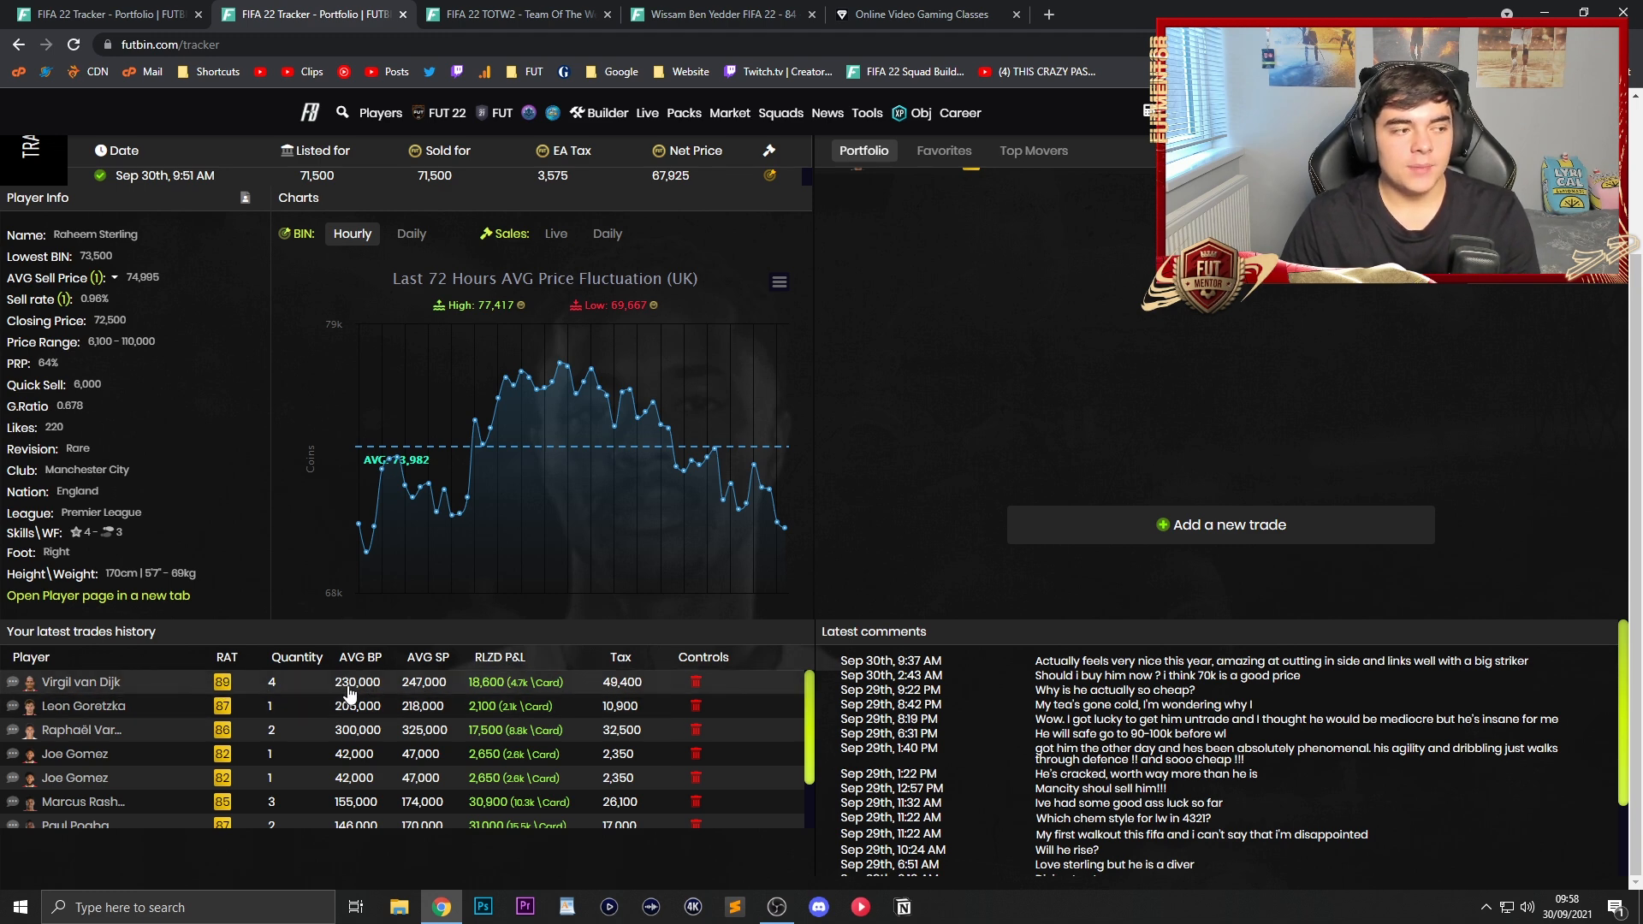
pyautogui.moveTo(358, 657)
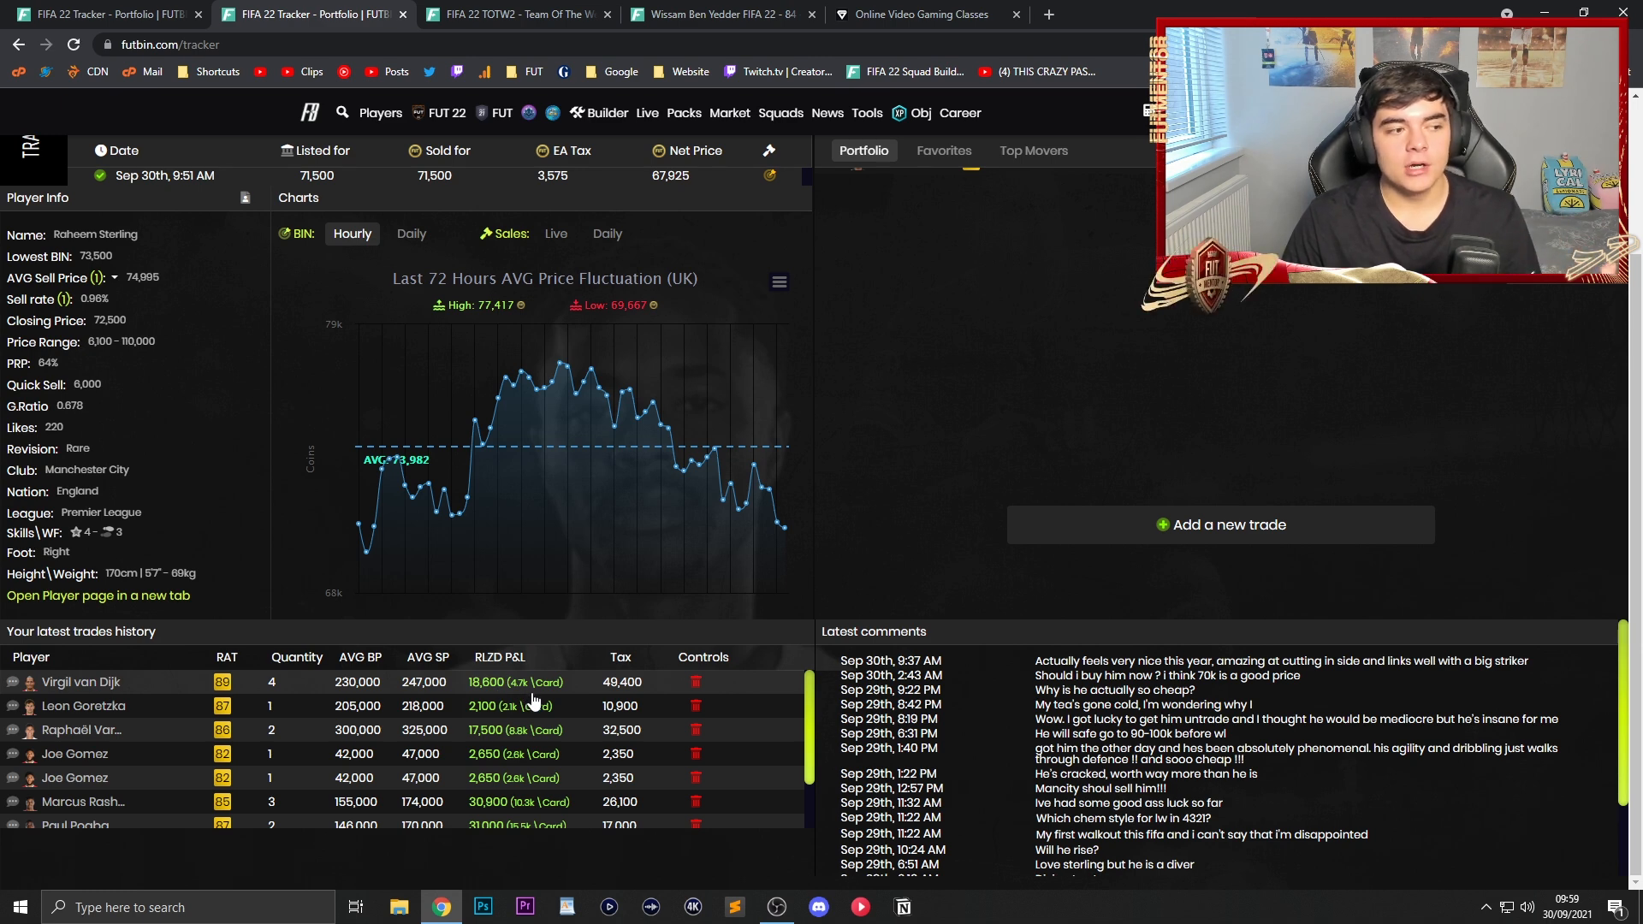
pyautogui.moveTo(534, 702)
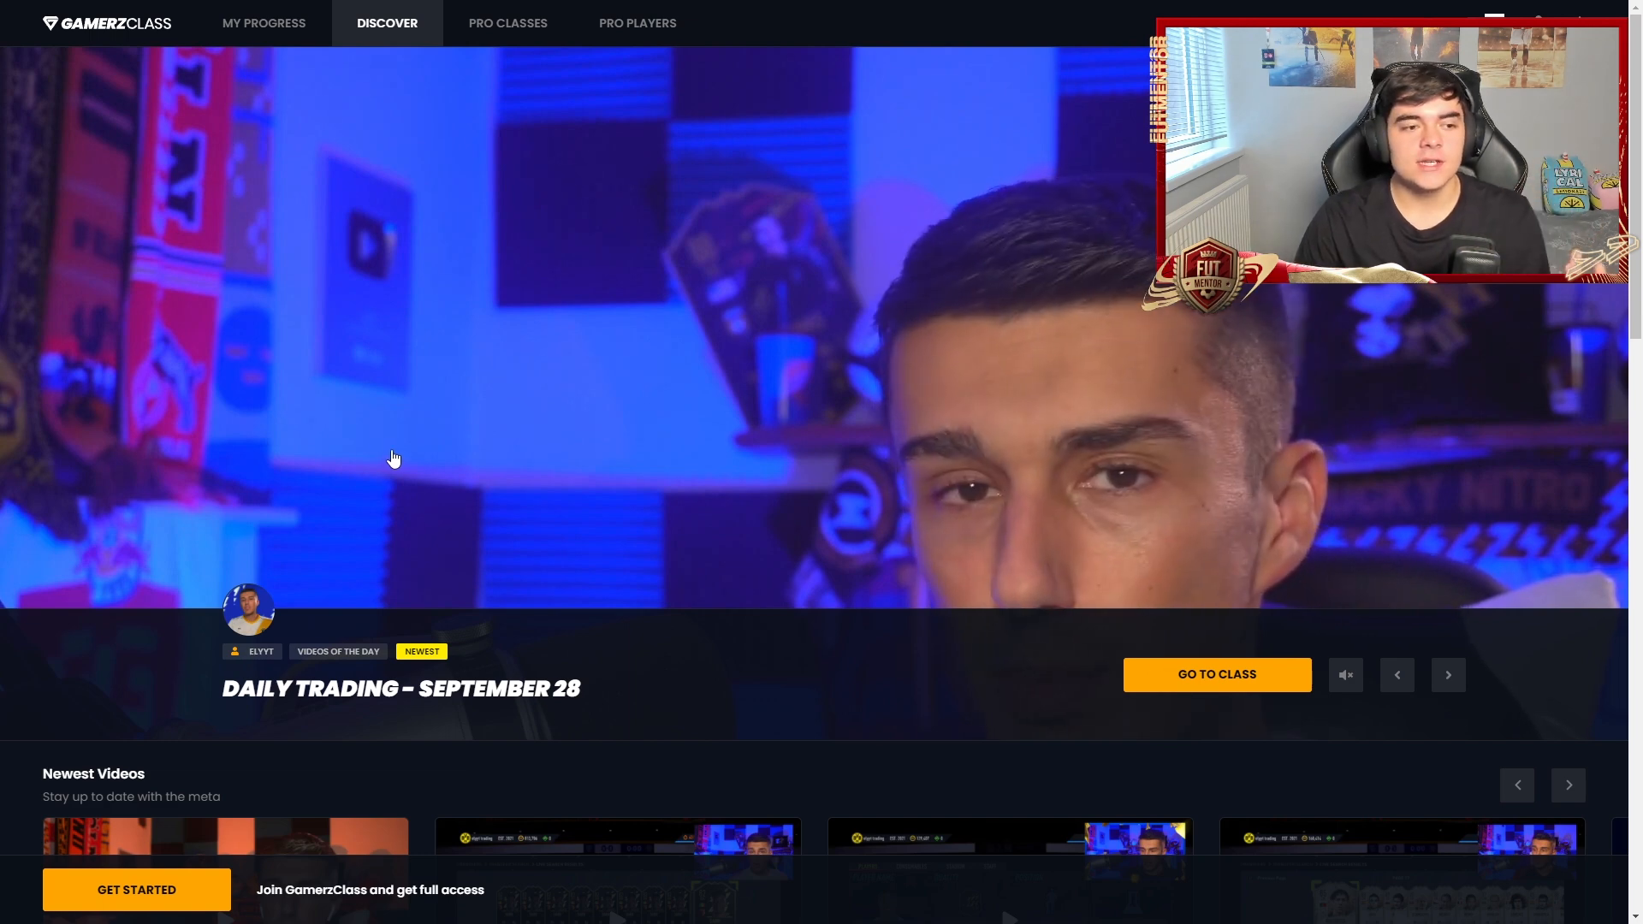
# Step: Scroll the GamerzClass discover page down to Newest Videos and Most Popular Pro Classes
pyautogui.scroll(-3)
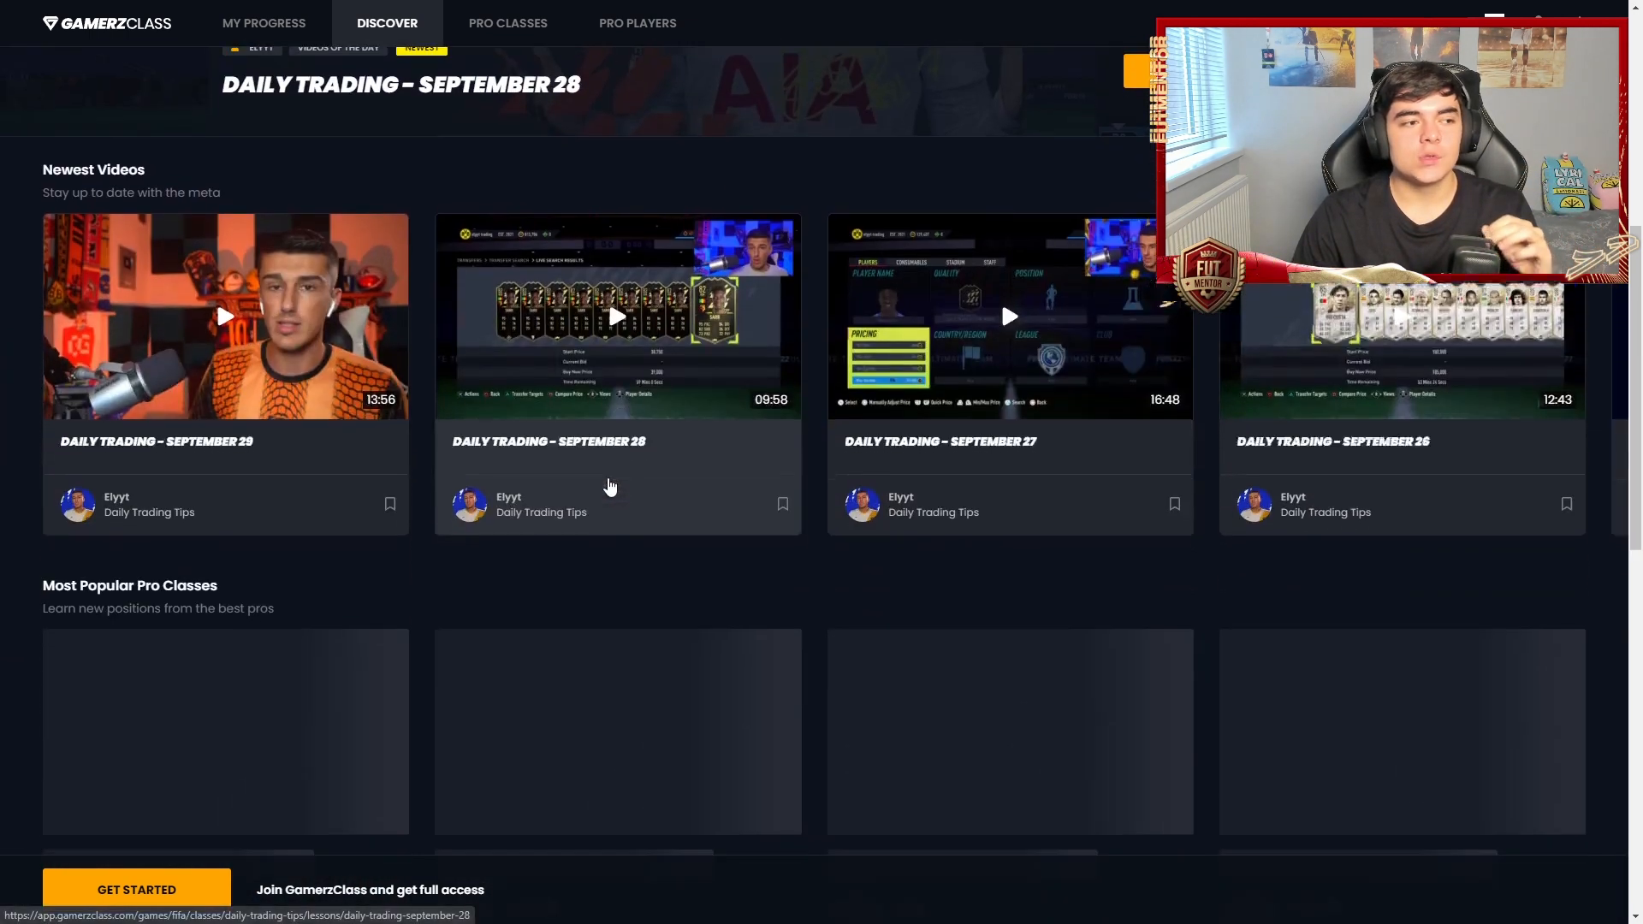
pyautogui.scroll(-3)
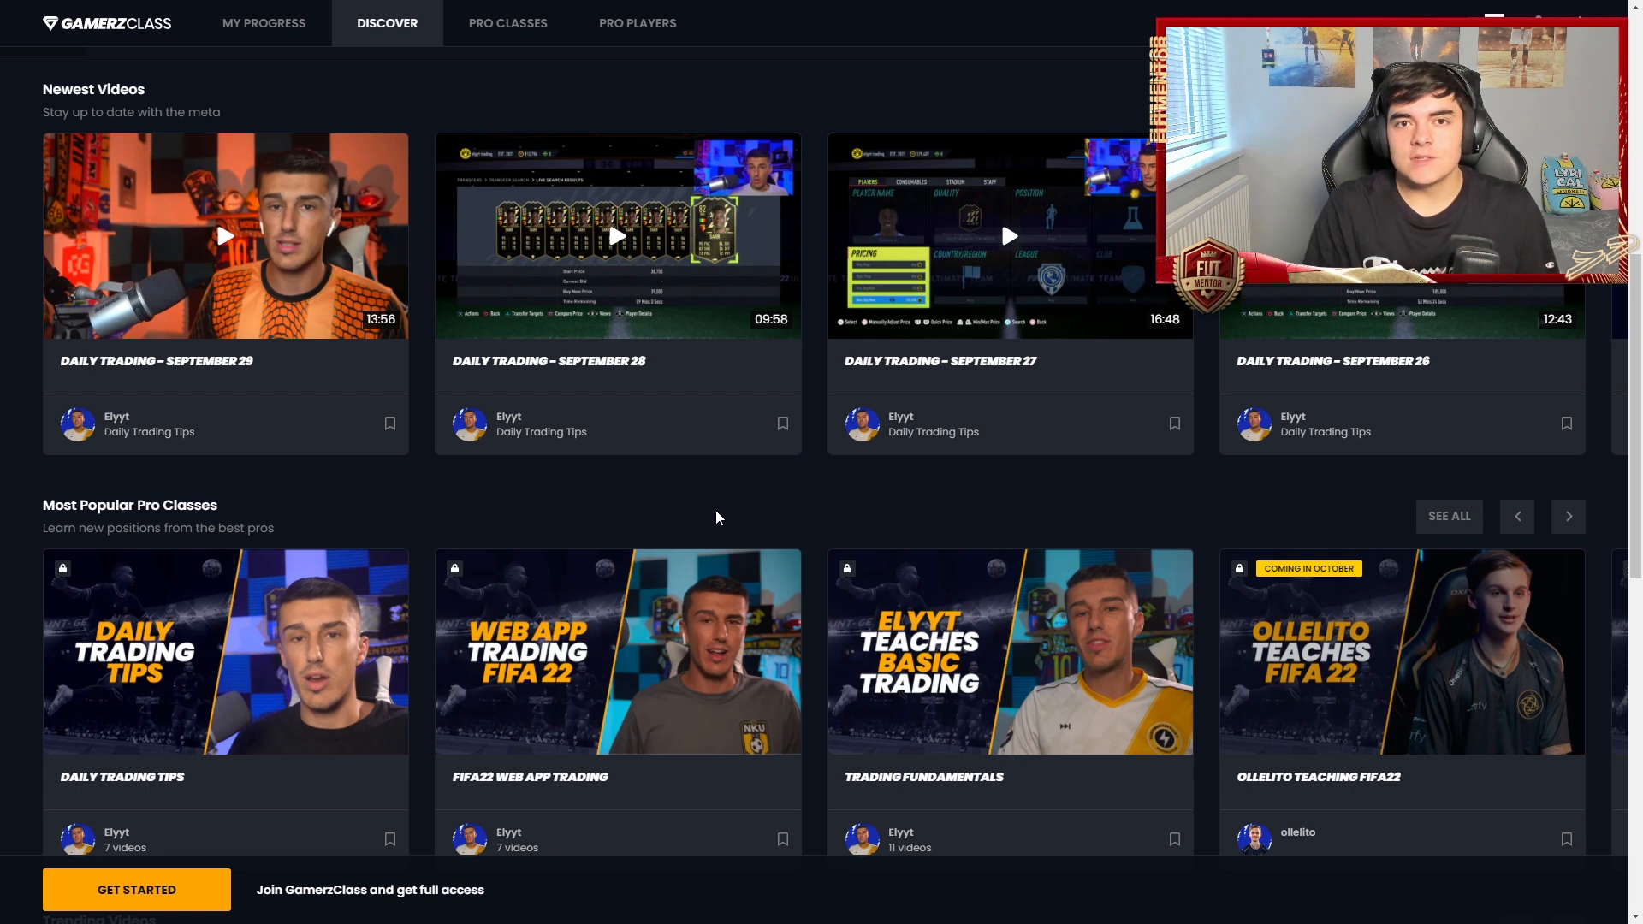
pyautogui.moveTo(744, 535)
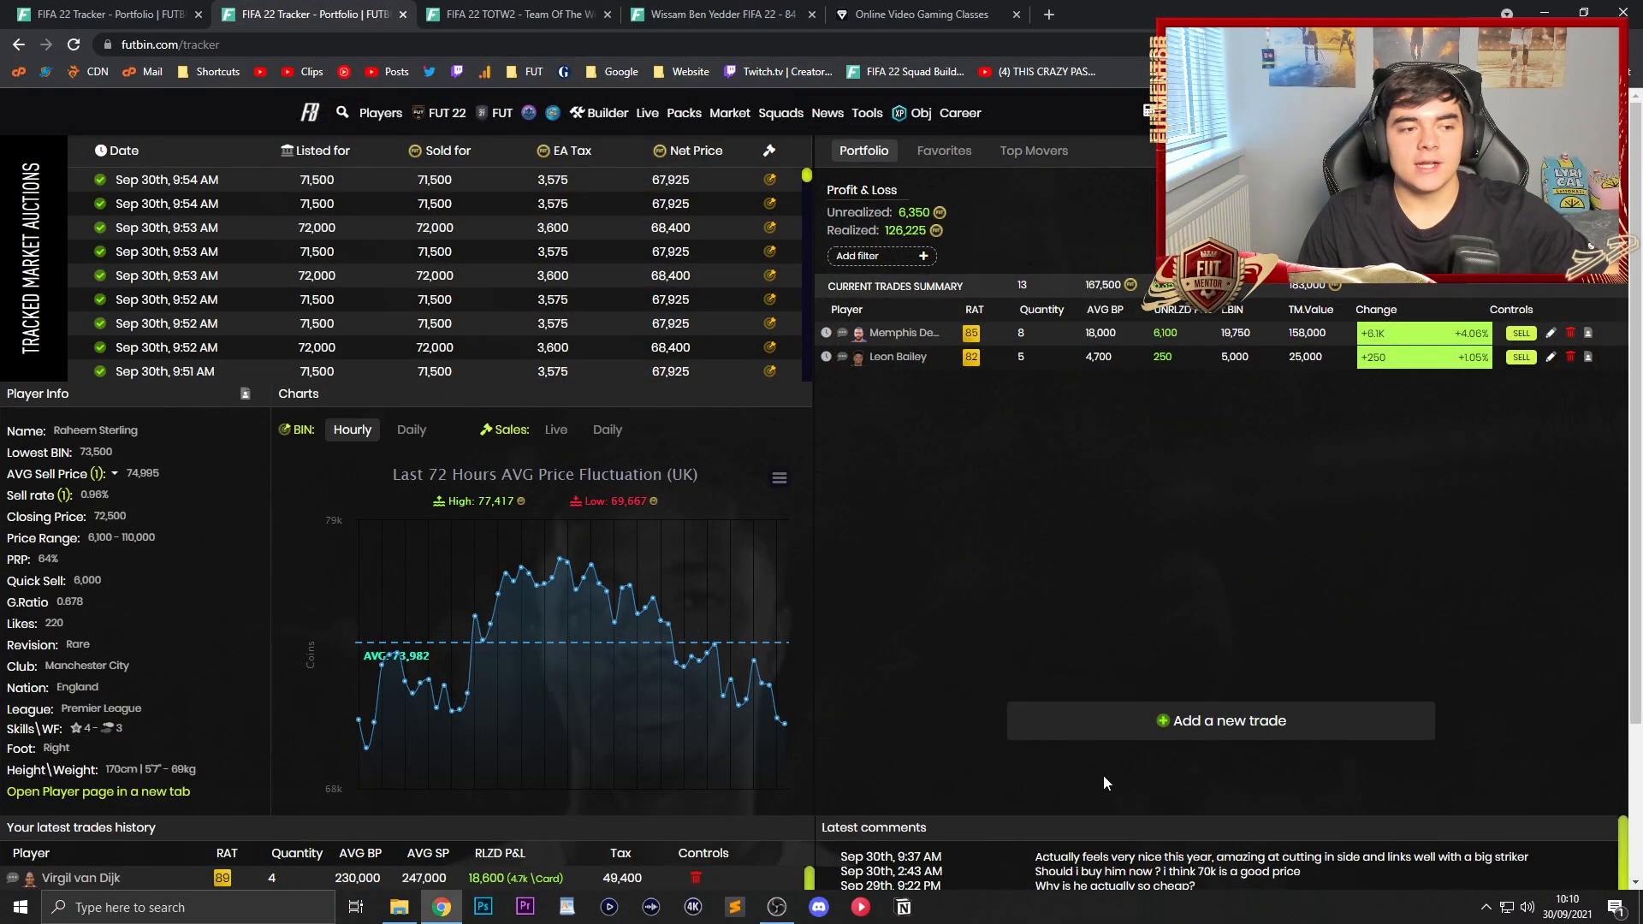
pyautogui.click(1220, 720)
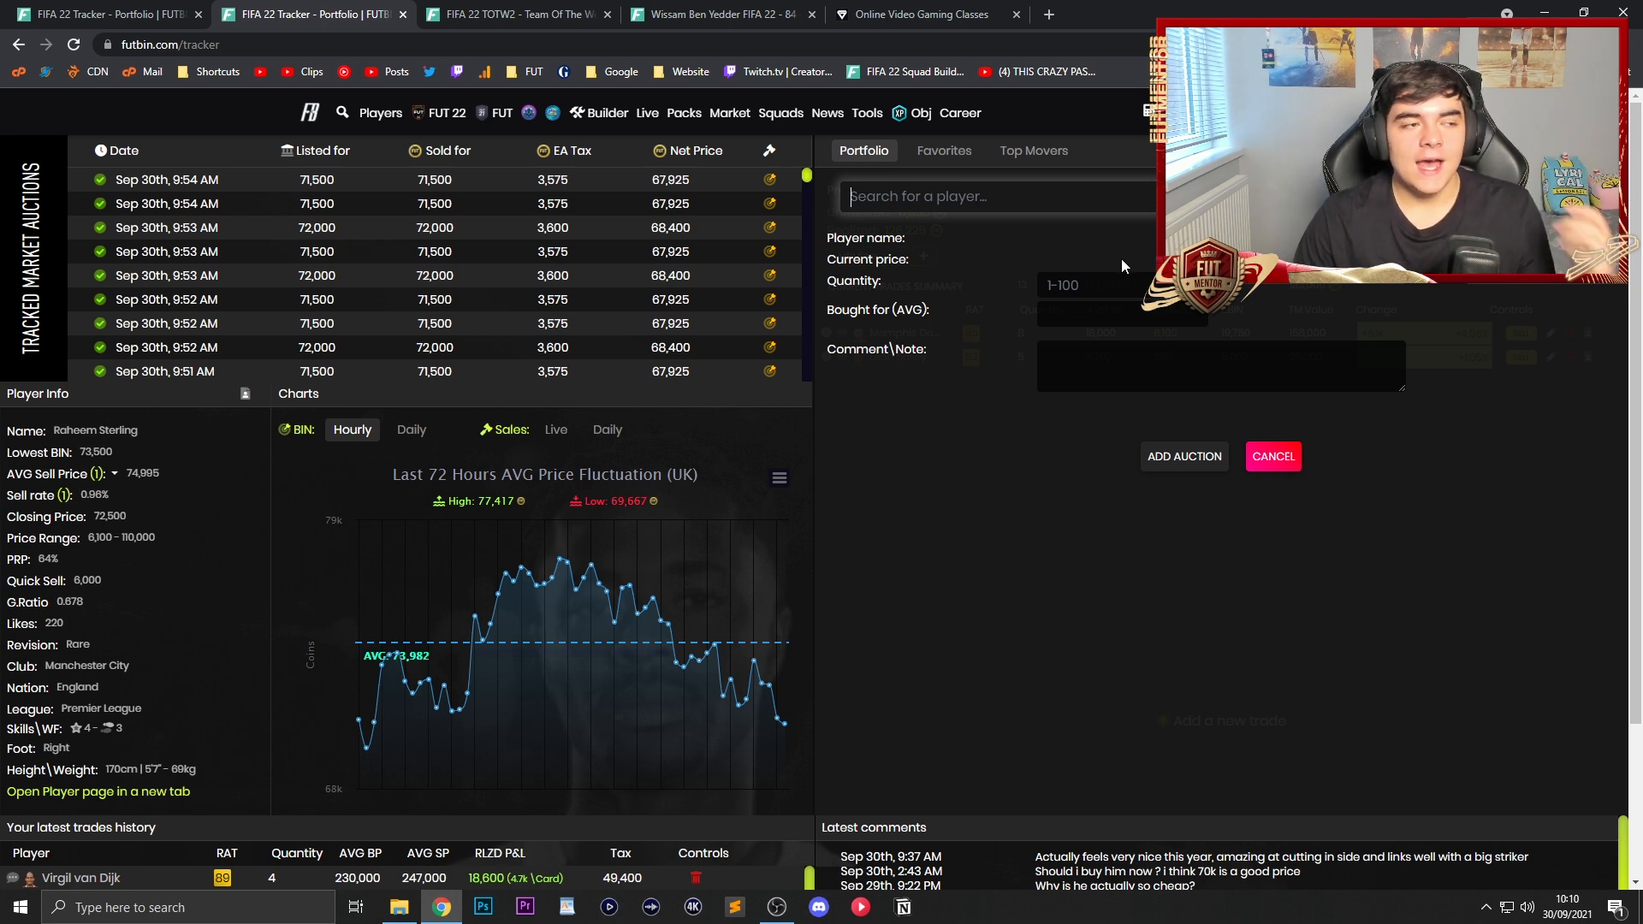
pyautogui.write('felipe and')
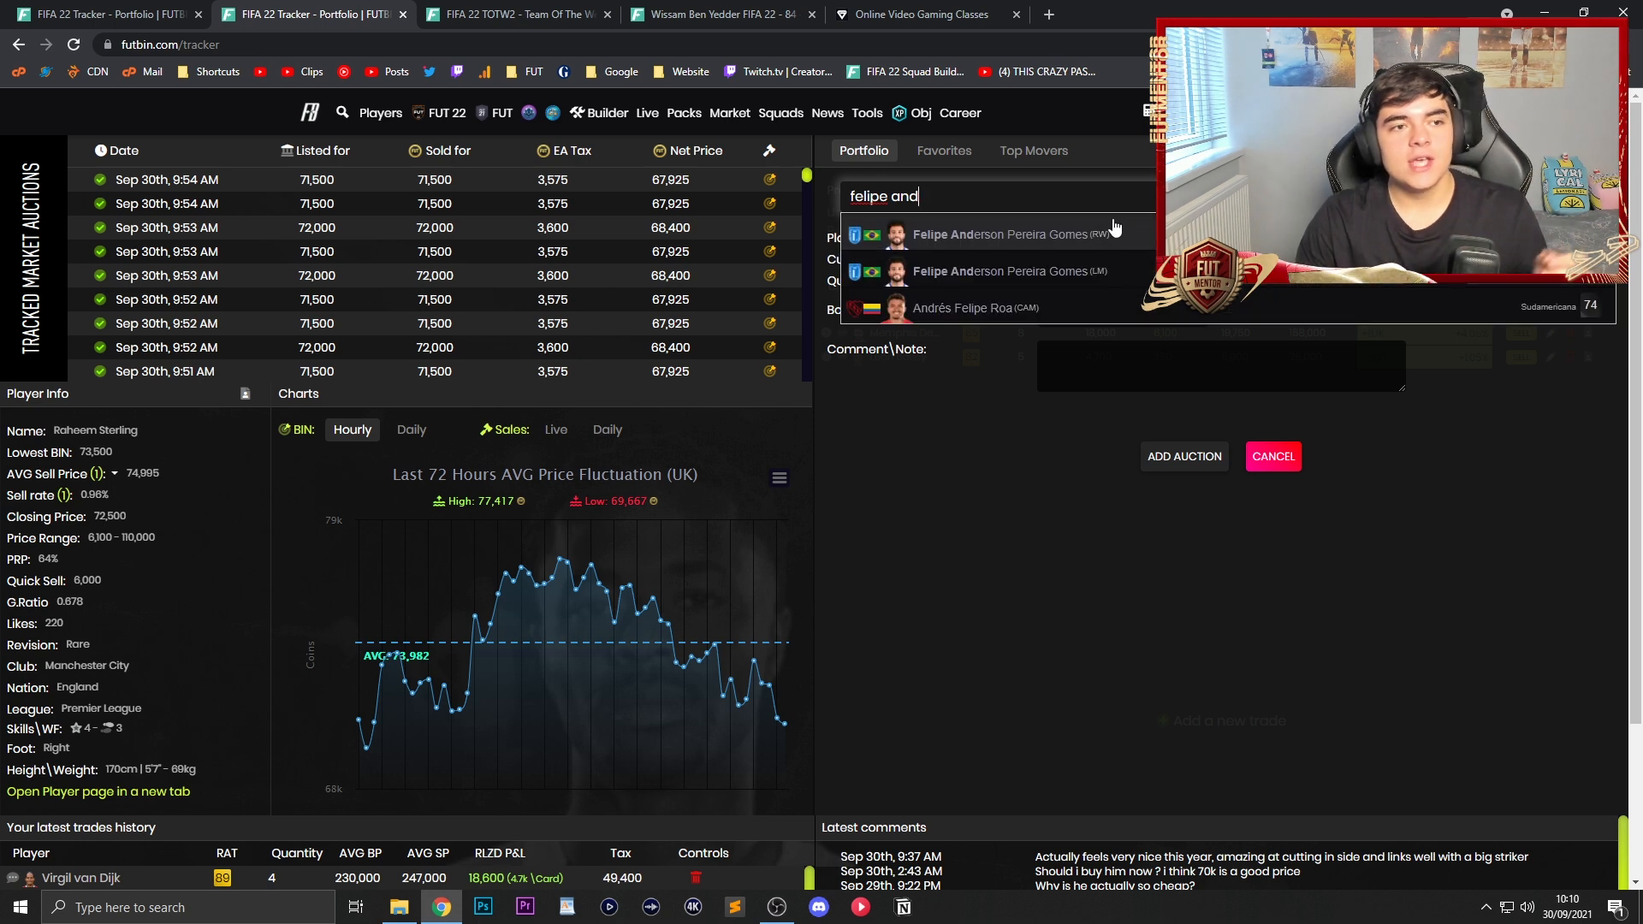
pyautogui.moveTo(1092, 234)
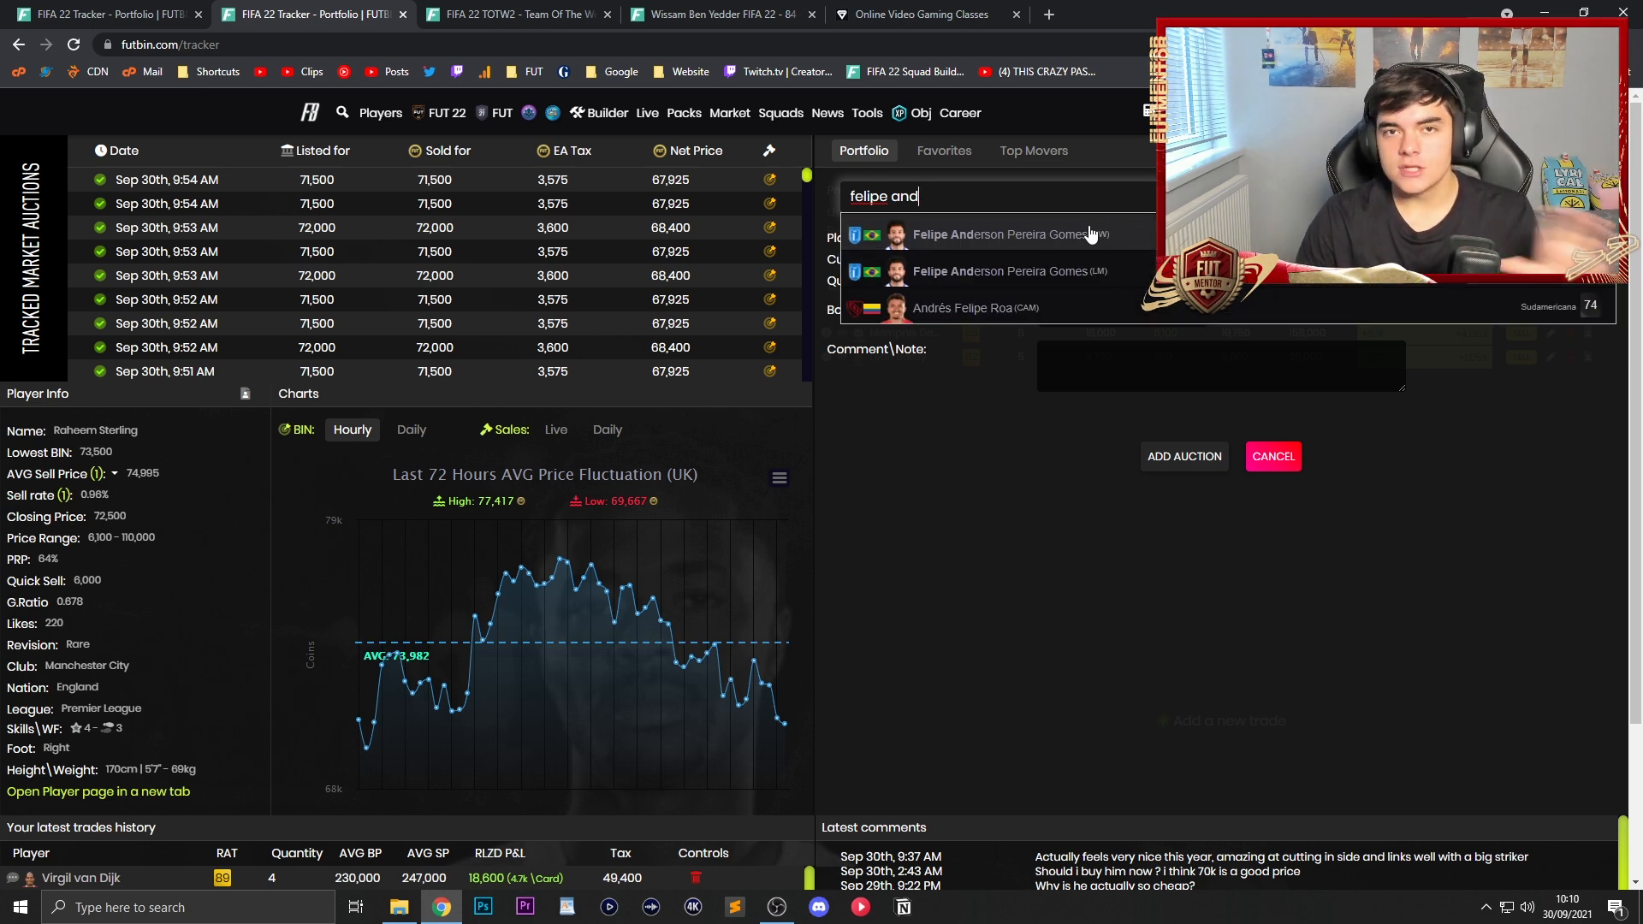
pyautogui.click(1006, 235)
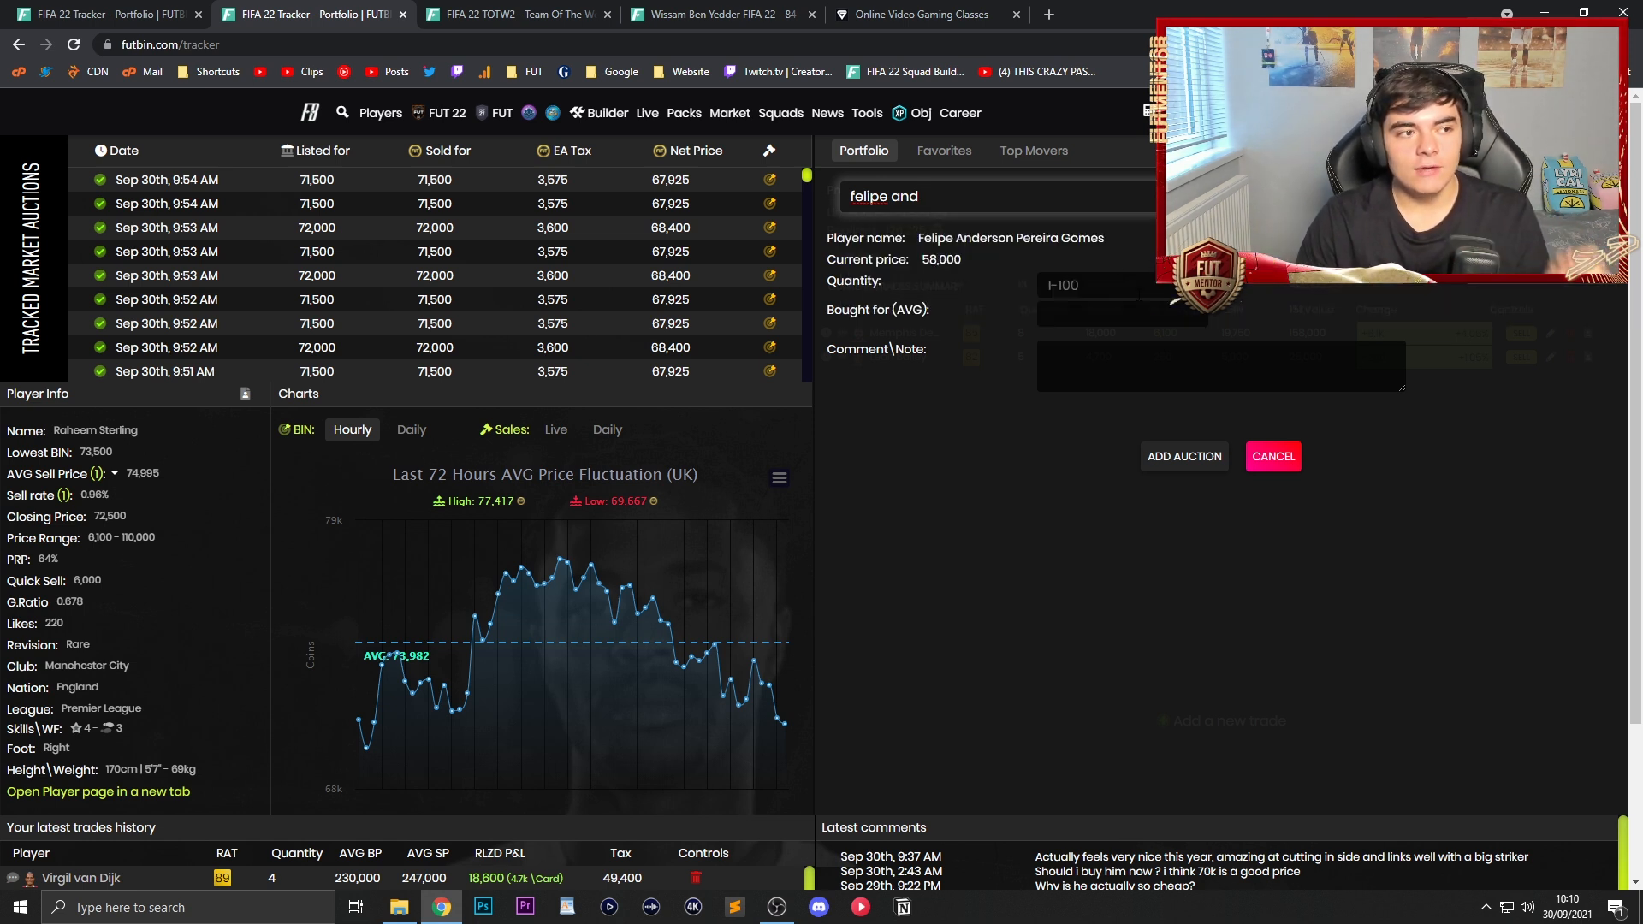
pyautogui.doubleClick(939, 259)
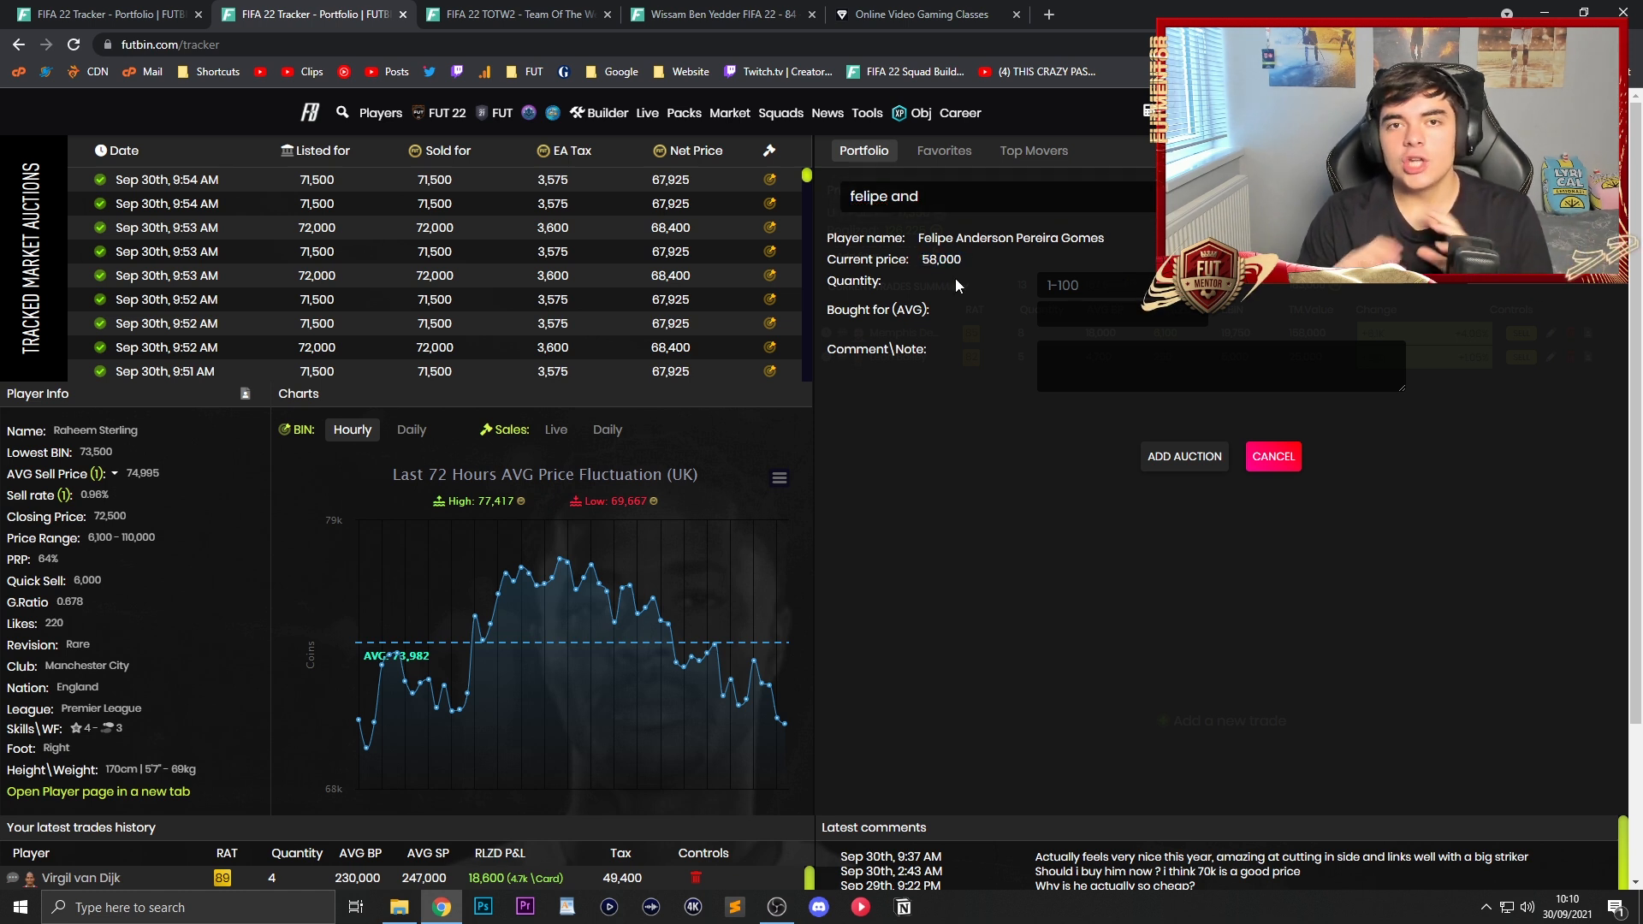
# Step: Enter quantity 3 and bought-for price 52000 for the Felipe Anderson trade
pyautogui.click(1090, 284)
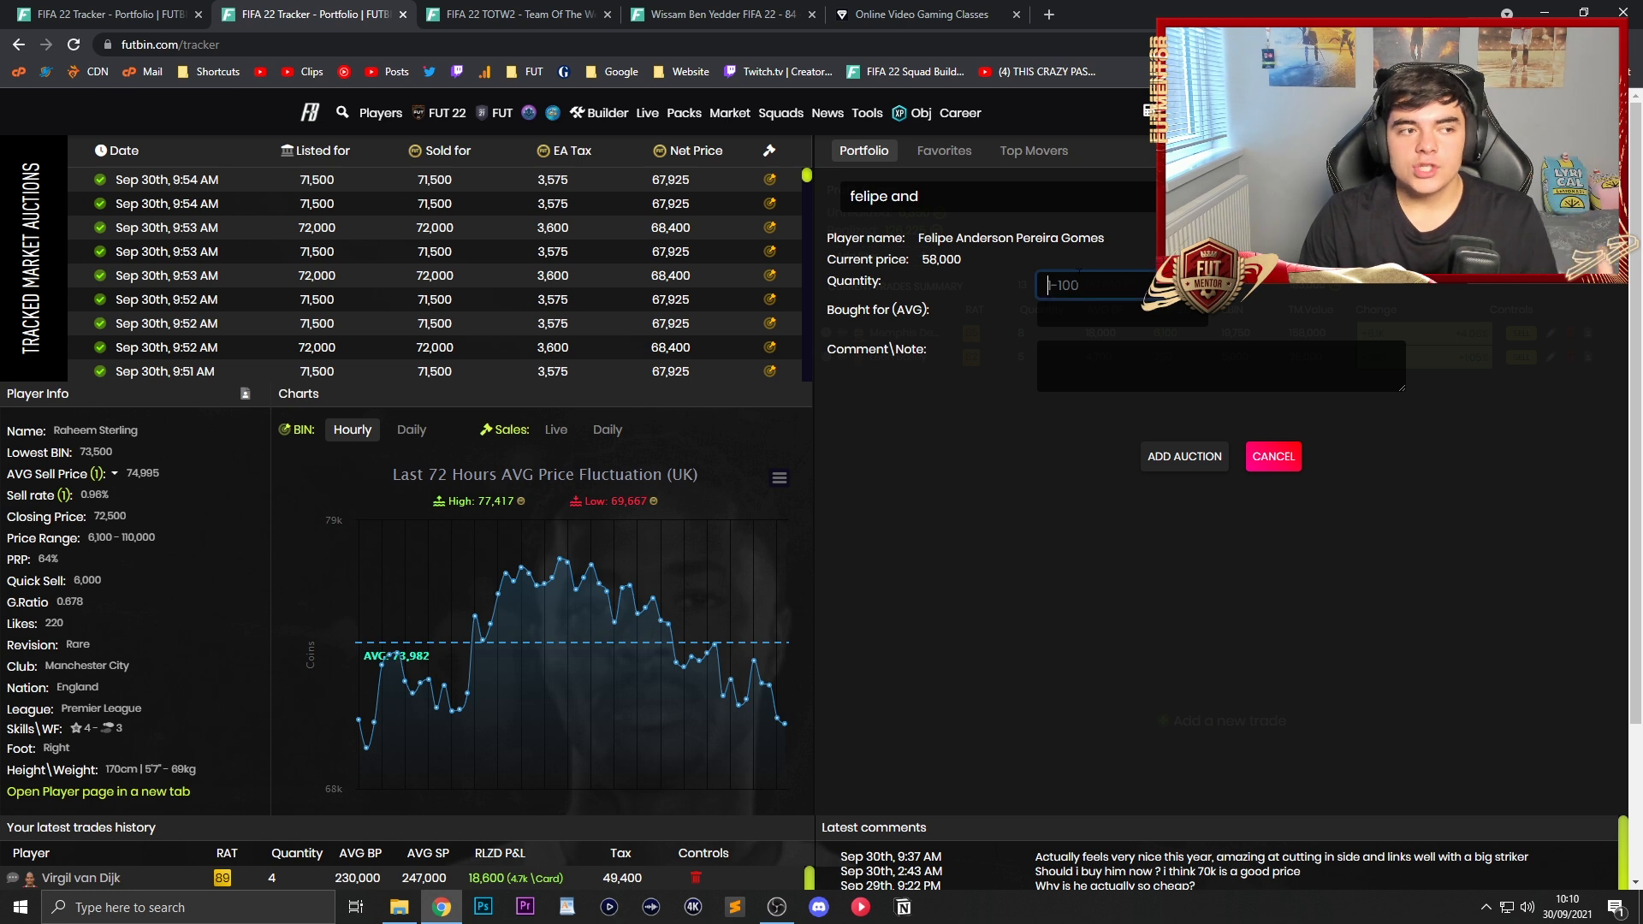
pyautogui.write('3')
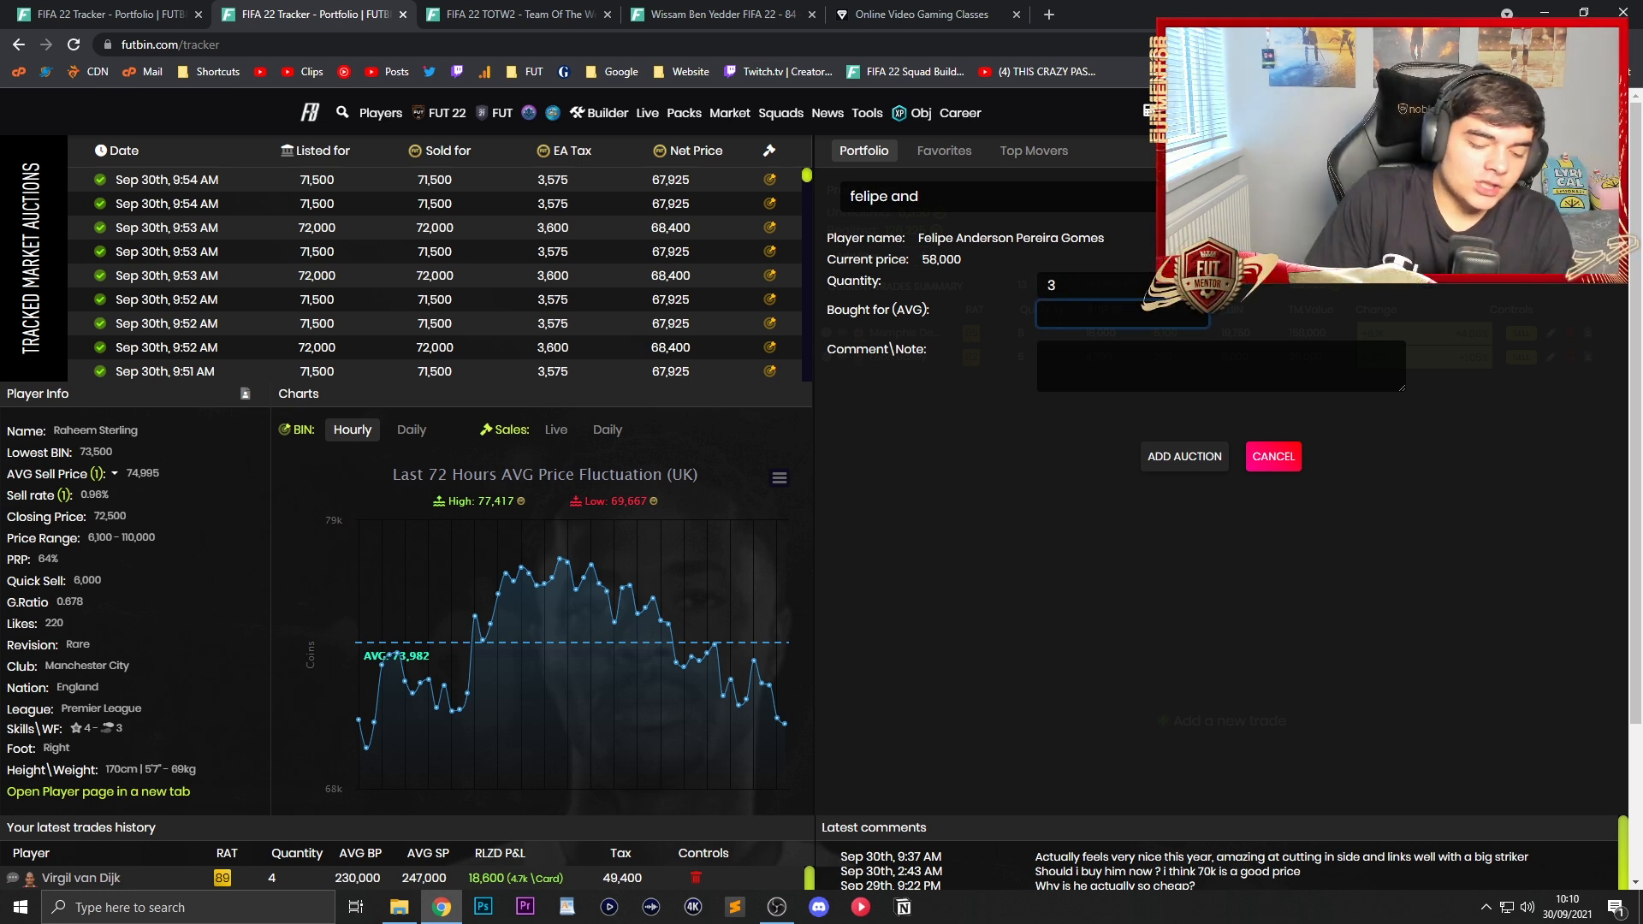
pyautogui.write('52000')
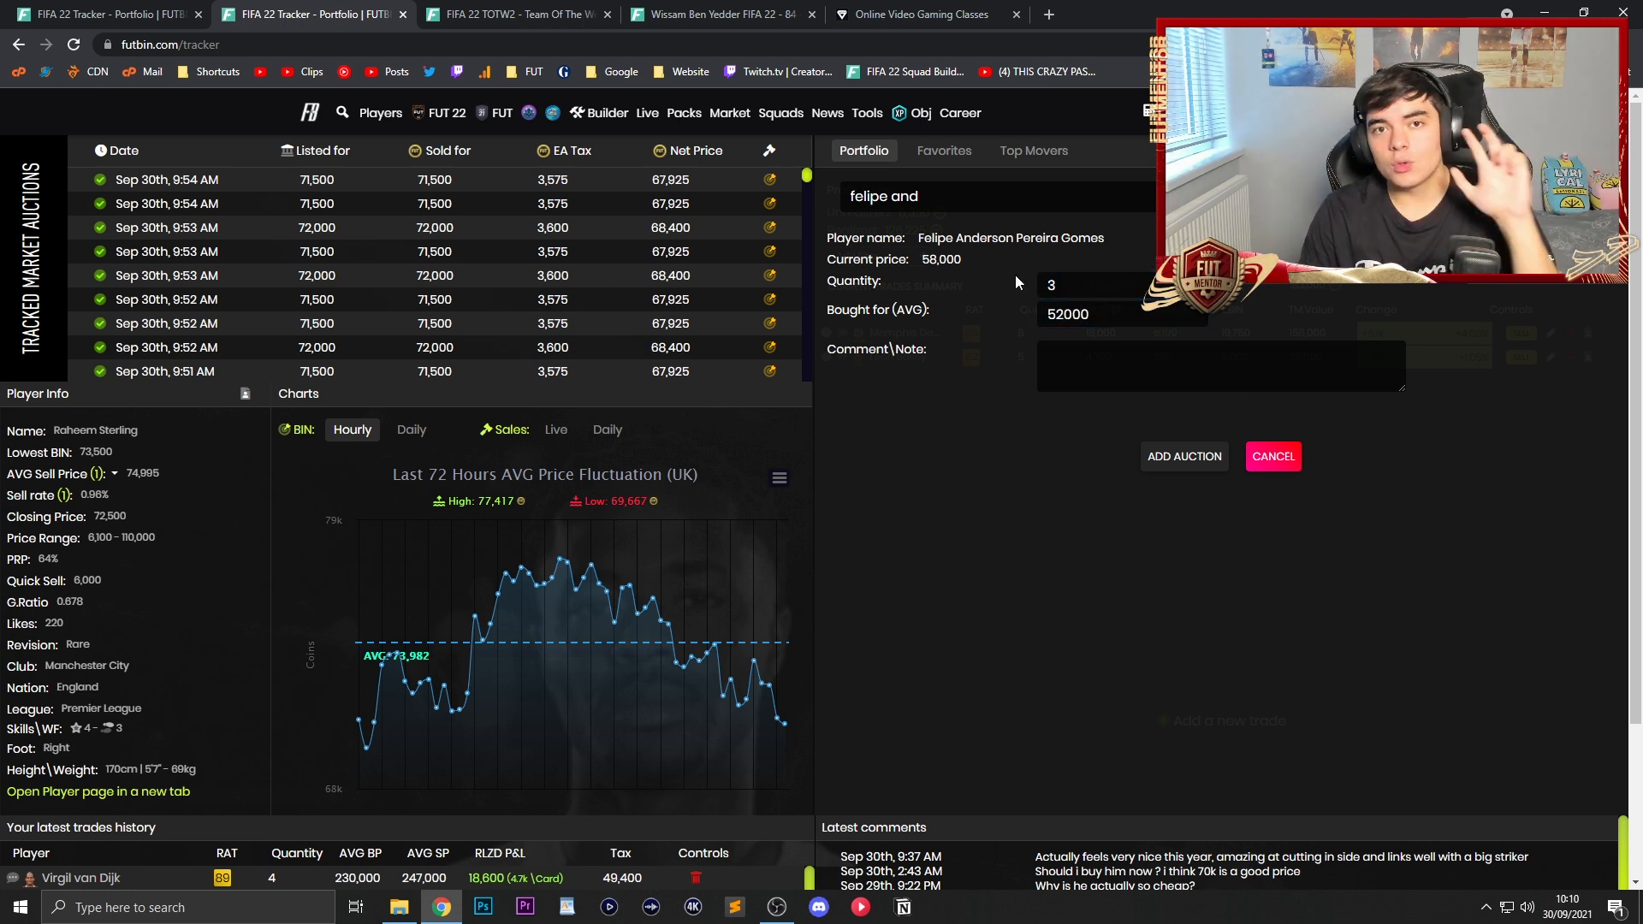
pyautogui.click(1090, 284)
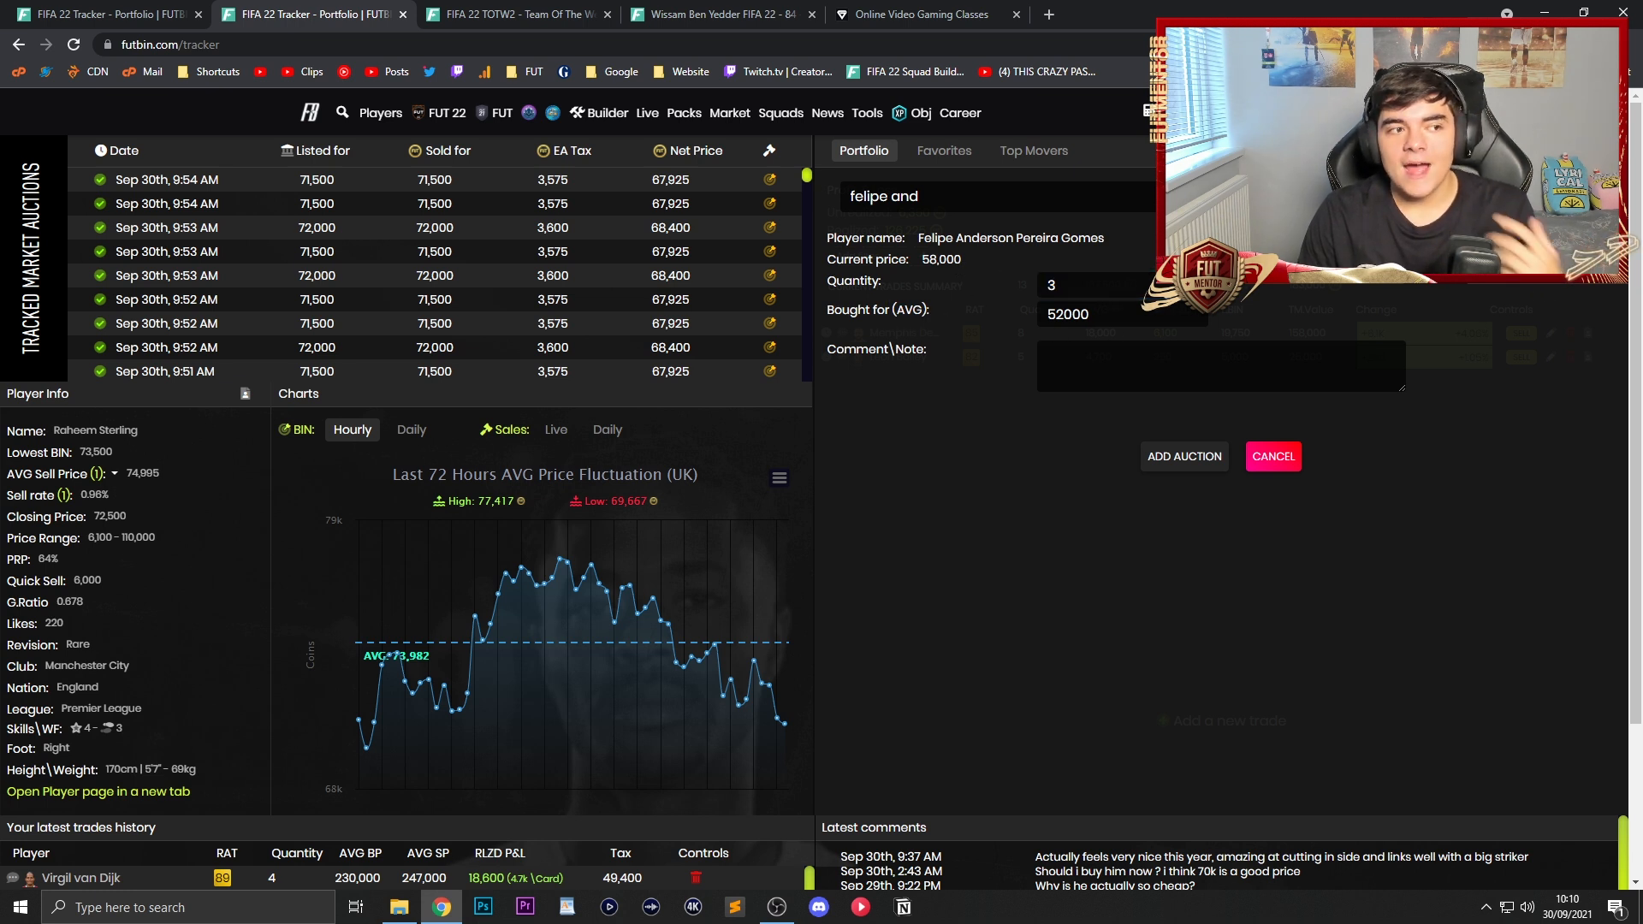
# Step: Write the trade note about rivals supply and selling in 5 hours, then add the trade
pyautogui.click(1220, 366)
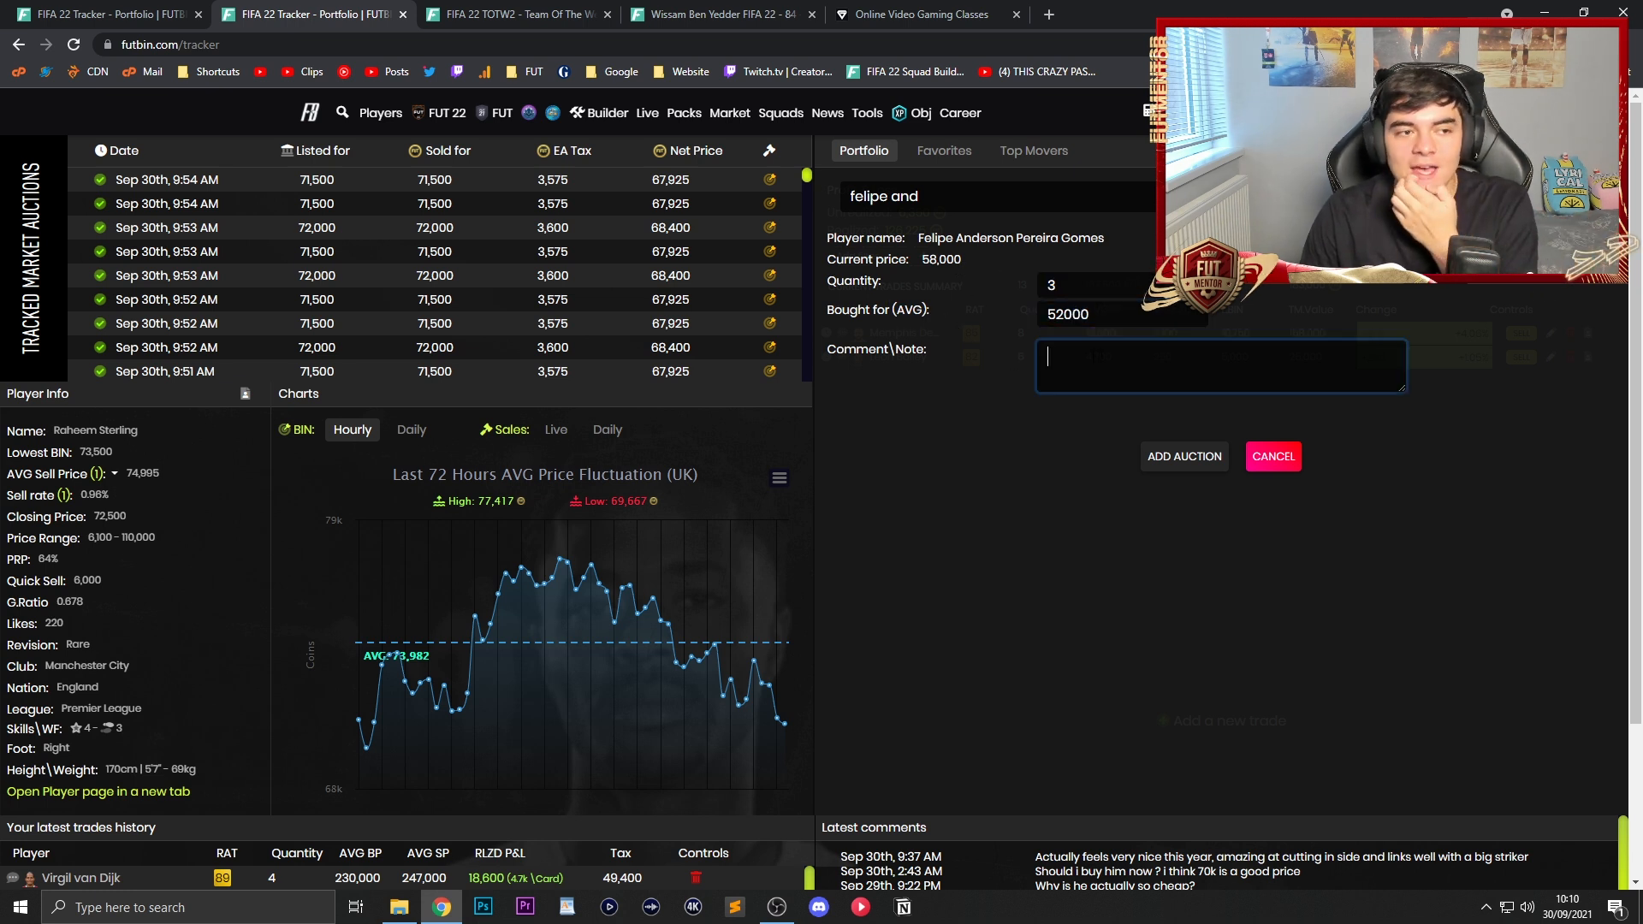
pyautogui.write('Div')
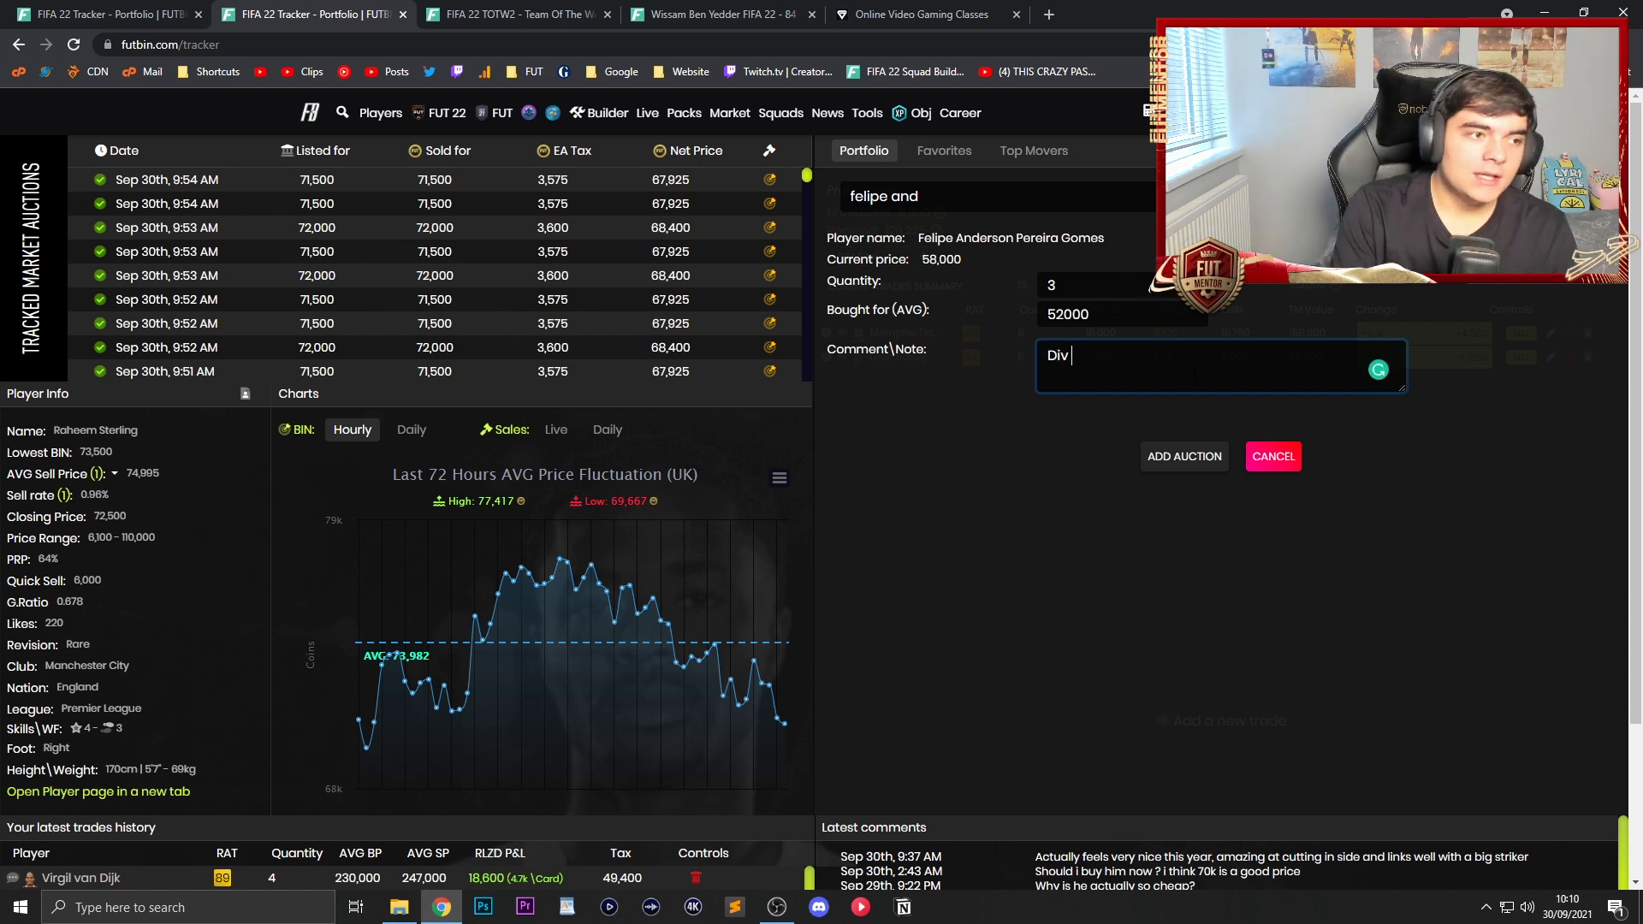
pyautogui.write('rivals supply')
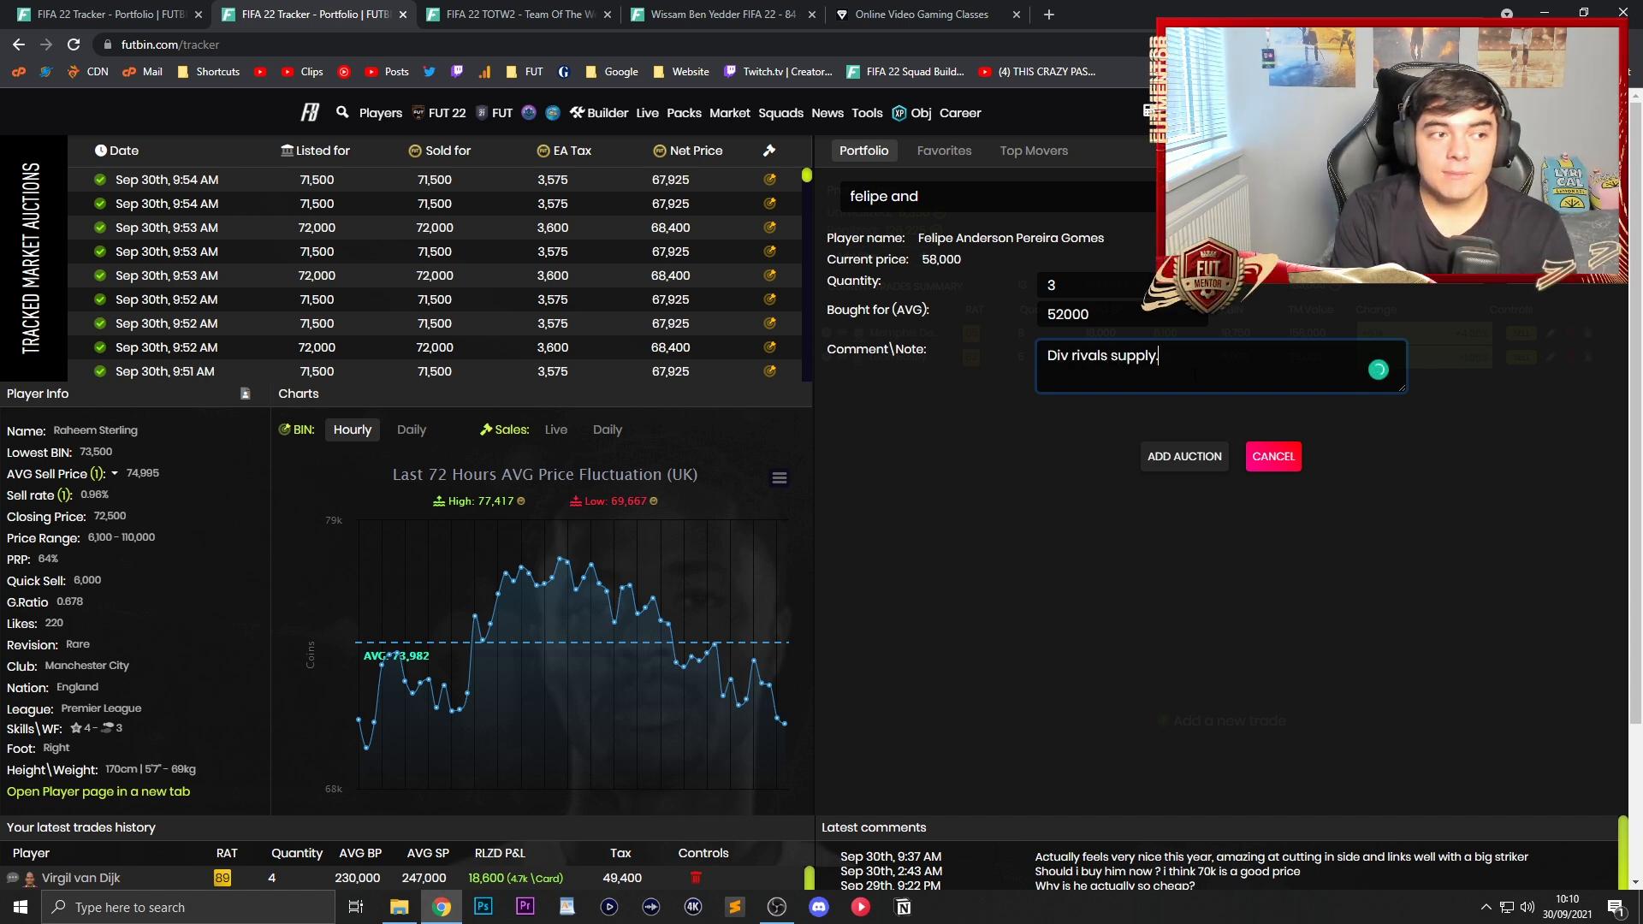
pyautogui.write('Sell in 5 h')
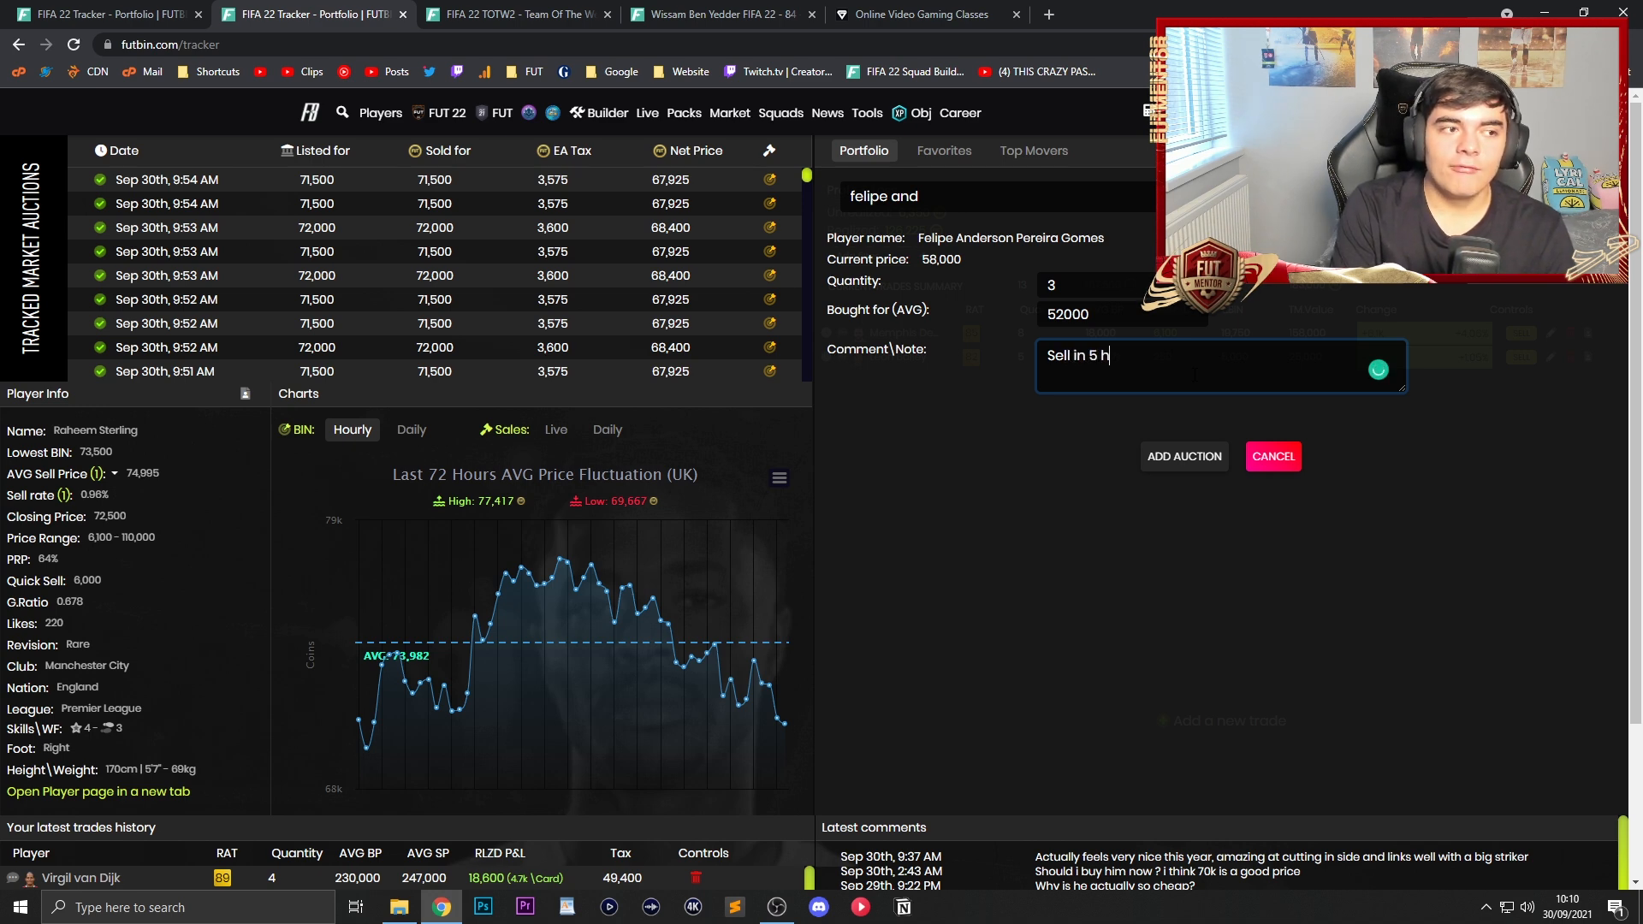
pyautogui.write('ours')
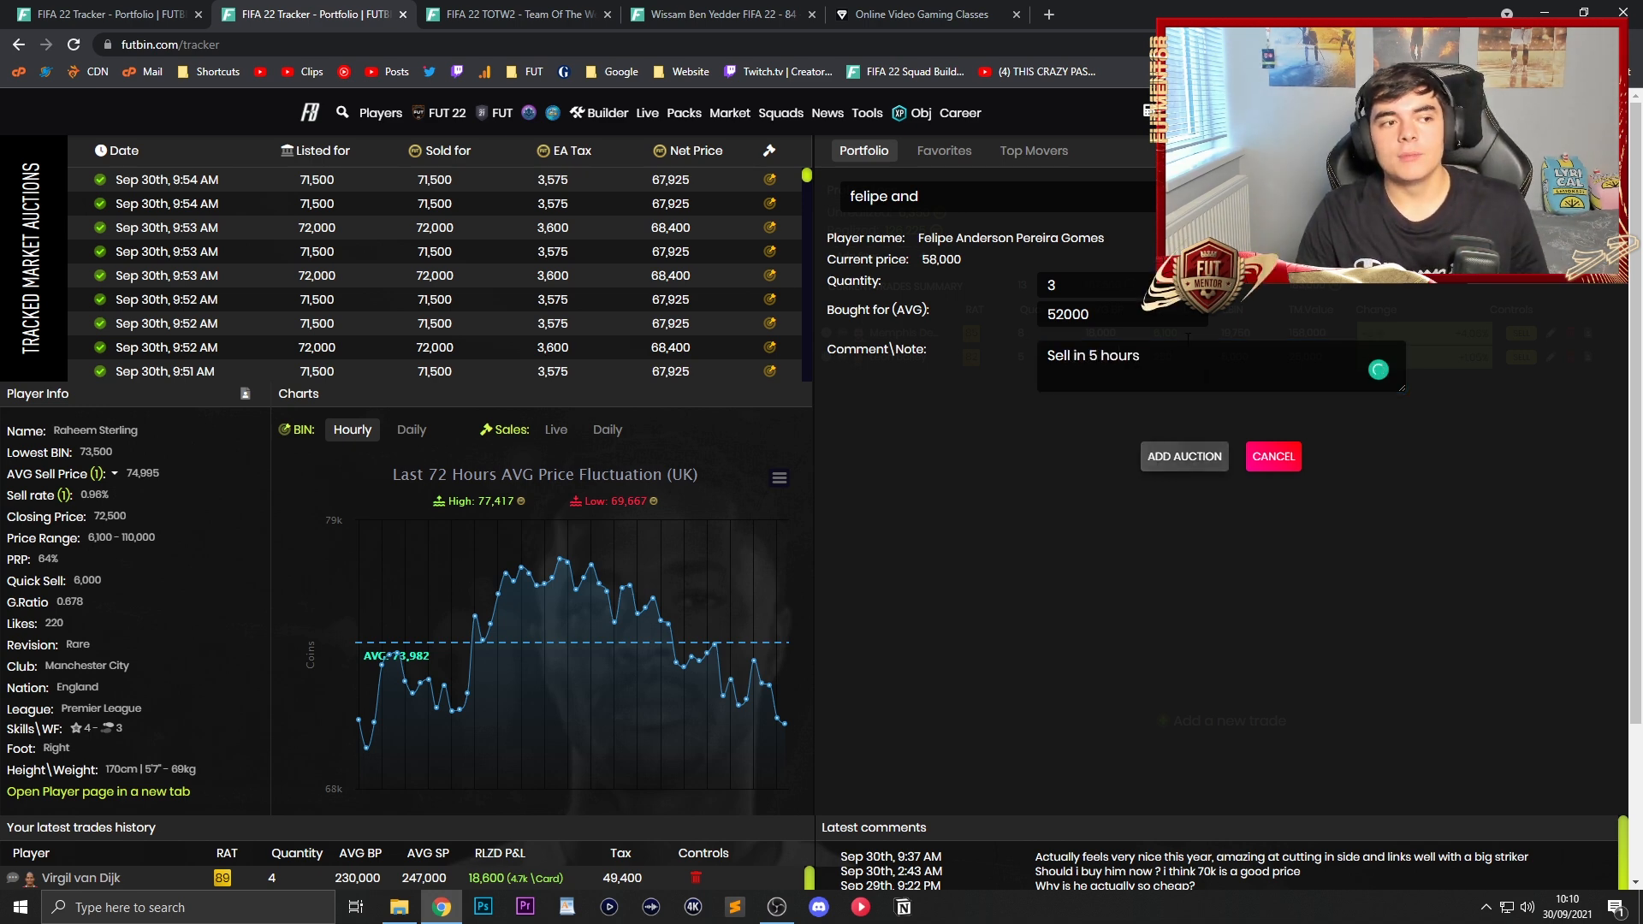
pyautogui.click(1182, 456)
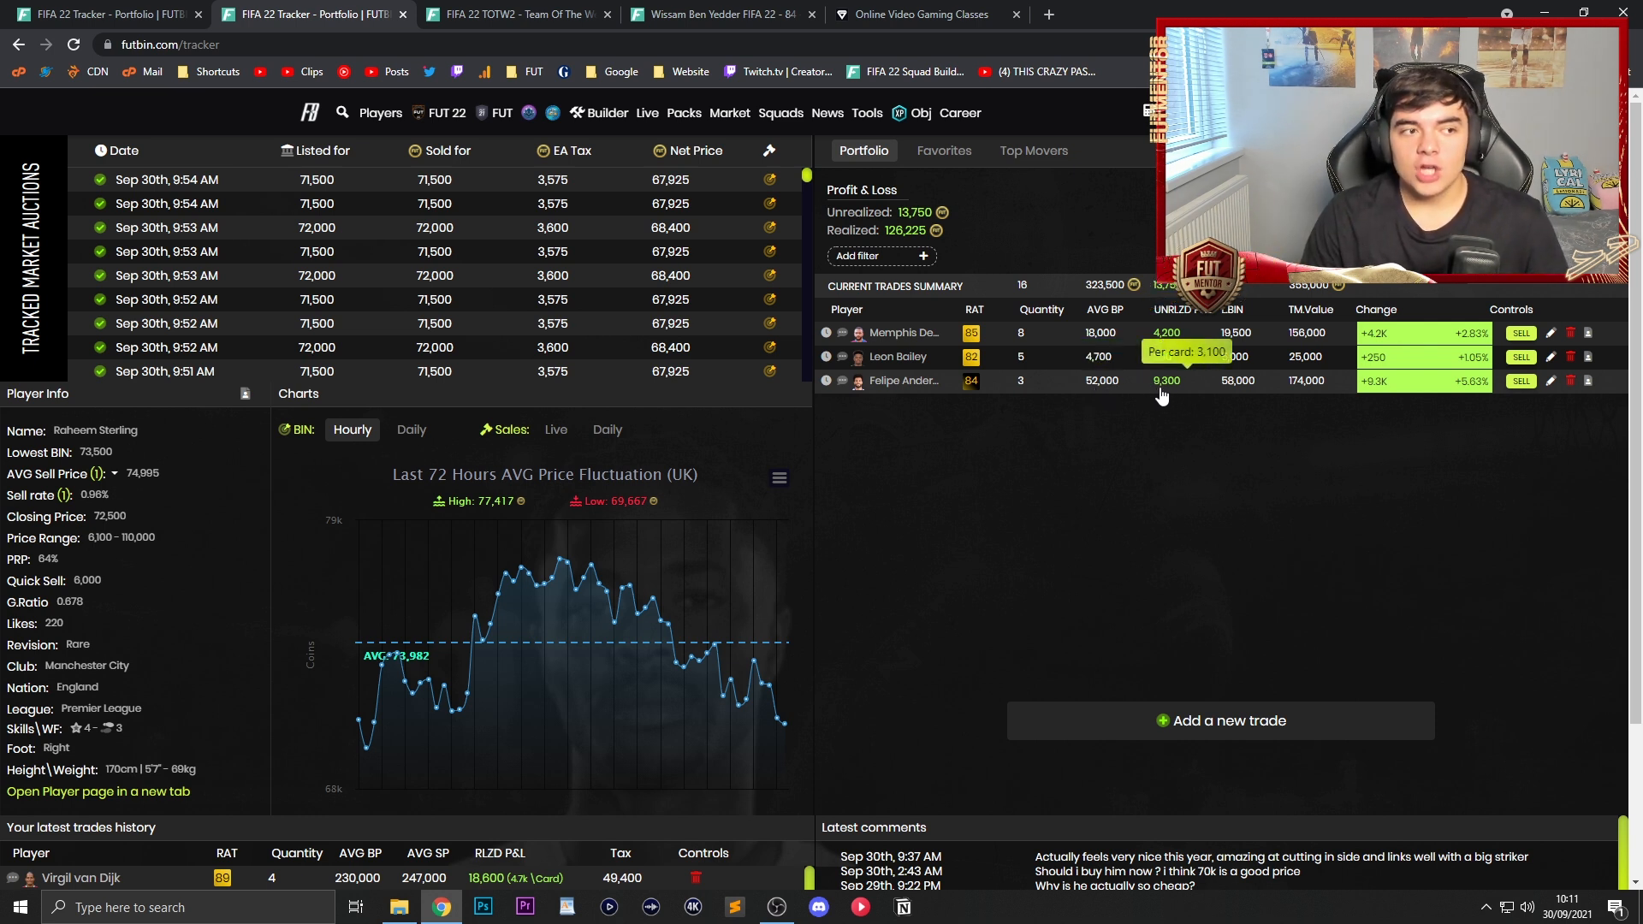
pyautogui.moveTo(1285, 390)
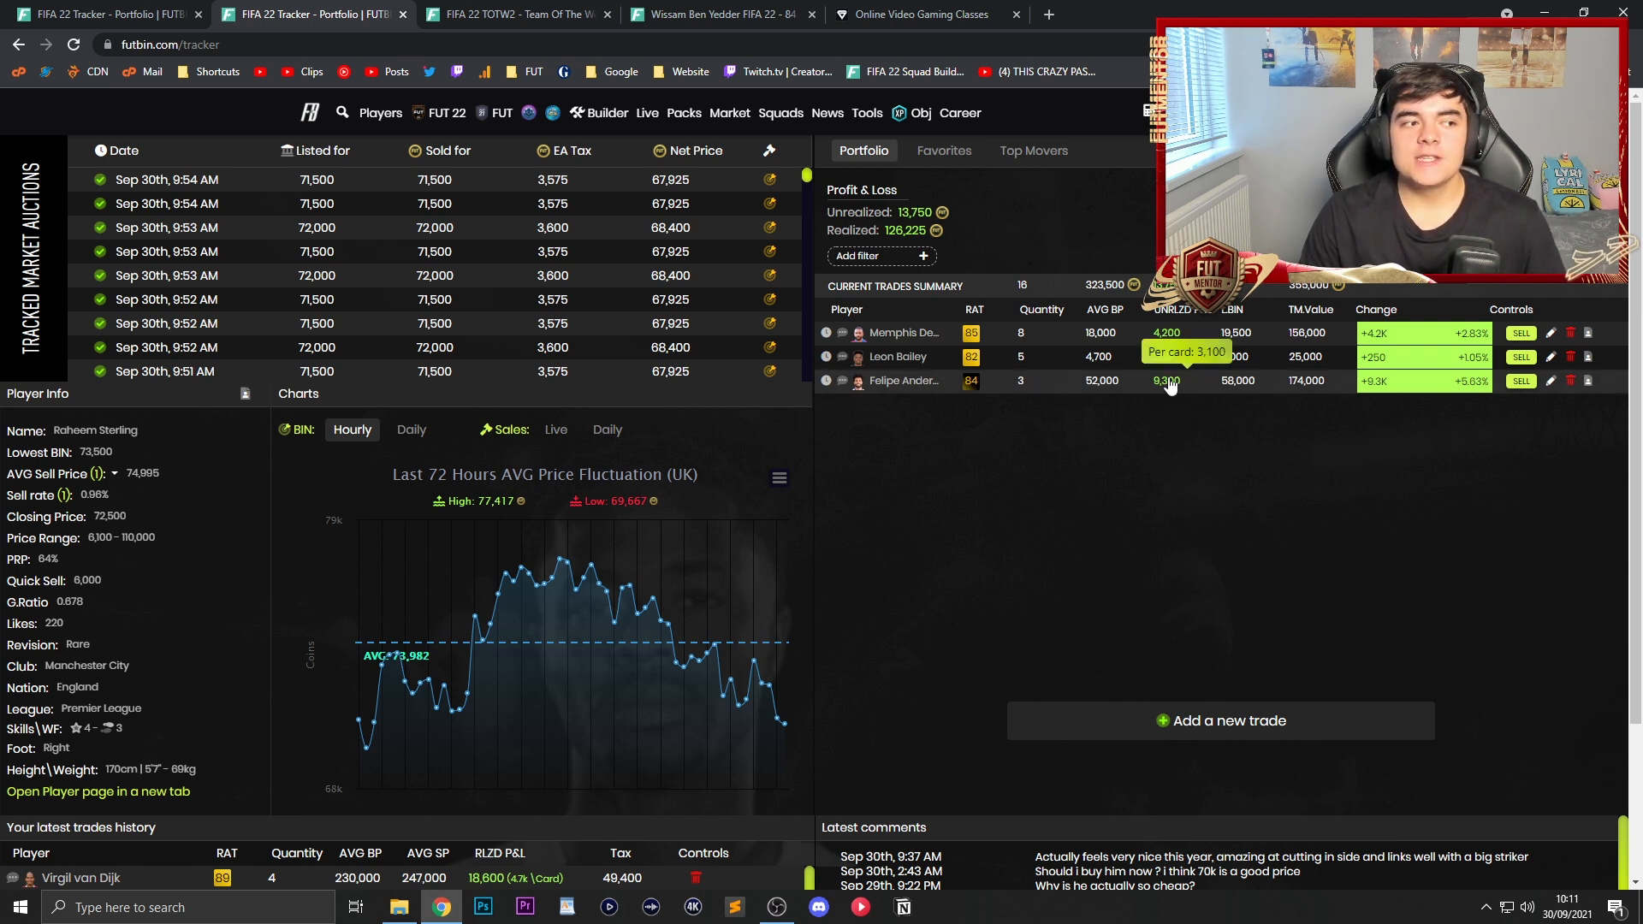
pyautogui.moveTo(1184, 421)
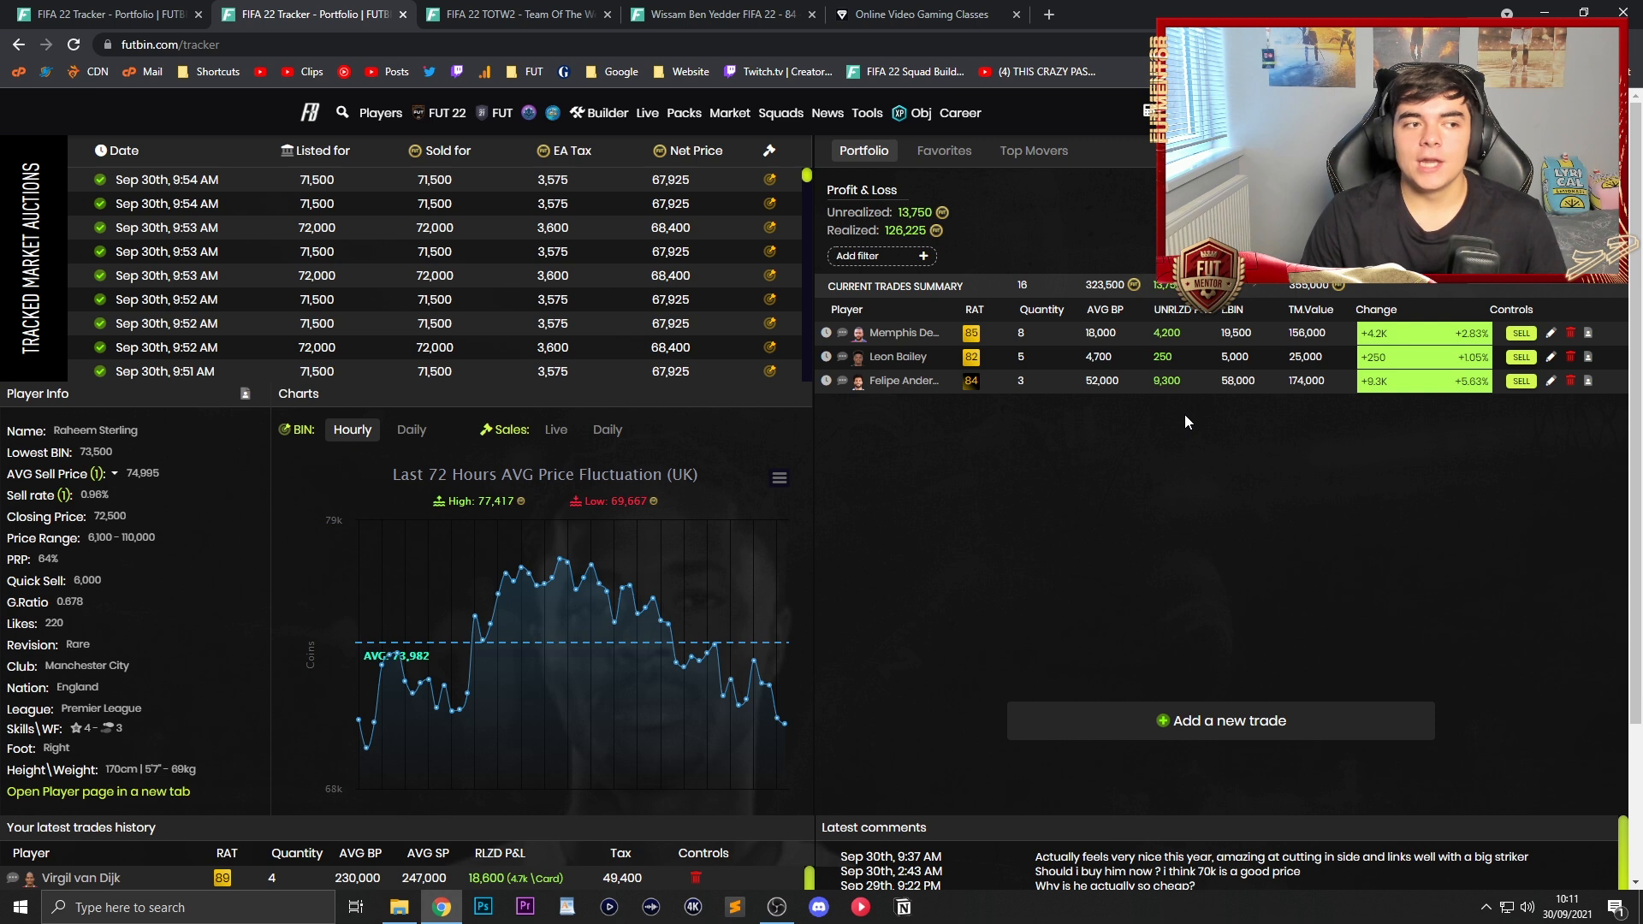
pyautogui.moveTo(1199, 450)
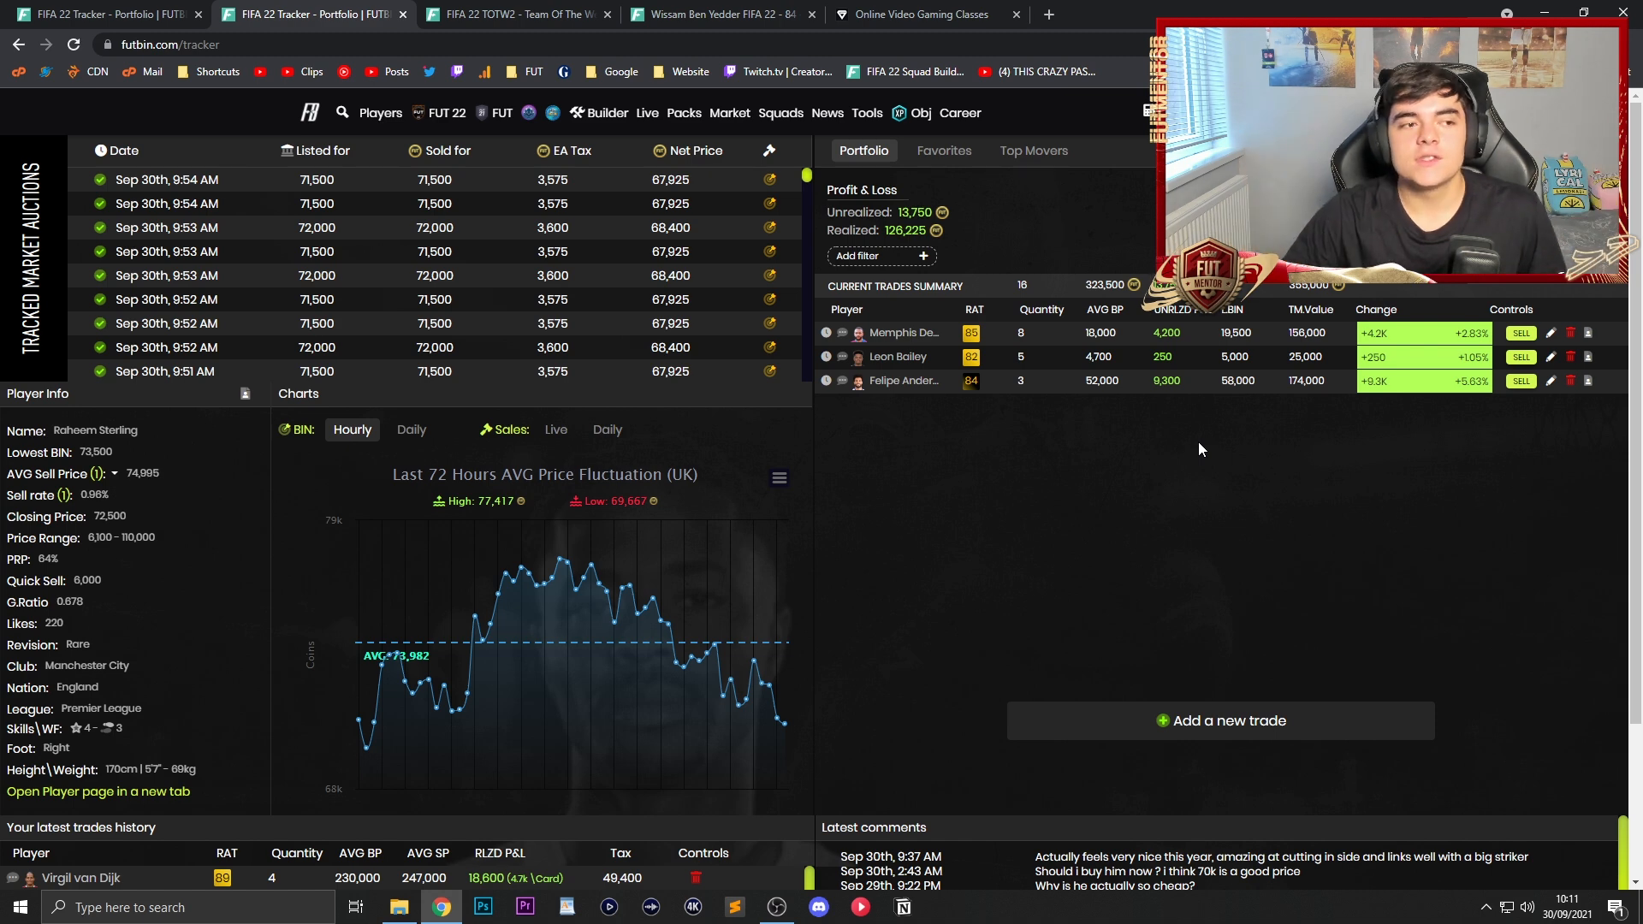
pyautogui.moveTo(1166, 380)
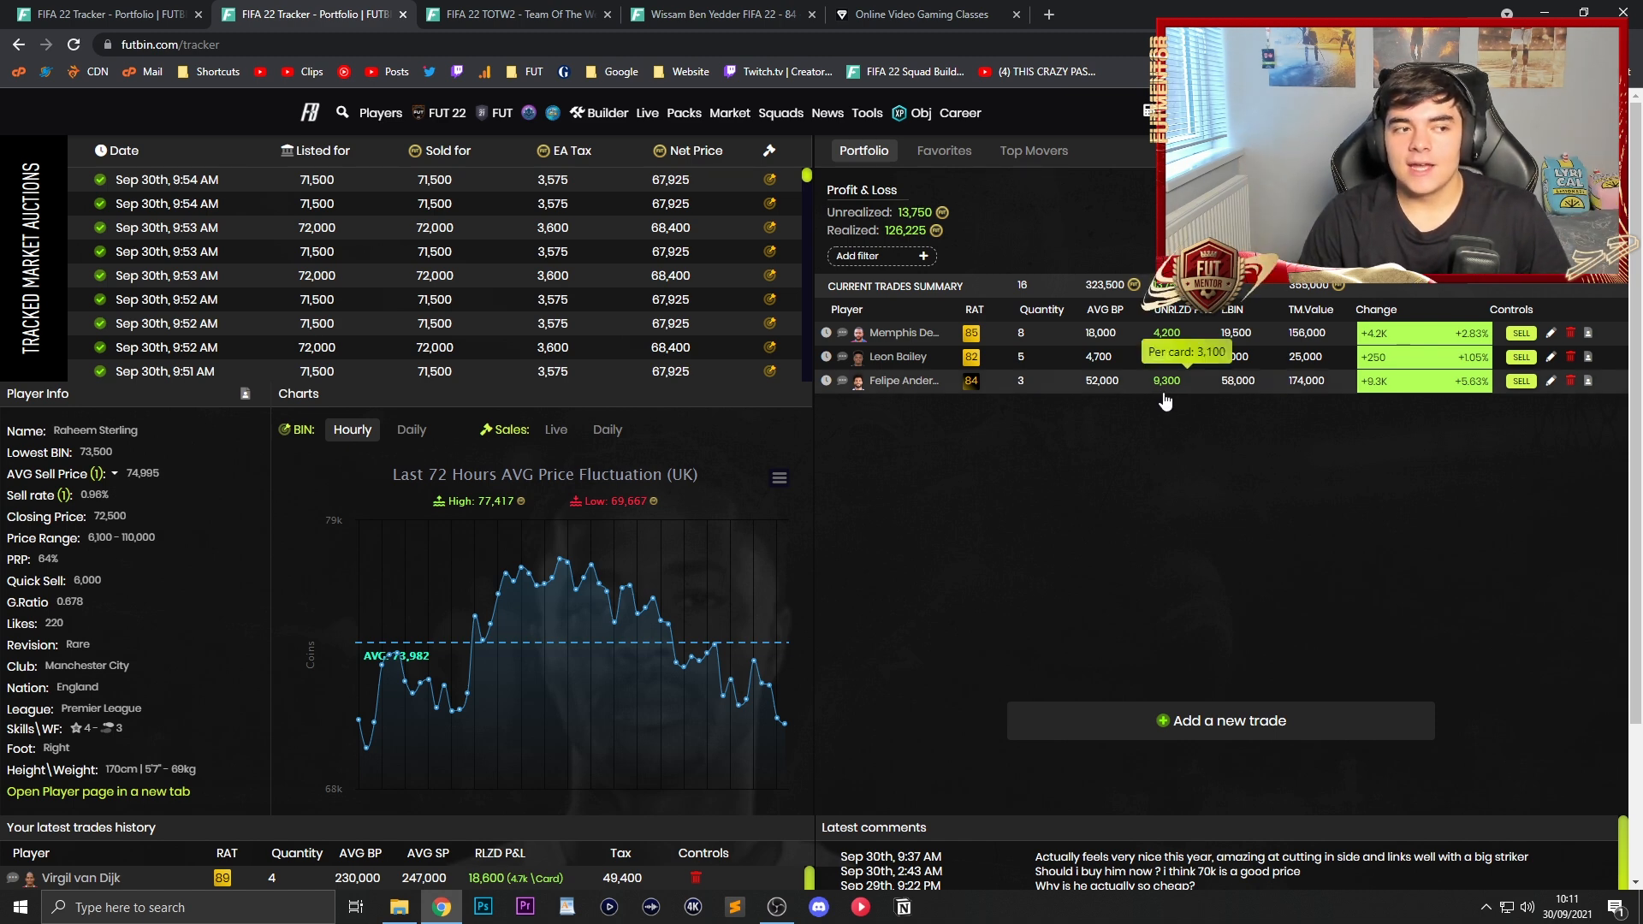
# Step: Load Memphis Depay's player info and price chart from the trades summary
pyautogui.click(901, 334)
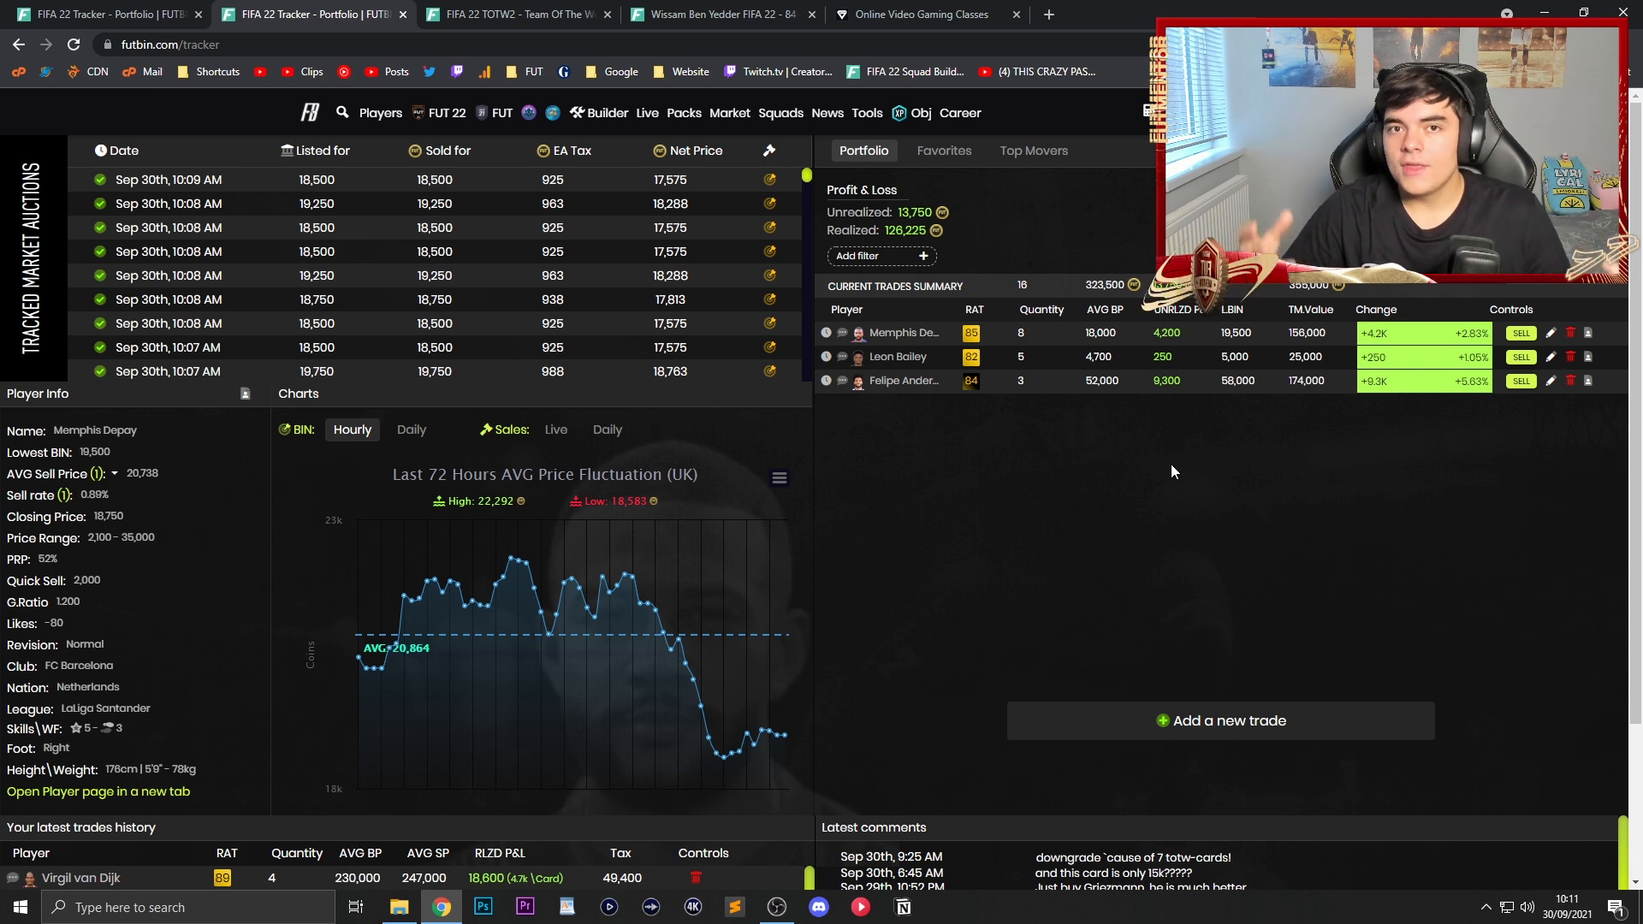
pyautogui.moveTo(1166, 356)
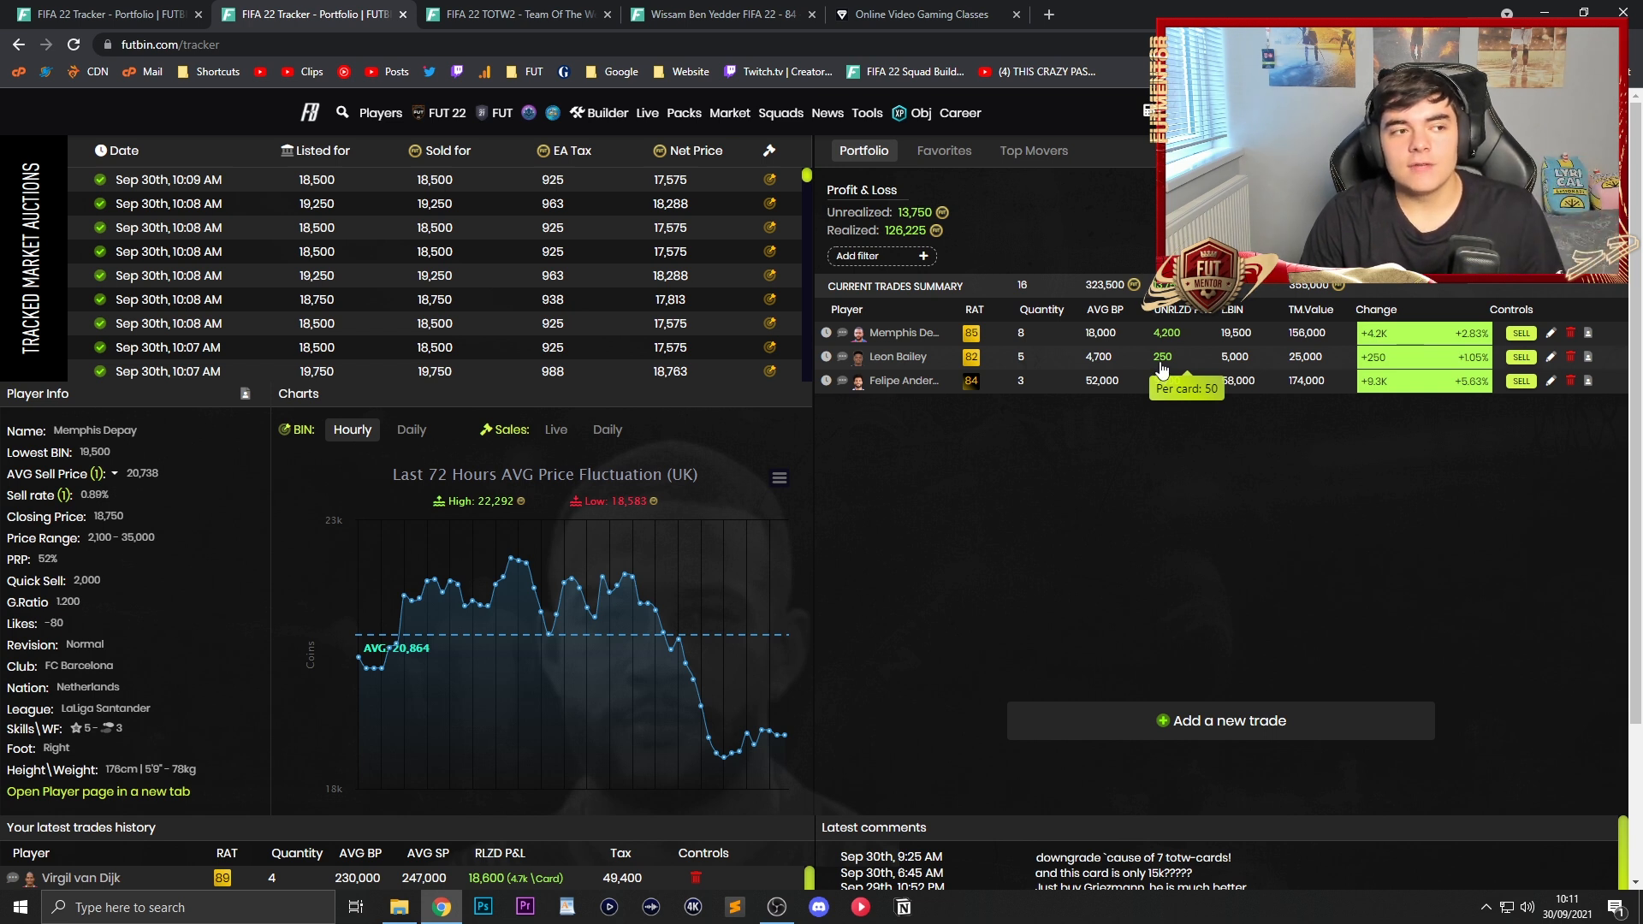
pyautogui.moveTo(1158, 450)
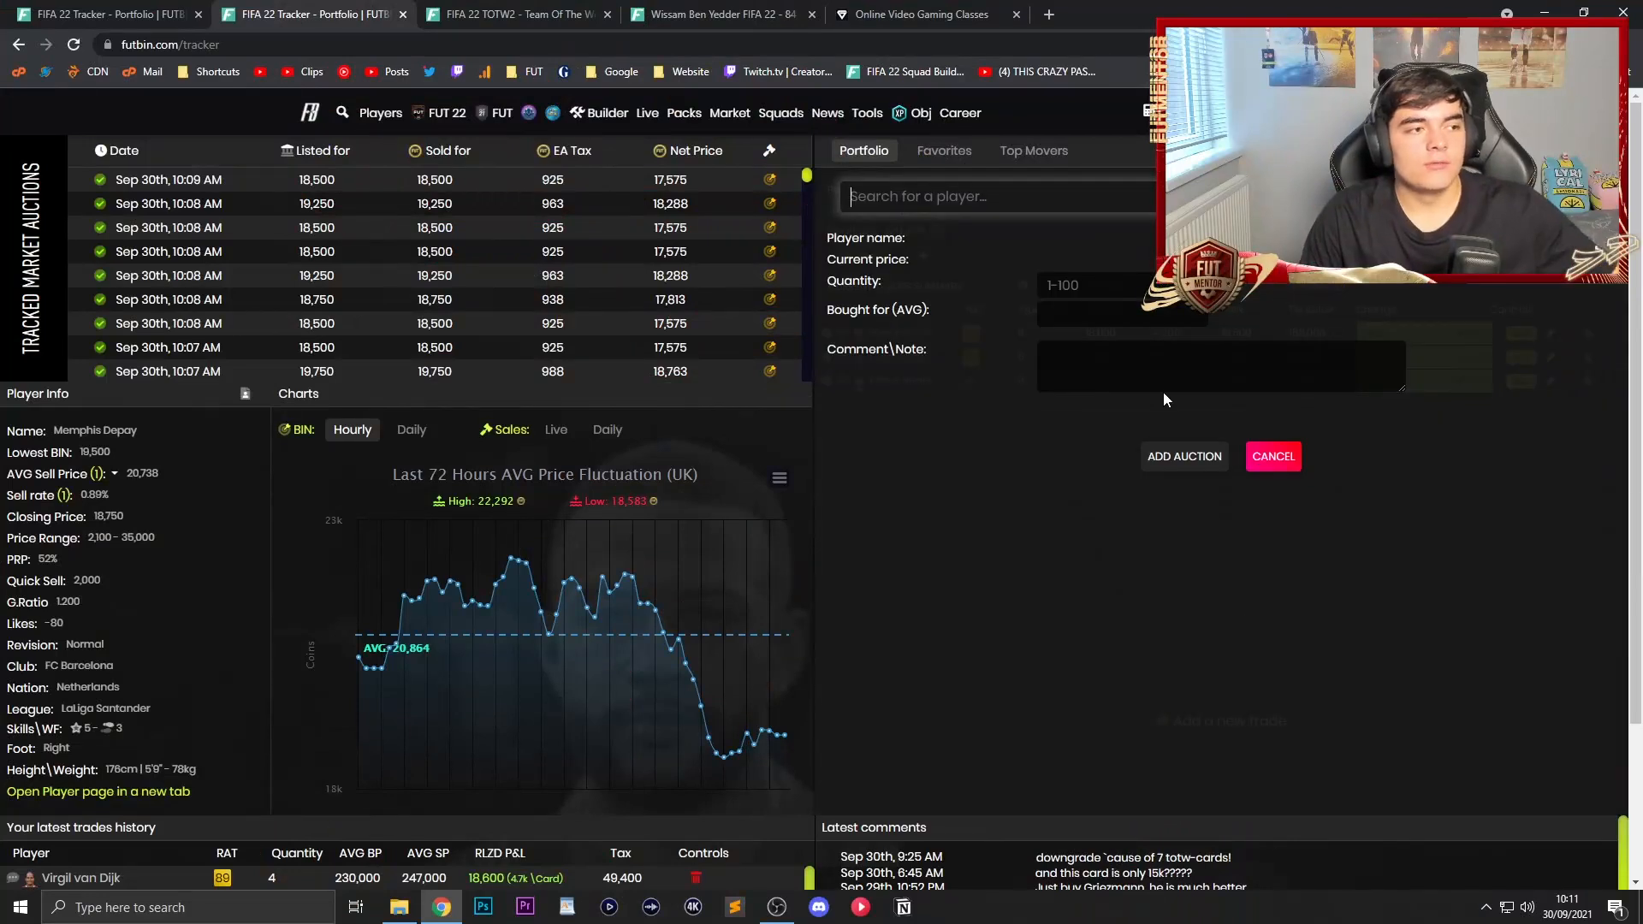
# Step: Search 'jesus nav' for Jesús Navas and enter a bought-for price of 52000
pyautogui.write('jesus nav')
pyautogui.click(1120, 284)
pyautogui.write('2')
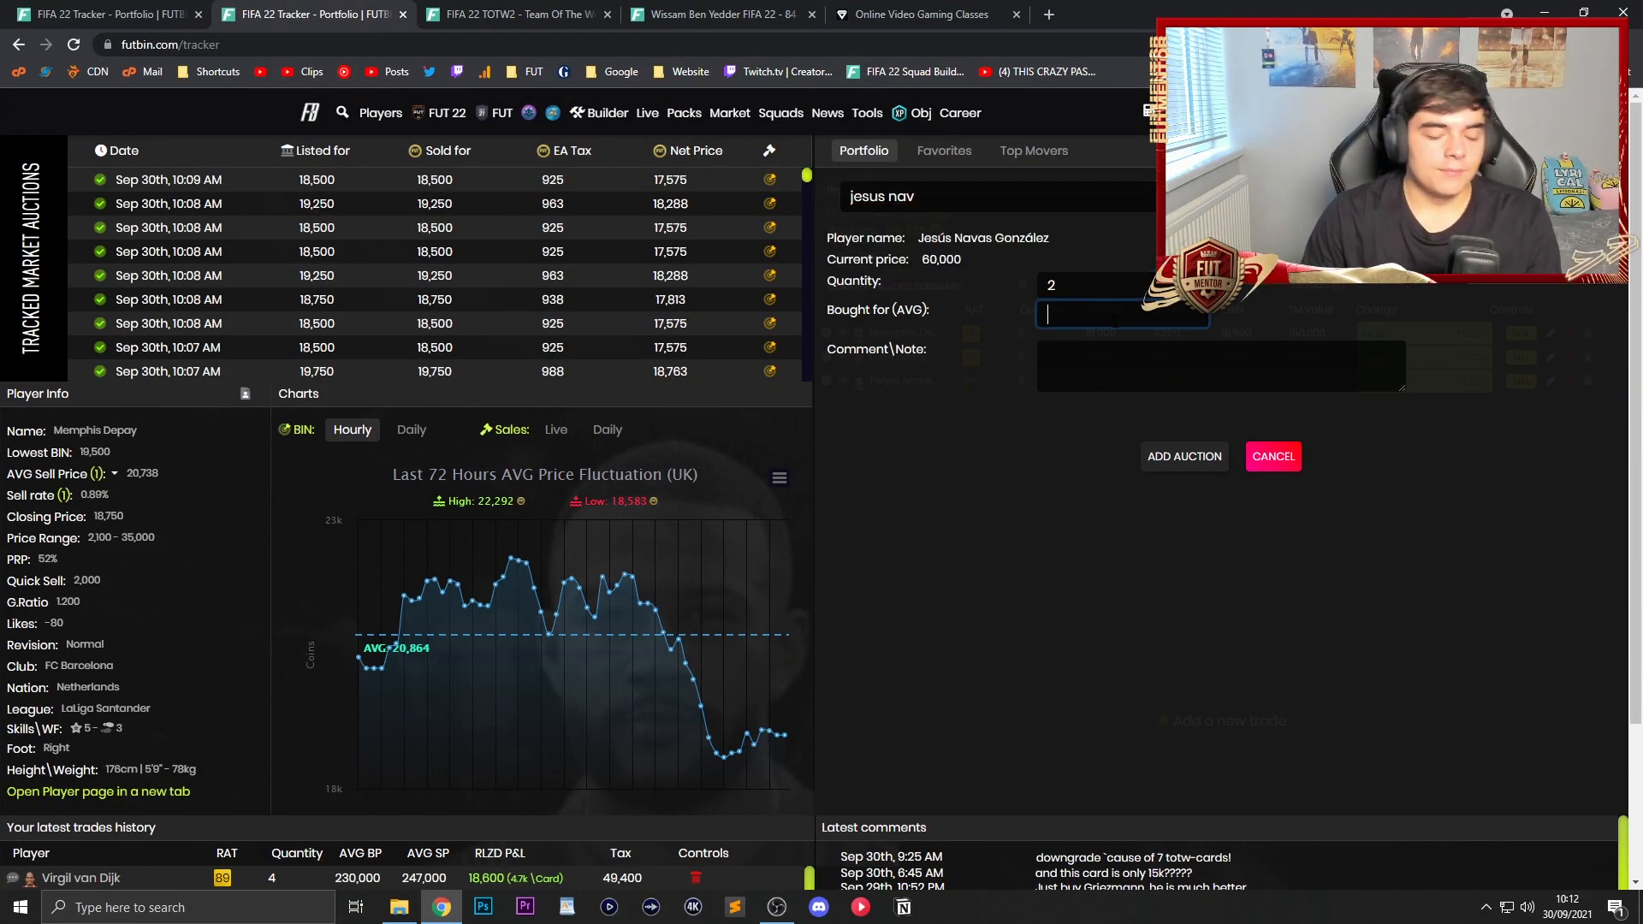
pyautogui.write('52000')
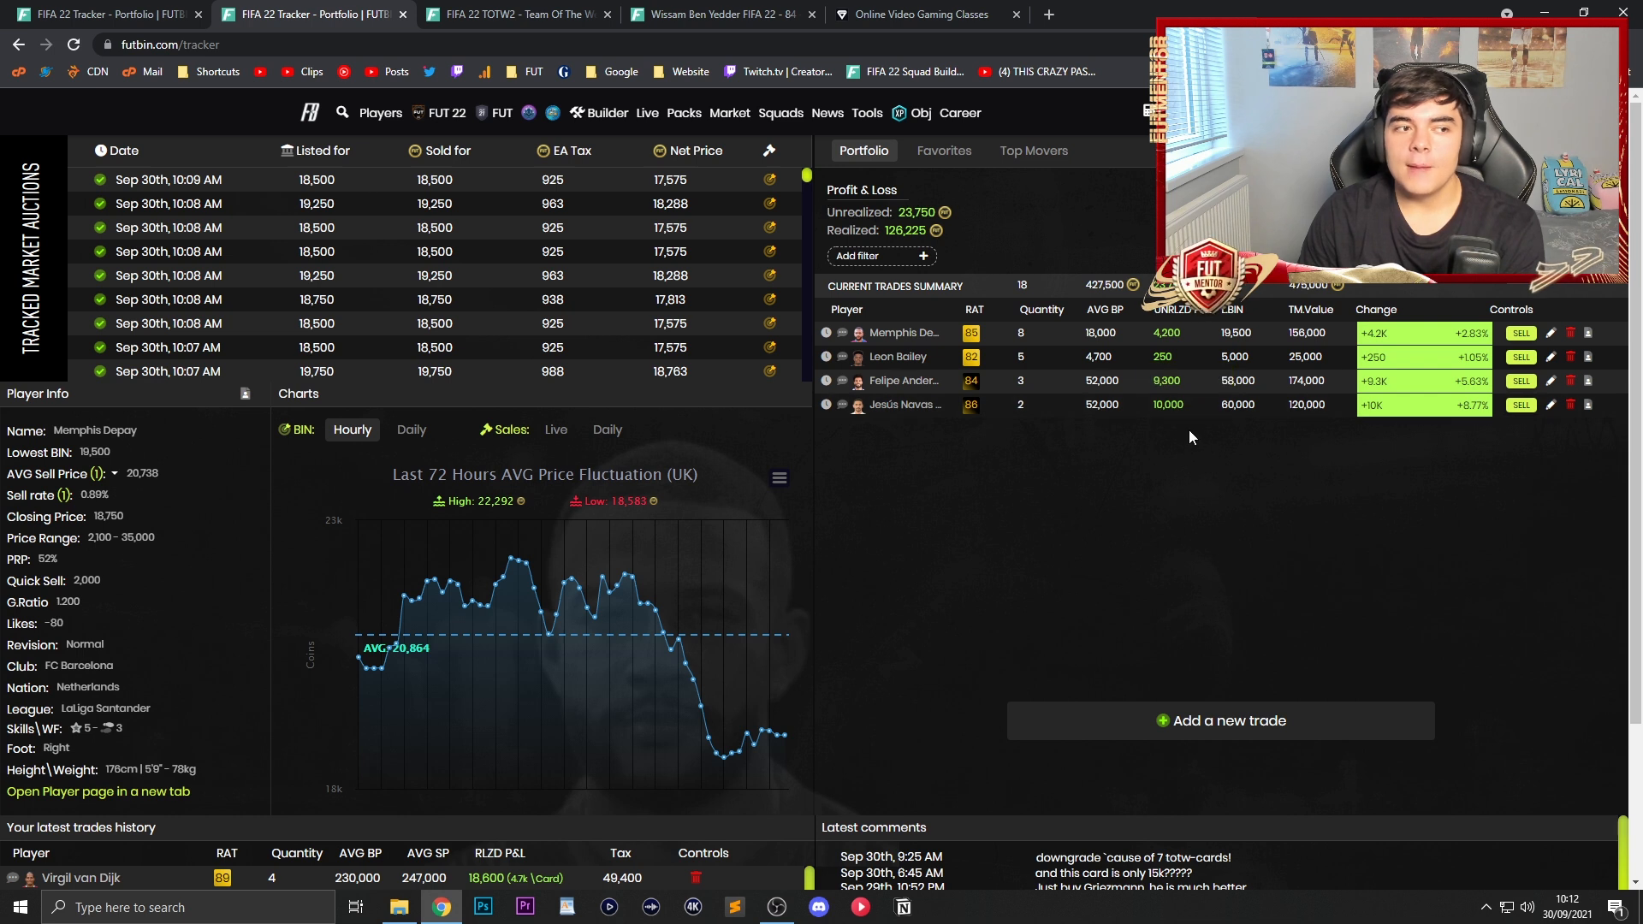
pyautogui.moveTo(1184, 452)
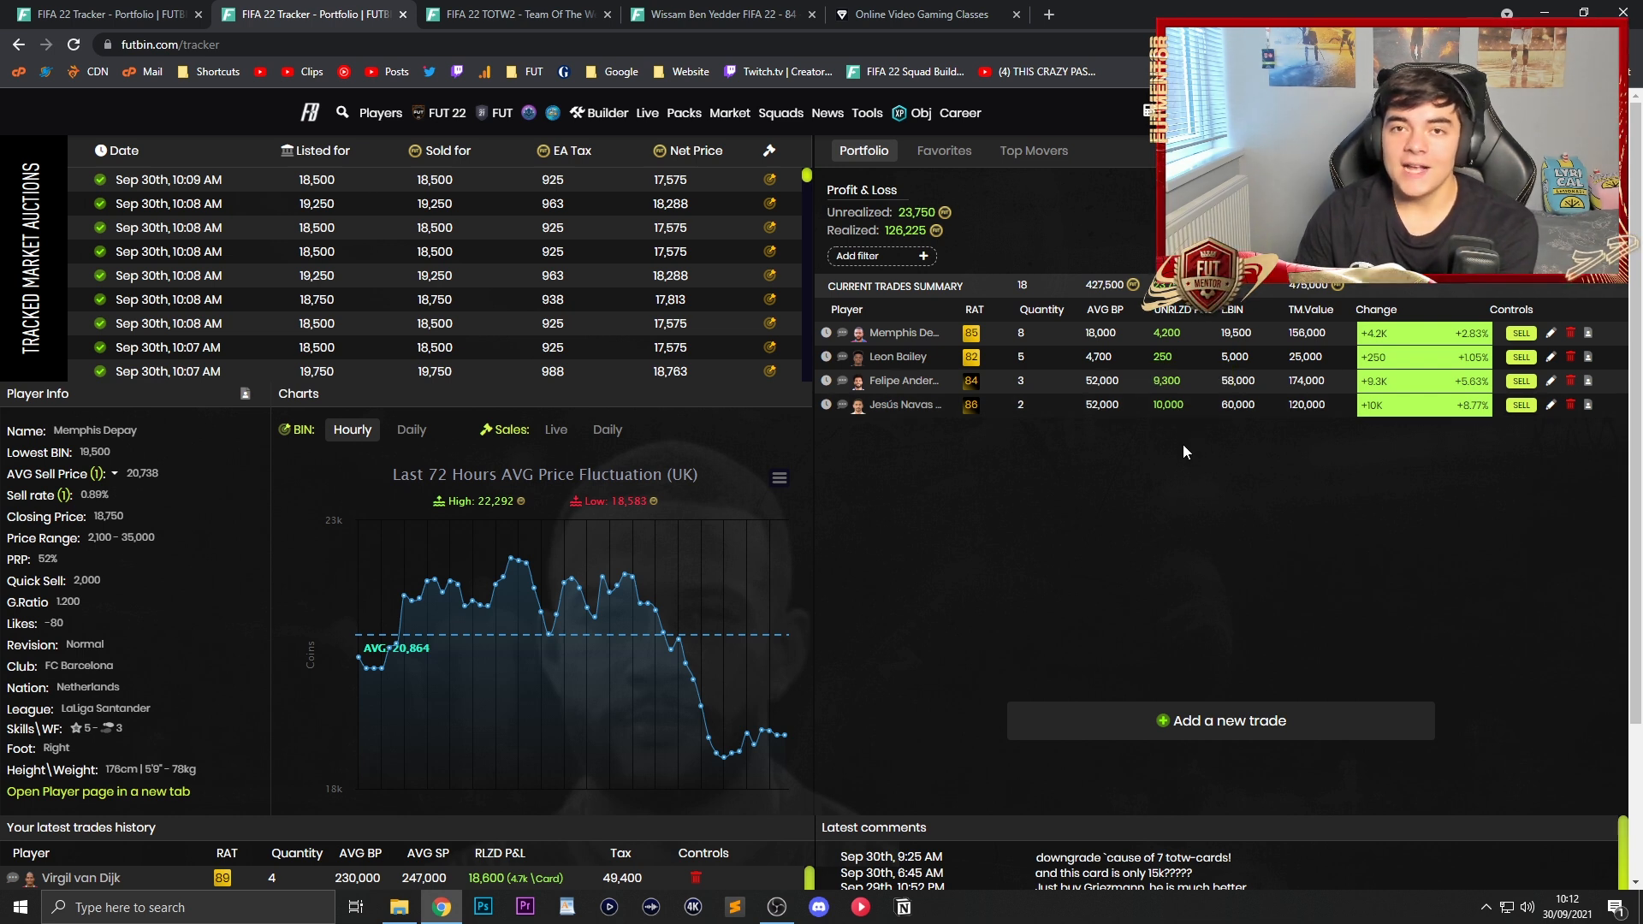
pyautogui.moveTo(1230, 445)
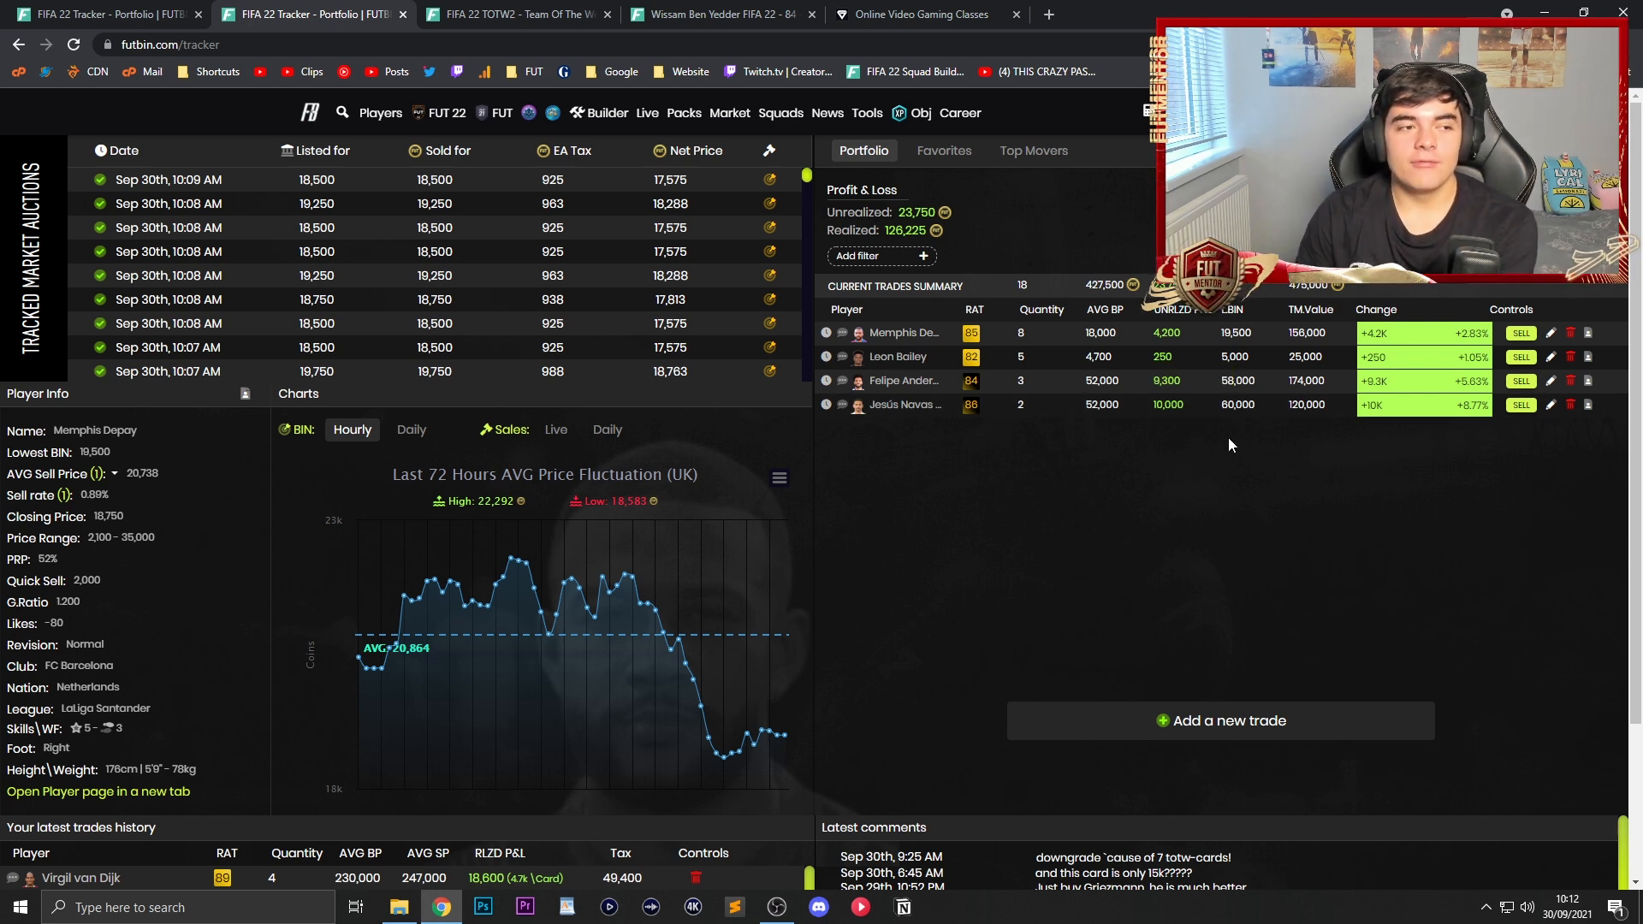
pyautogui.moveTo(1204, 441)
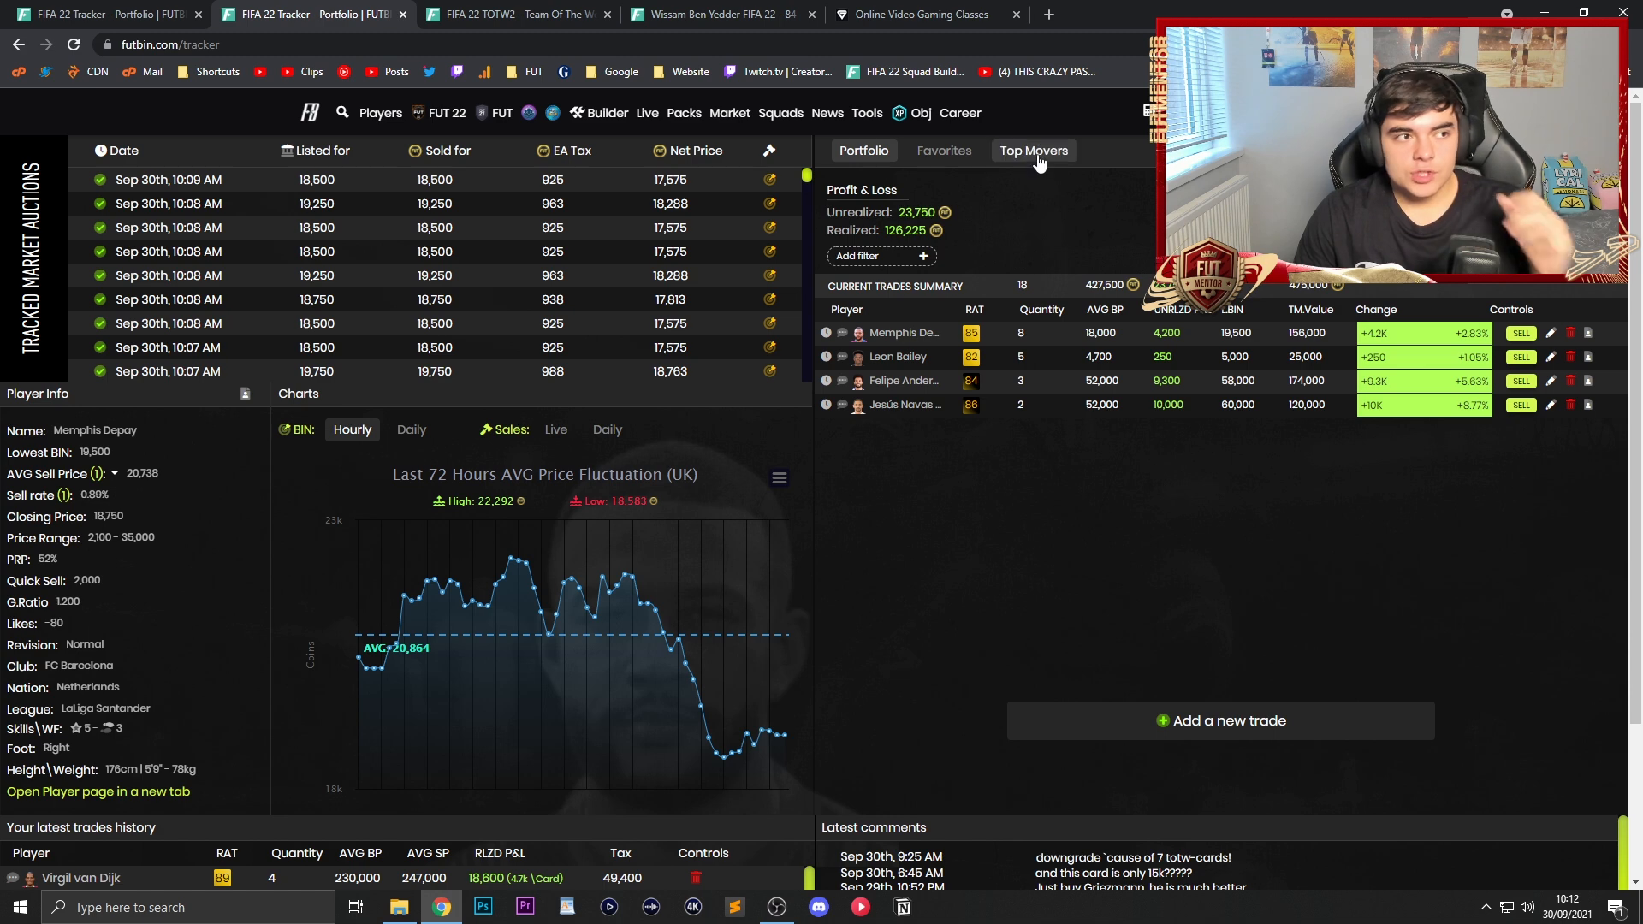
# Step: Switch to the Top Movers list of 24-hour price changes
pyautogui.click(1032, 151)
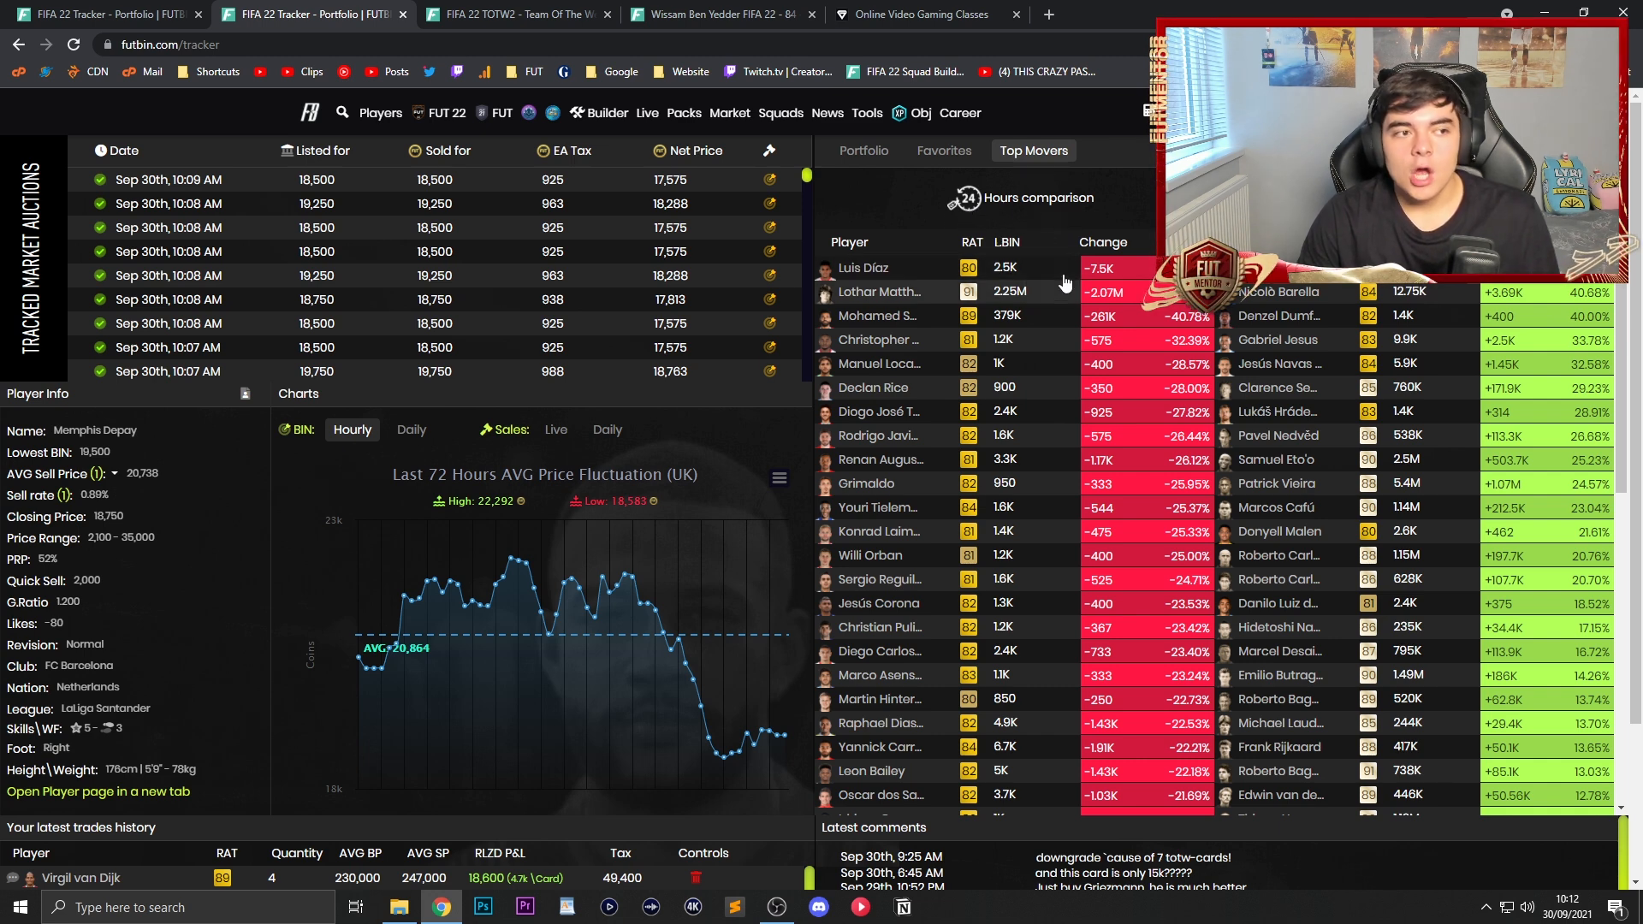
pyautogui.moveTo(1021, 304)
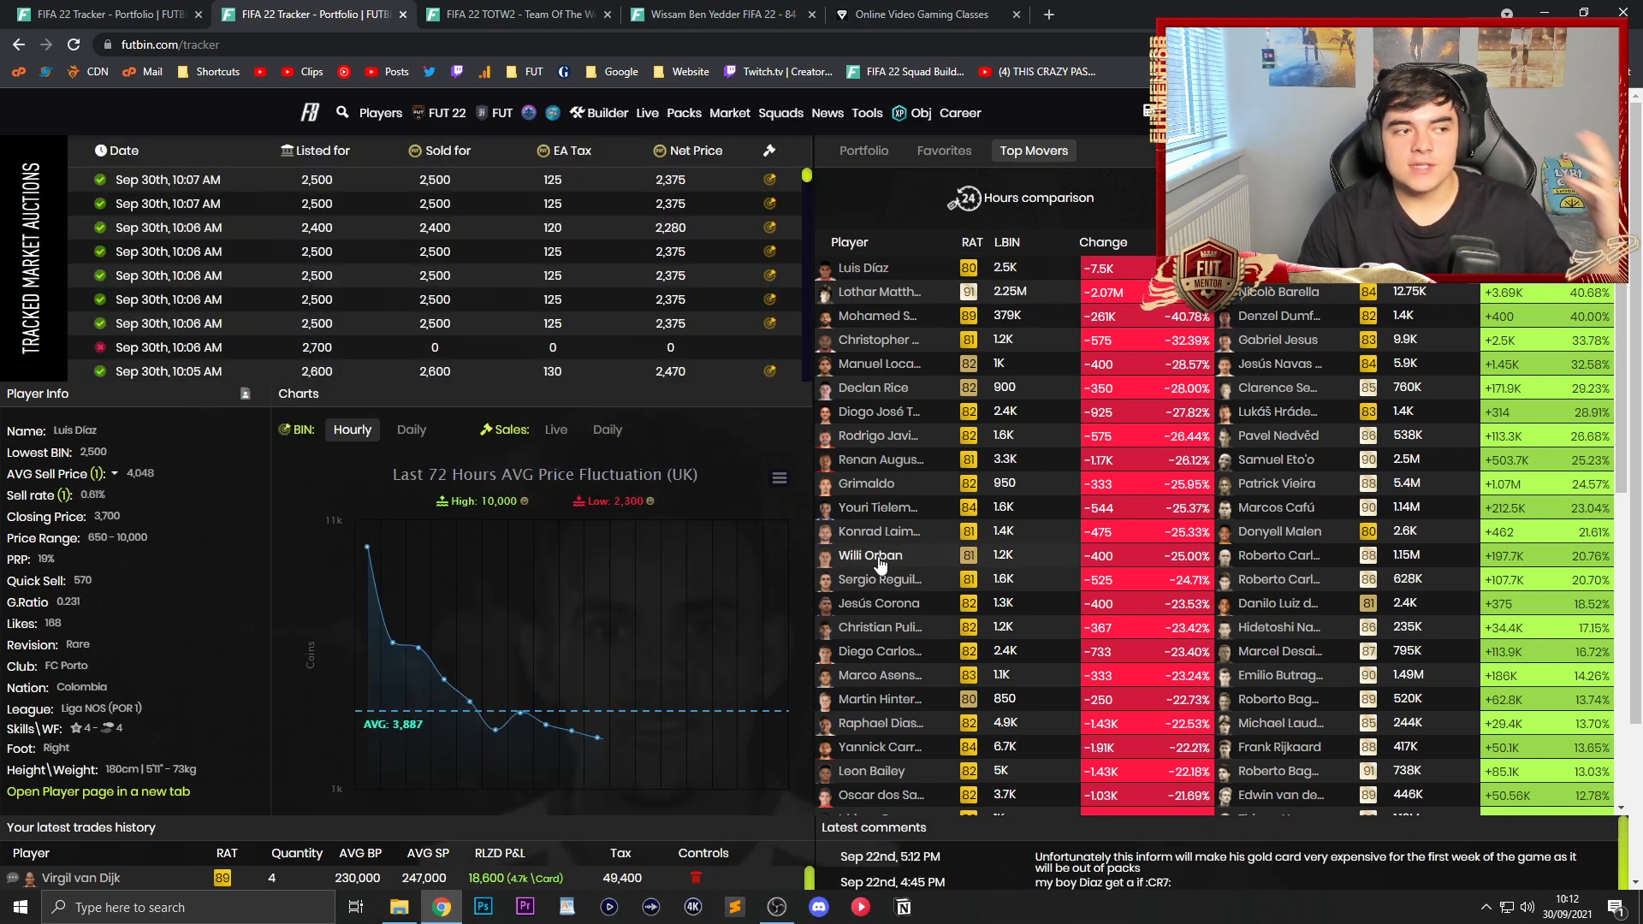
pyautogui.moveTo(496, 729)
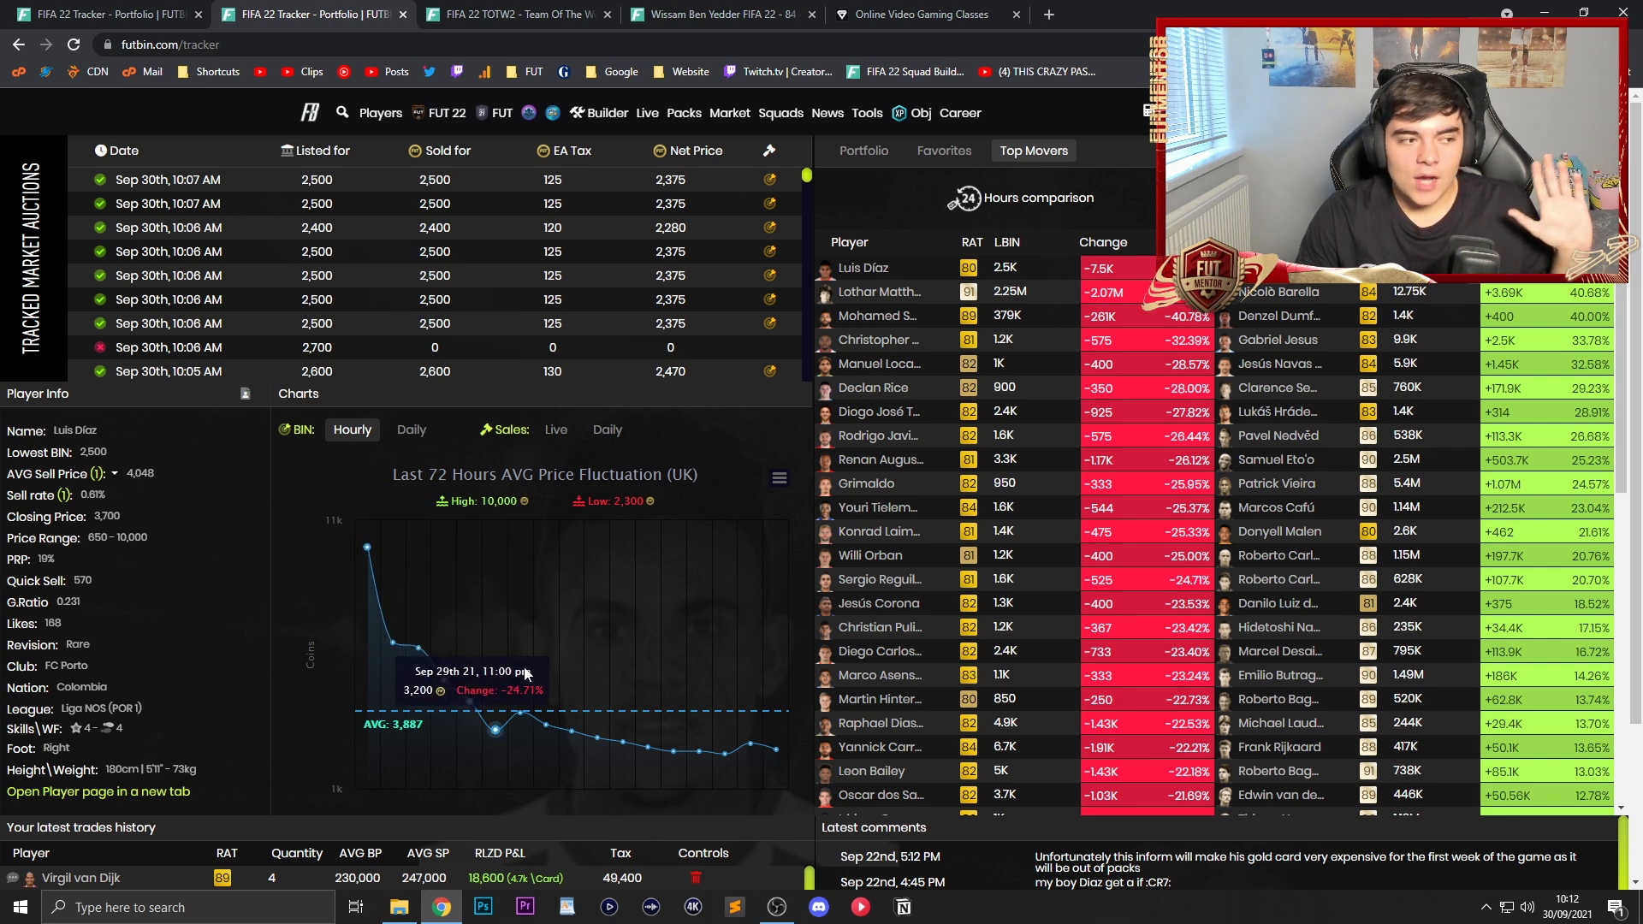
pyautogui.moveTo(726, 753)
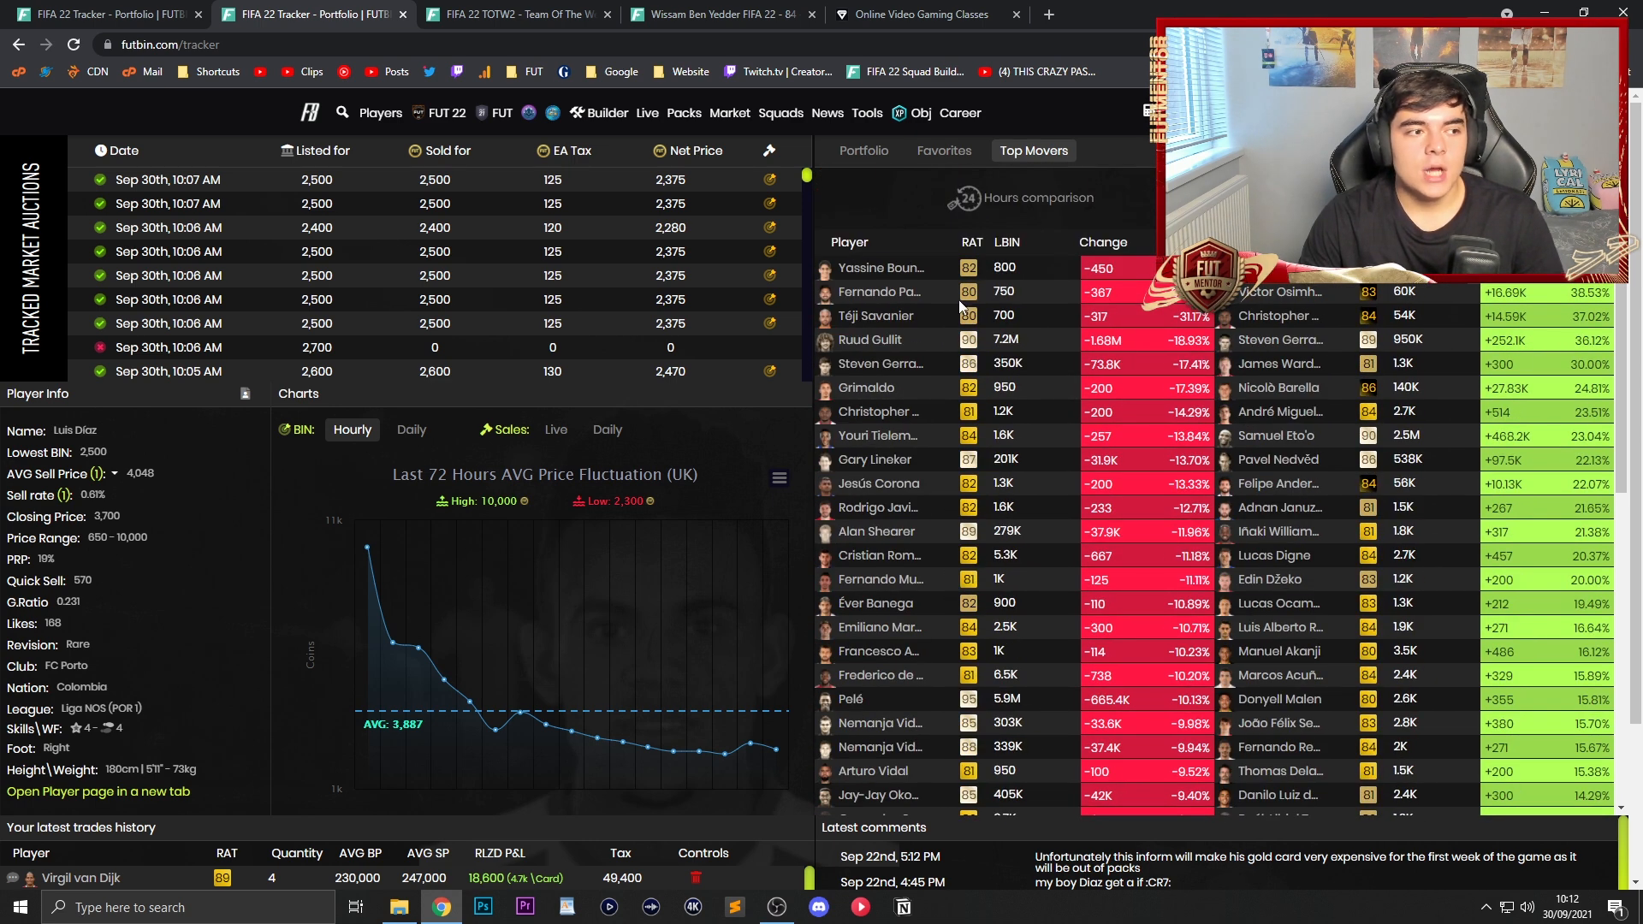
pyautogui.moveTo(926, 526)
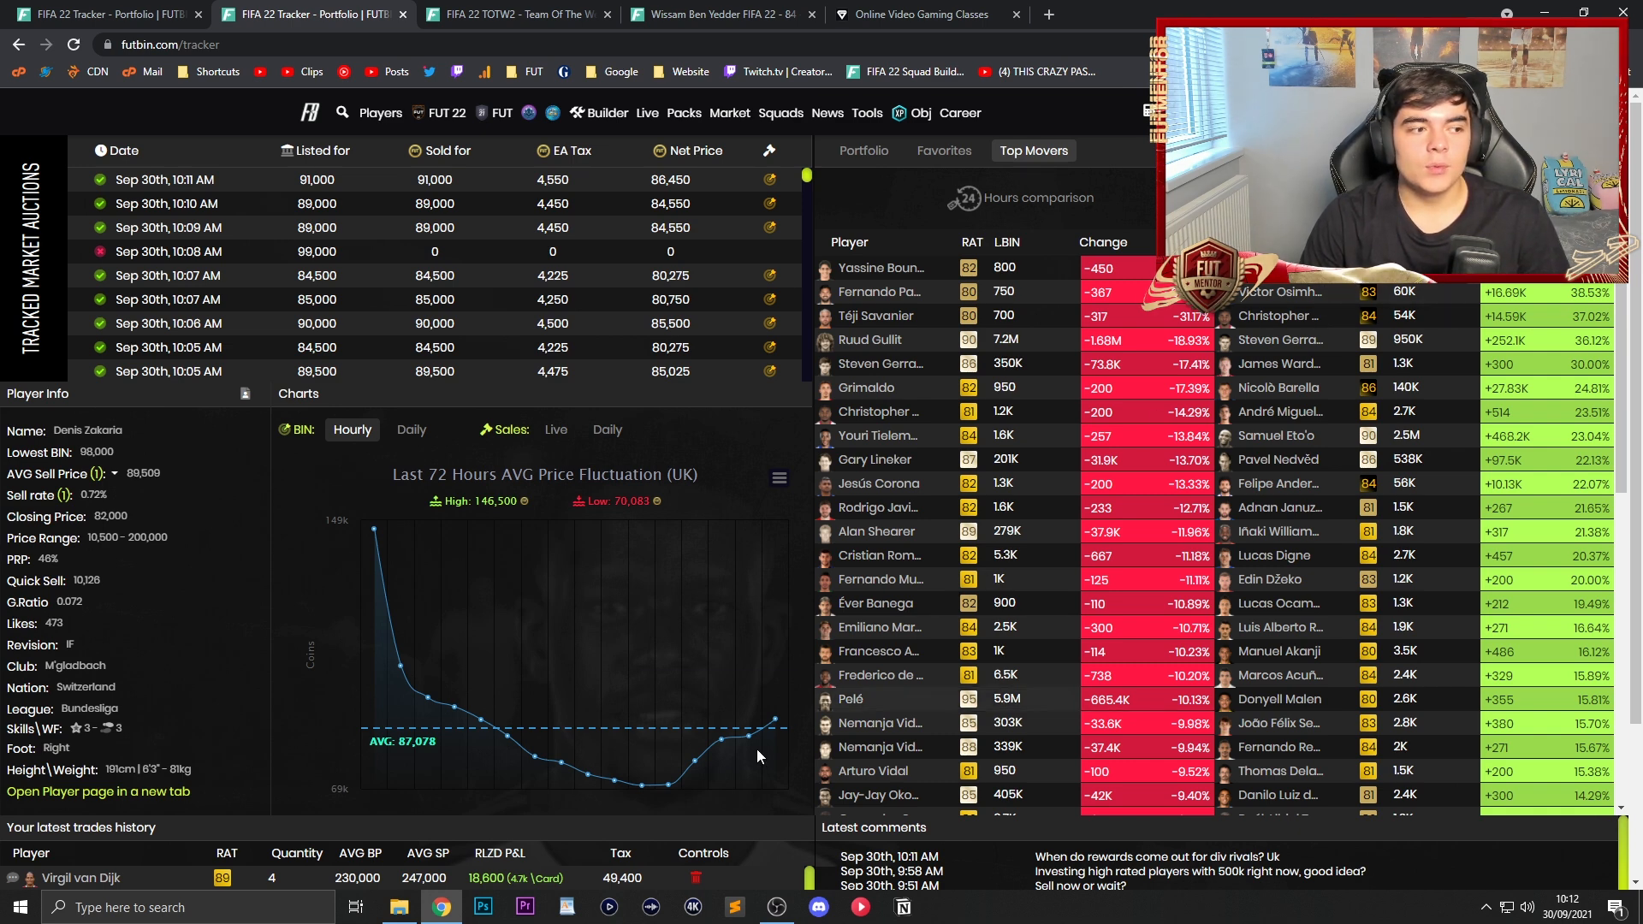
pyautogui.moveTo(774, 720)
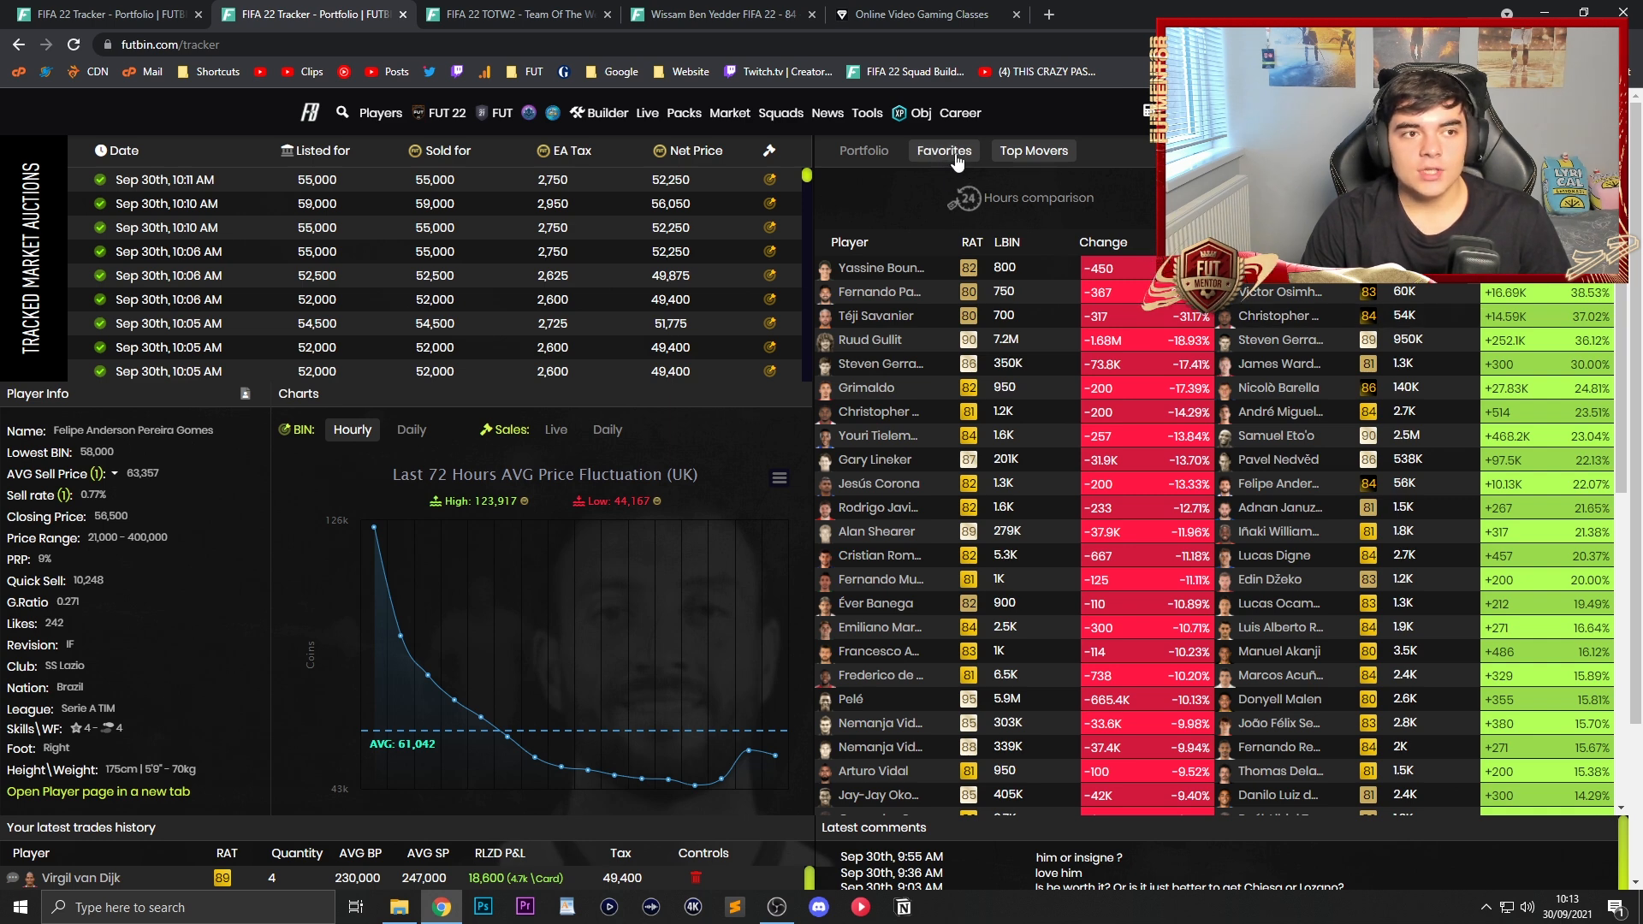
# Step: Add Kylian Mbappé to Favorites, view Goretzka's prices, then return to the Portfolio
pyautogui.click(941, 151)
pyautogui.write('mbapp')
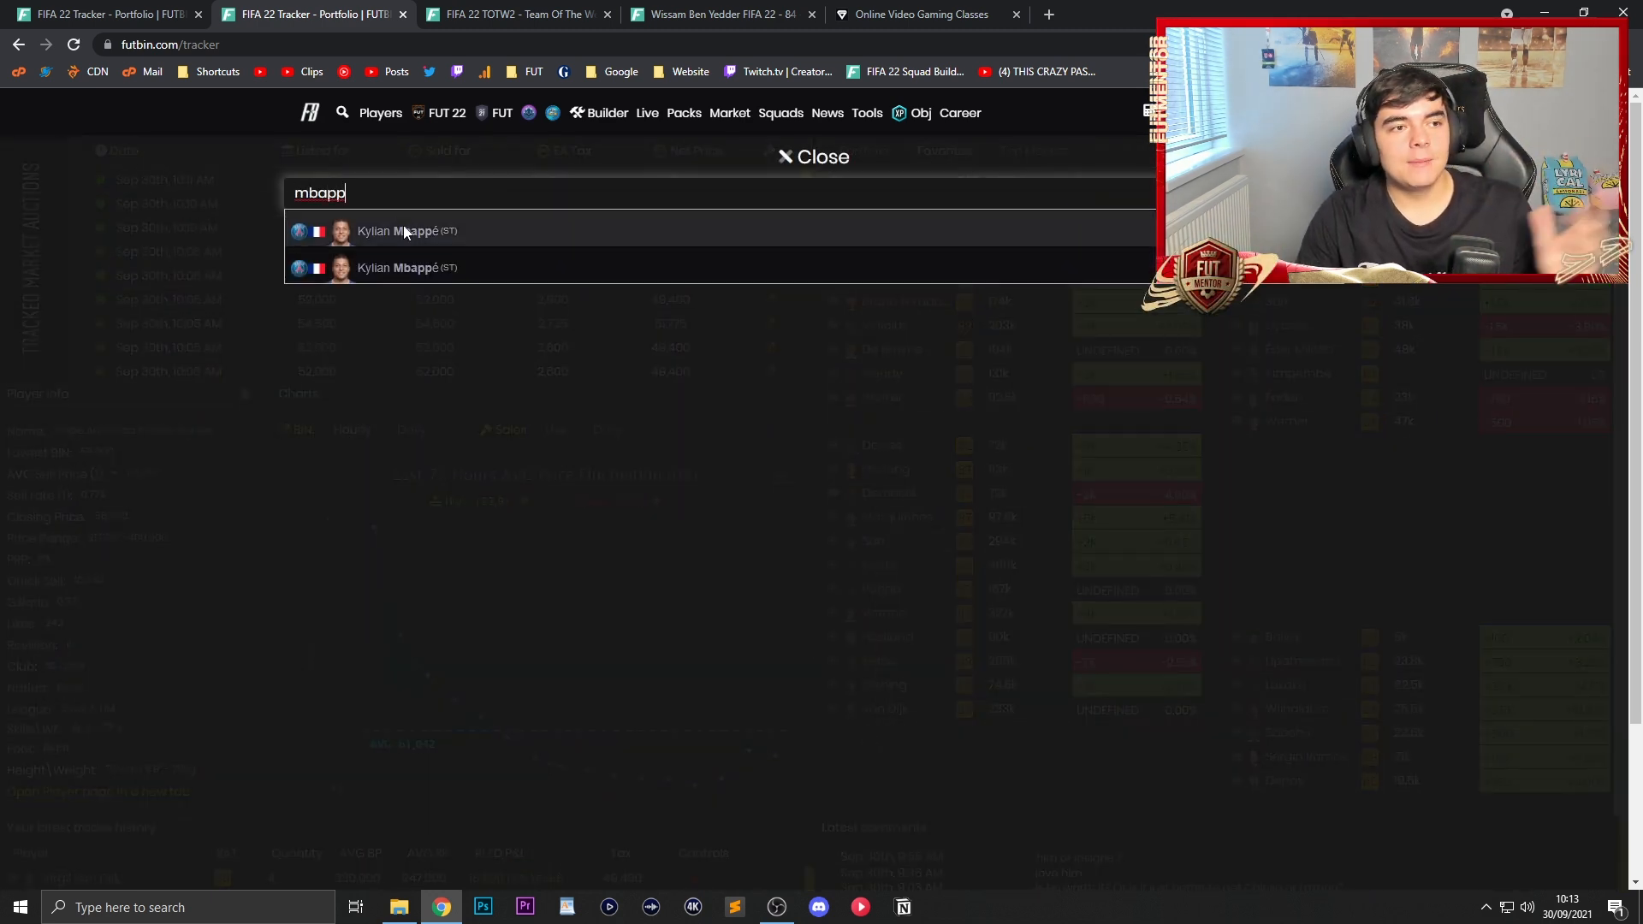
pyautogui.click(814, 156)
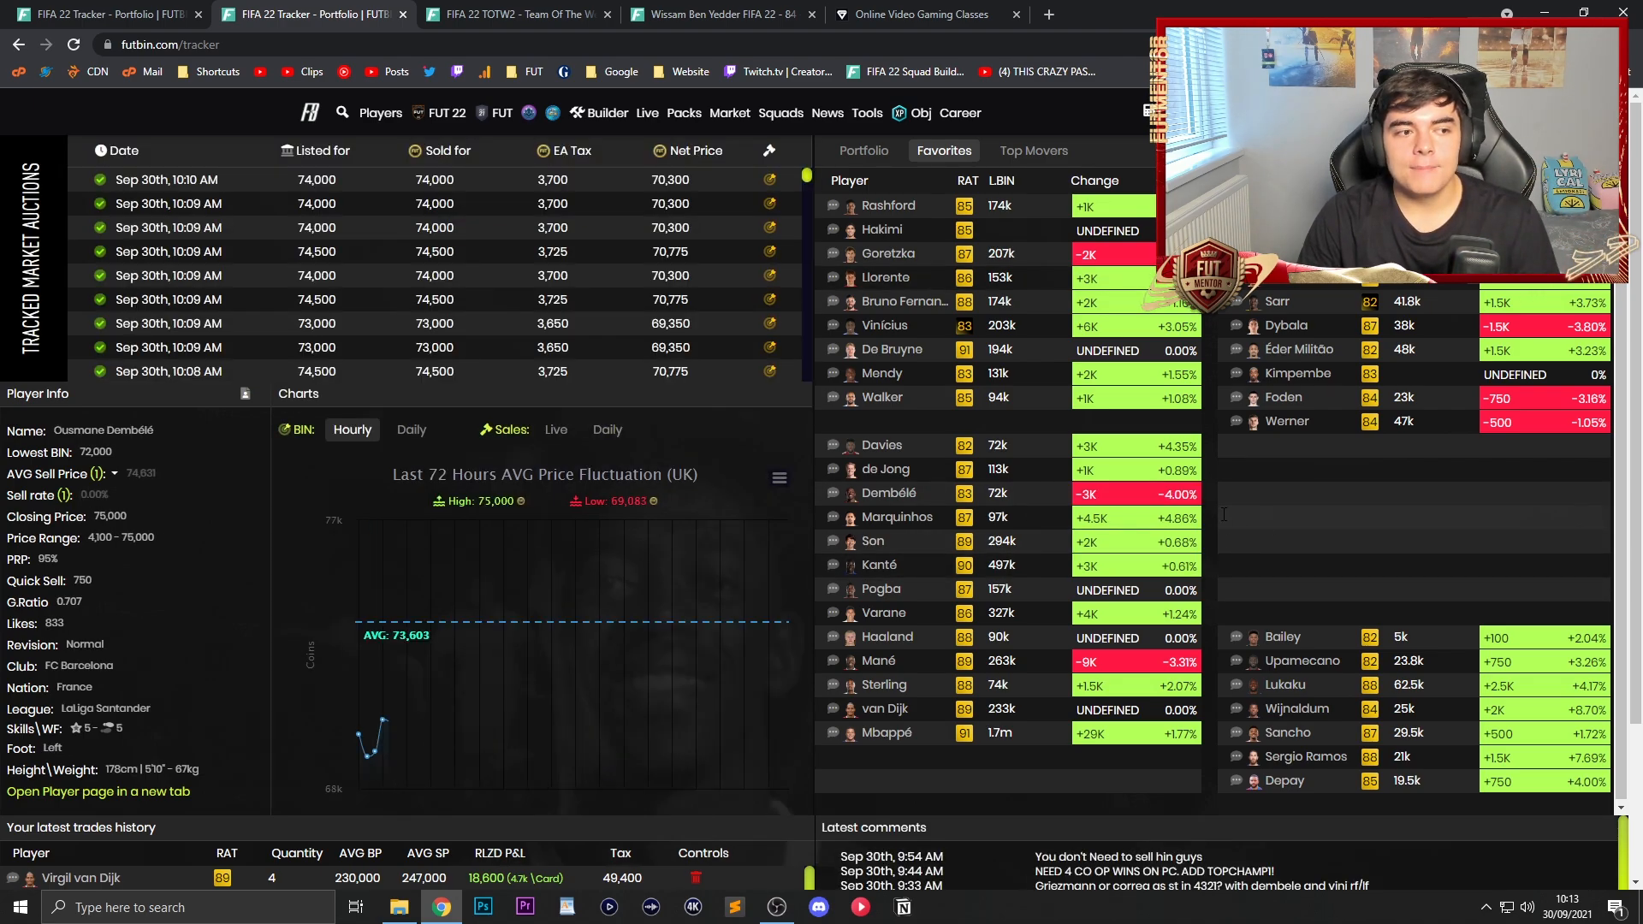
pyautogui.click(889, 253)
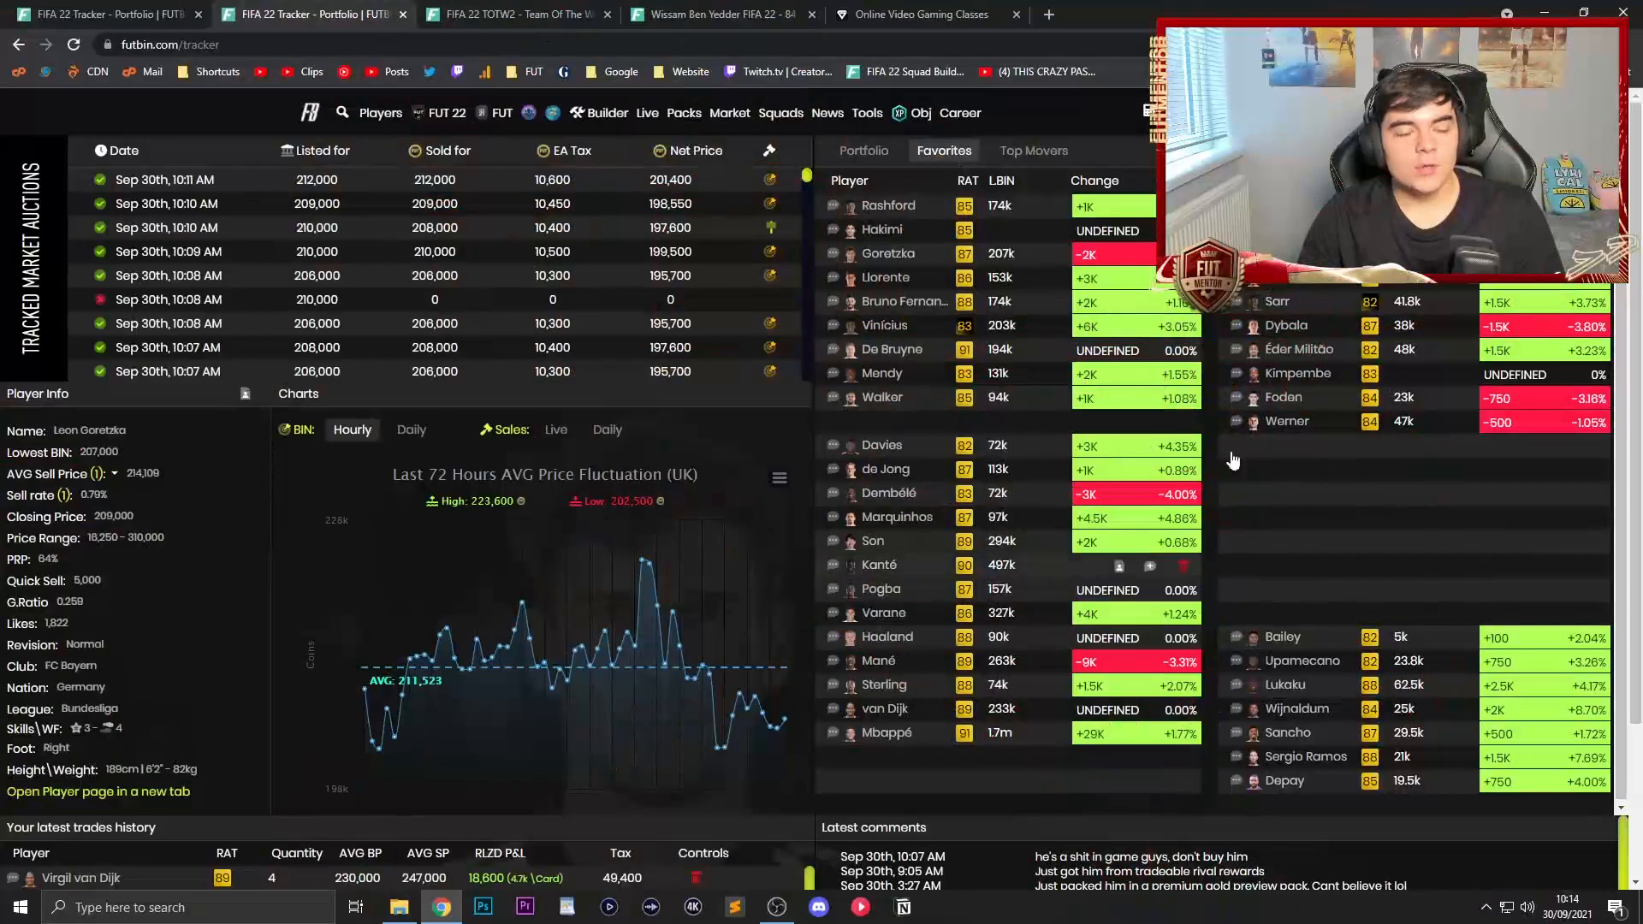
pyautogui.click(862, 151)
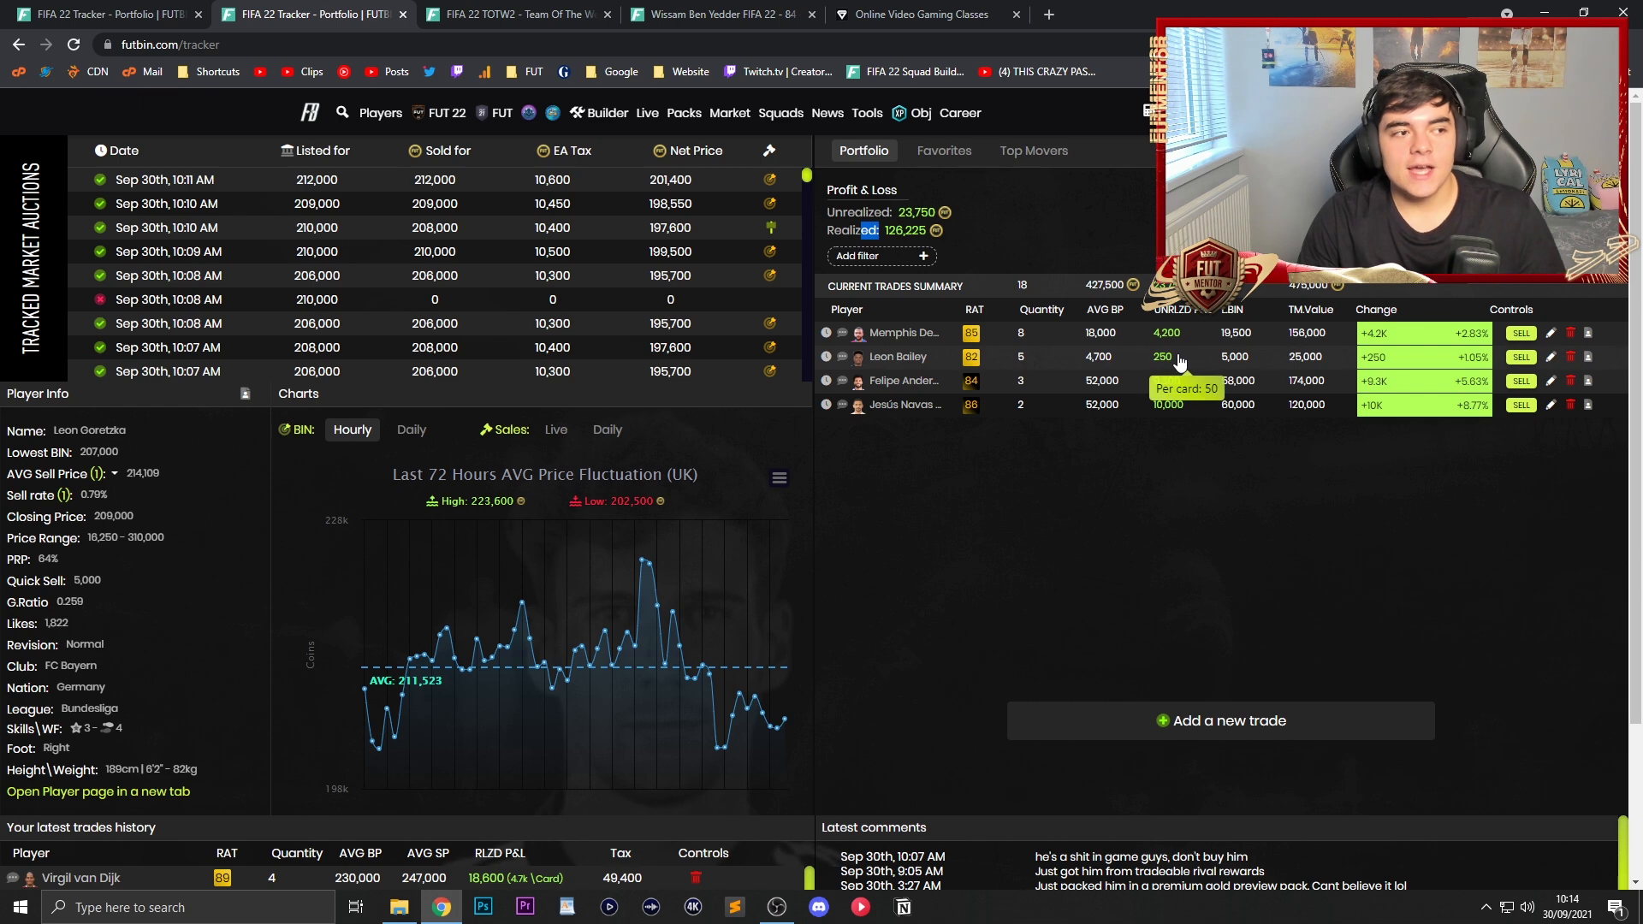
# Step: Record two Jesús Navas cards sold at 60000 and send the sale data
pyautogui.click(1519, 406)
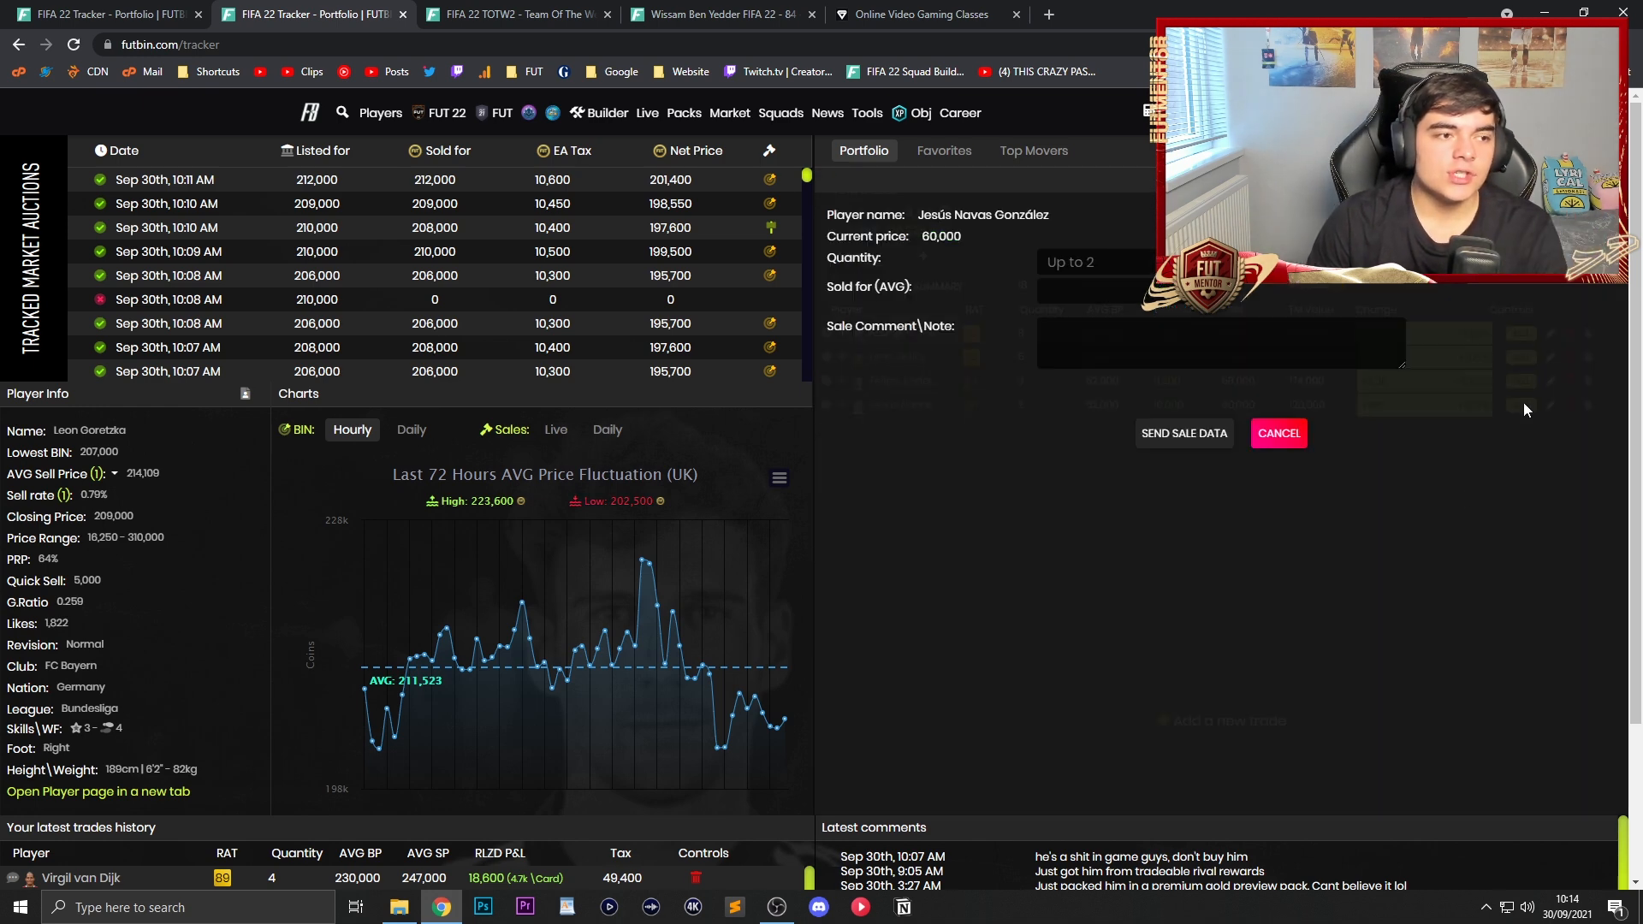
pyautogui.write('2')
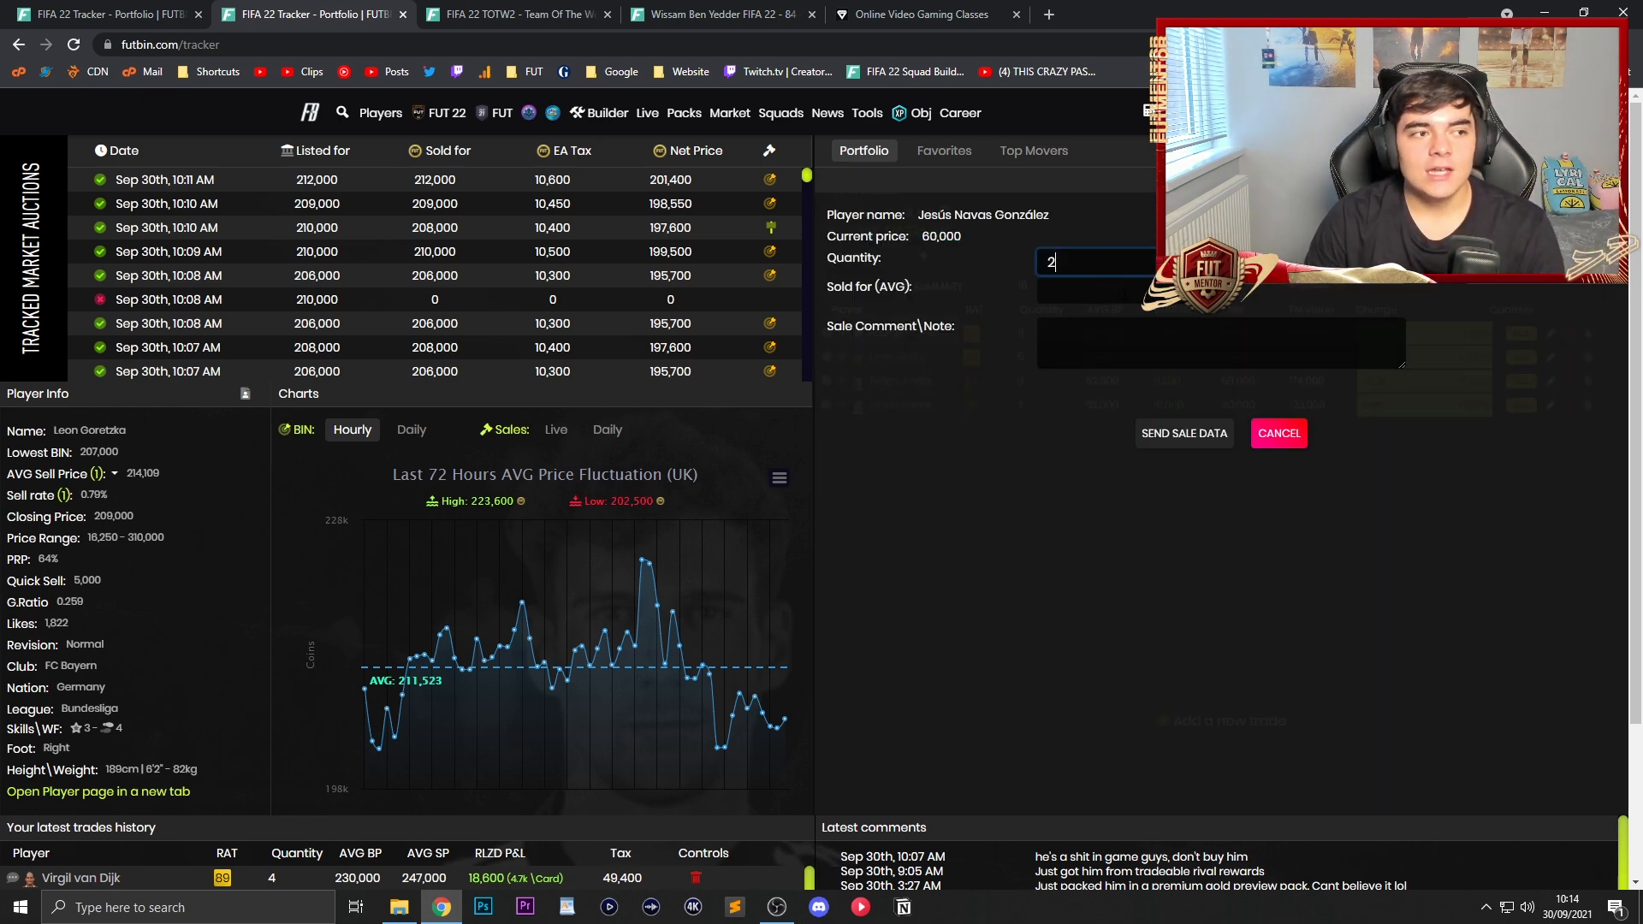
pyautogui.click(1093, 291)
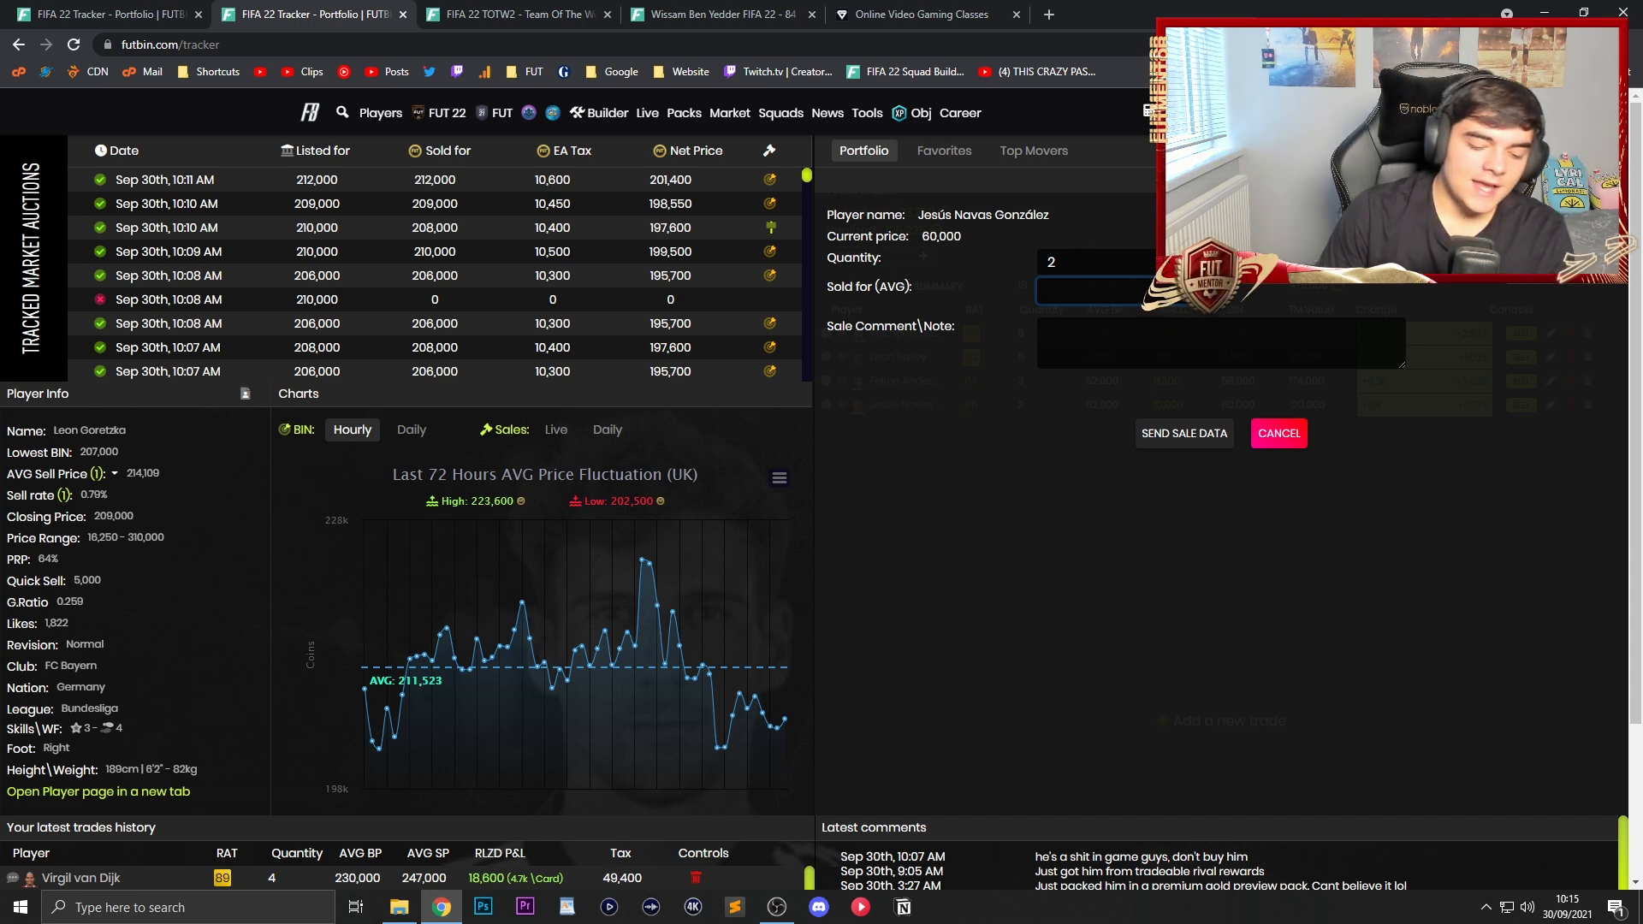
pyautogui.write('60000')
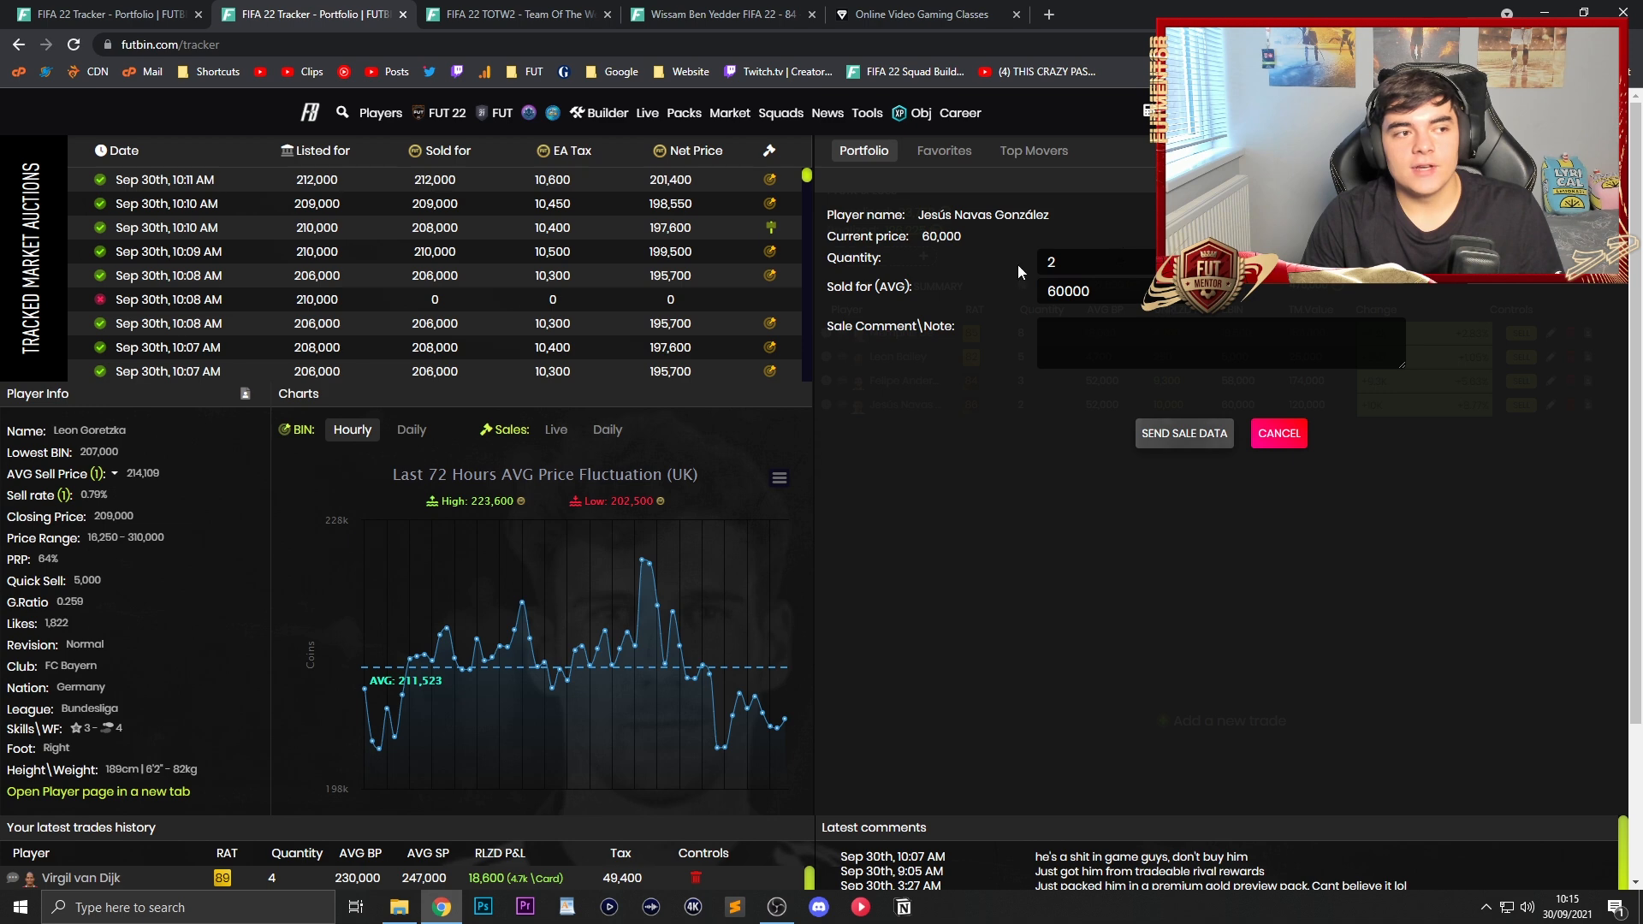
pyautogui.click(1182, 433)
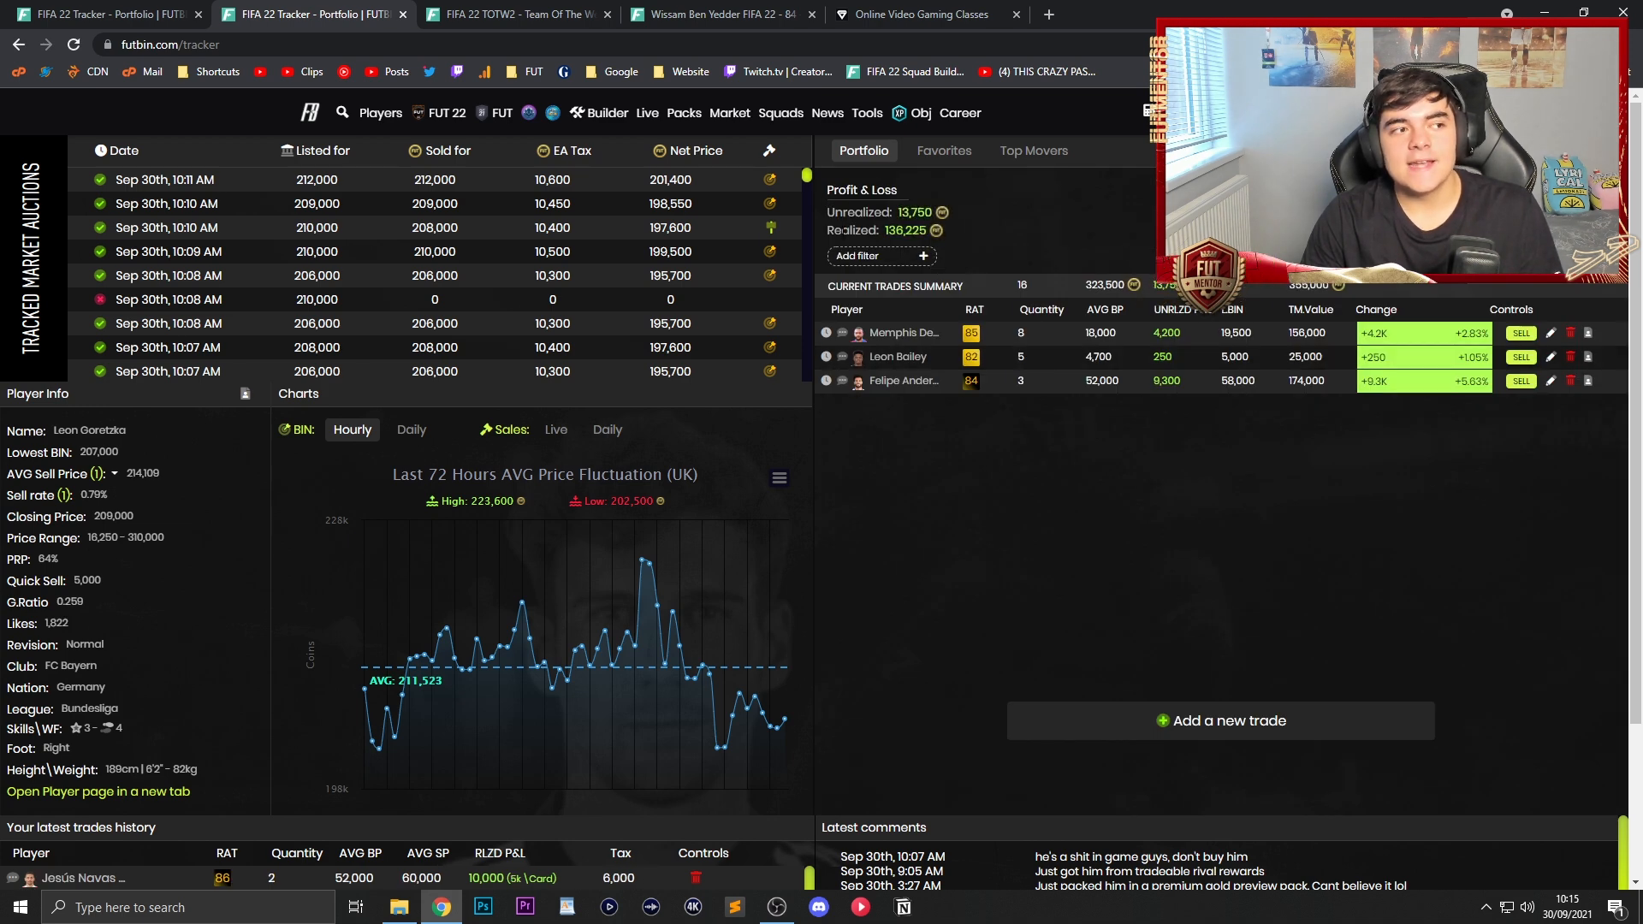